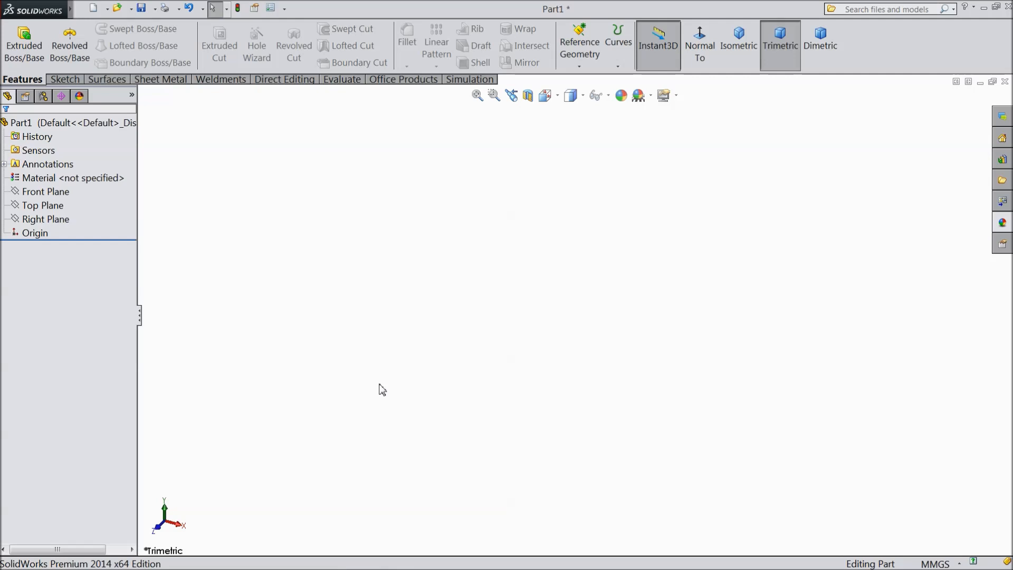
- Start a sketch on the Top Plane and draw the horizontal shank line
click(43, 205)
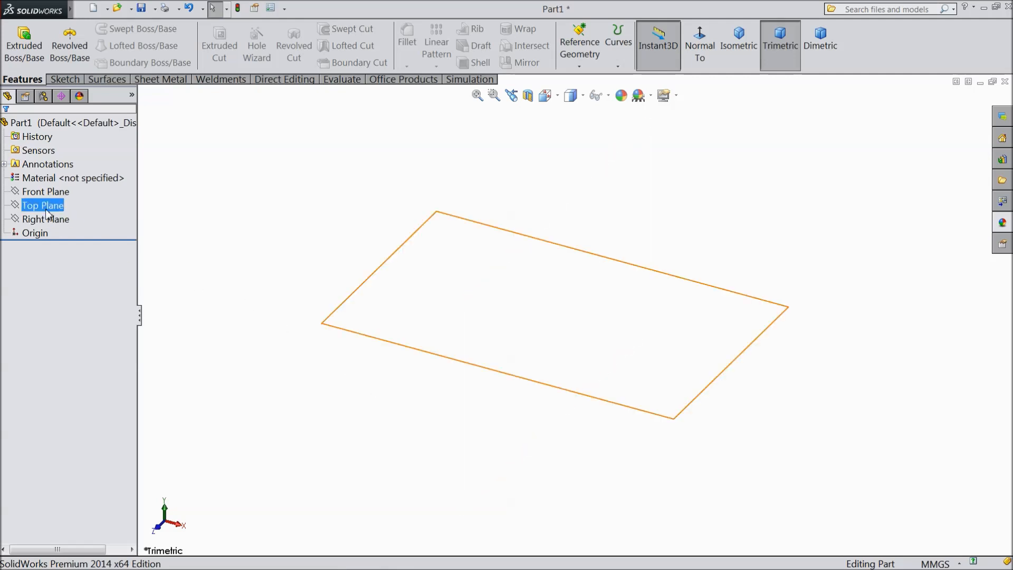
click(42, 205)
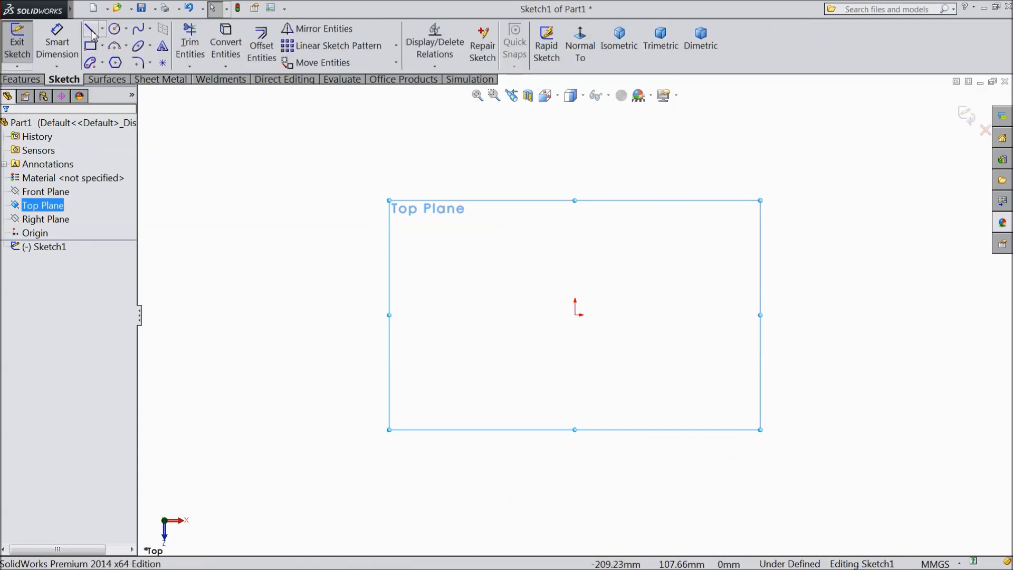
click(91, 28)
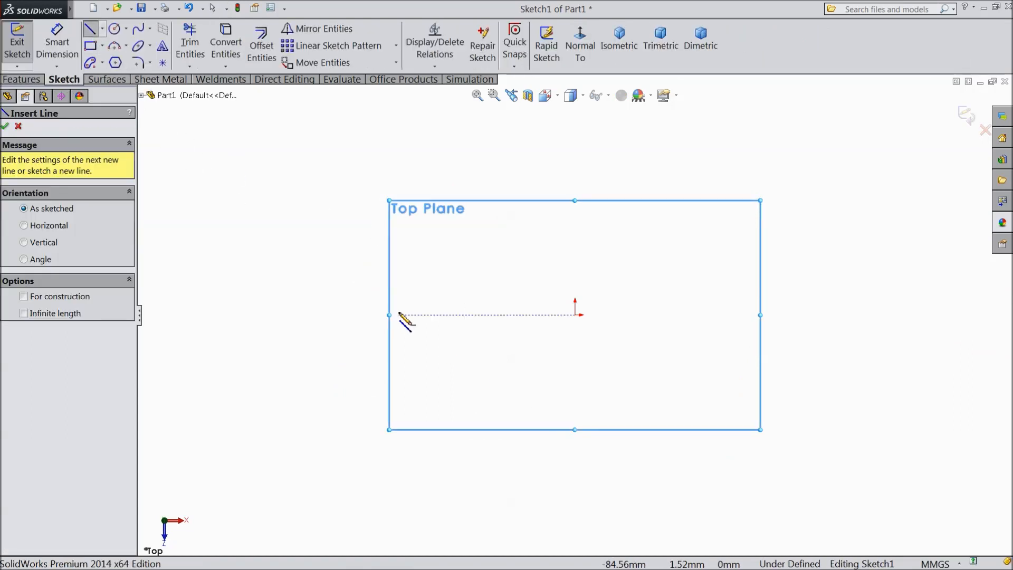
click(539, 316)
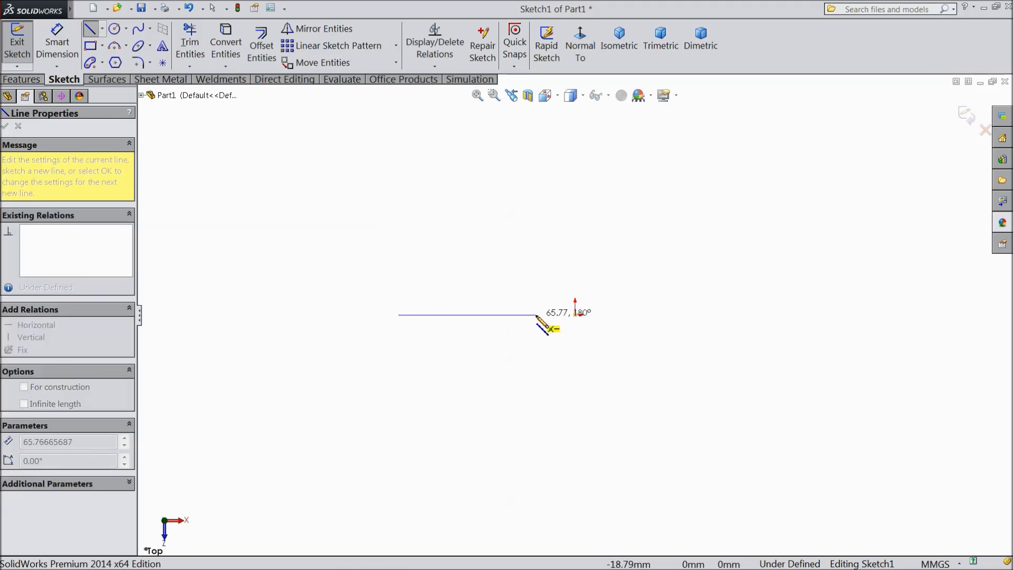
right_click(540, 317)
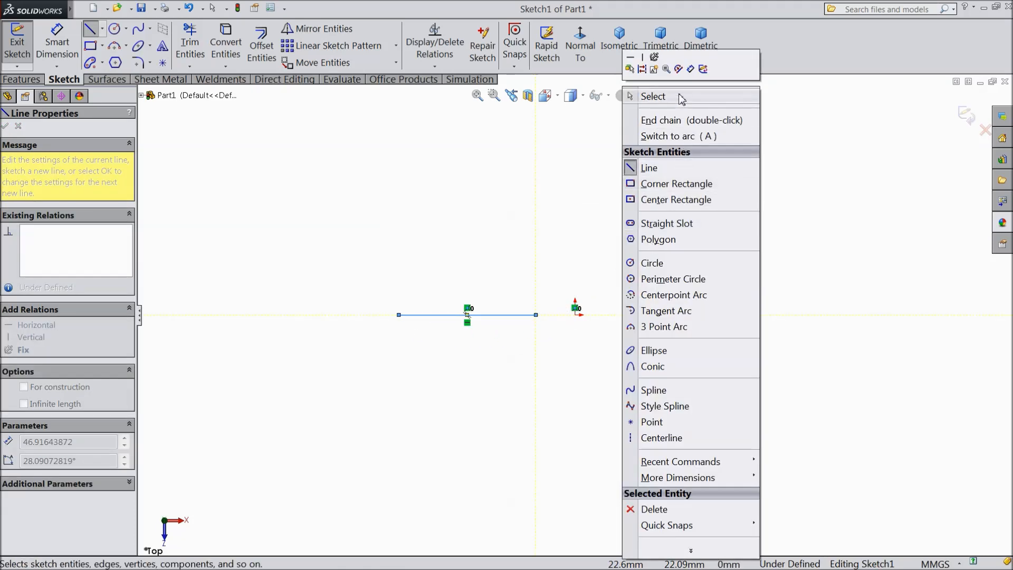
click(653, 96)
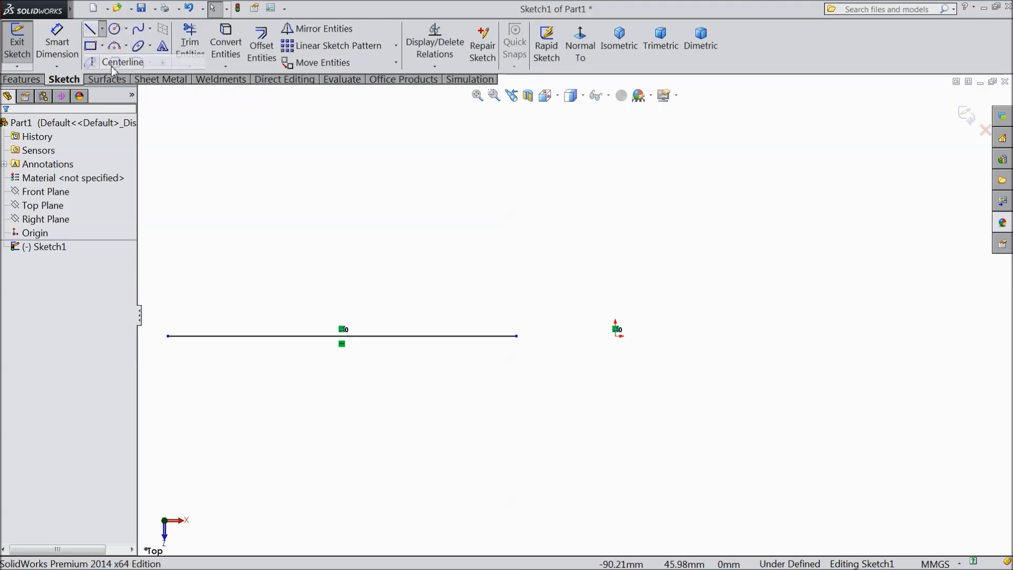
- Add a centreline through the origin and the two angled hook lines
click(122, 62)
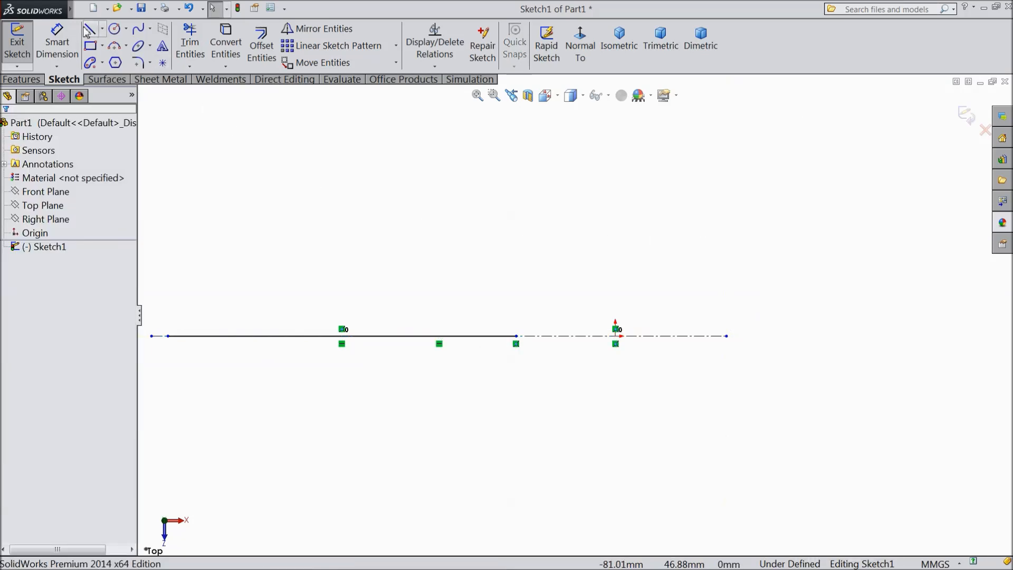
click(90, 28)
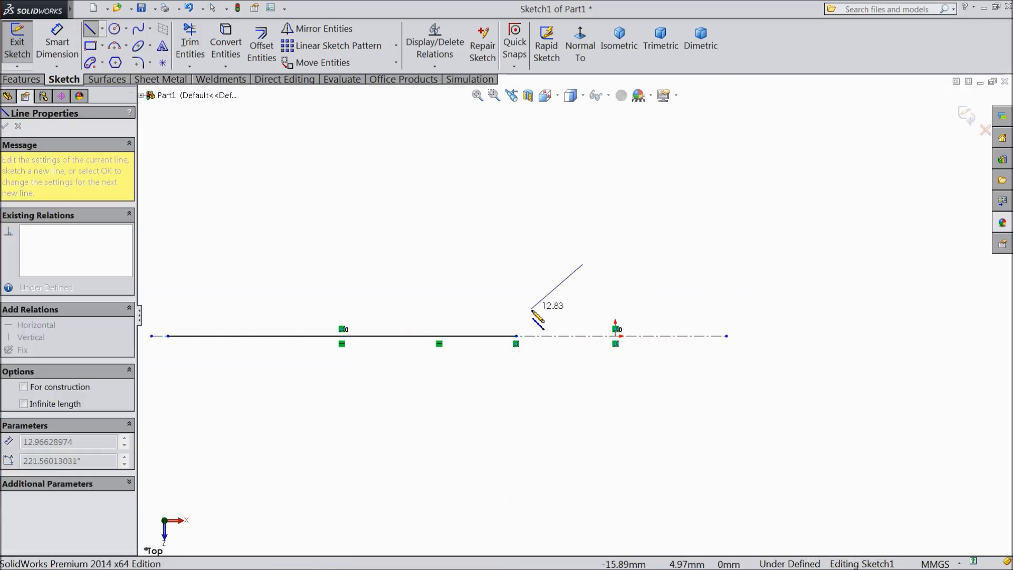
right_click(553, 288)
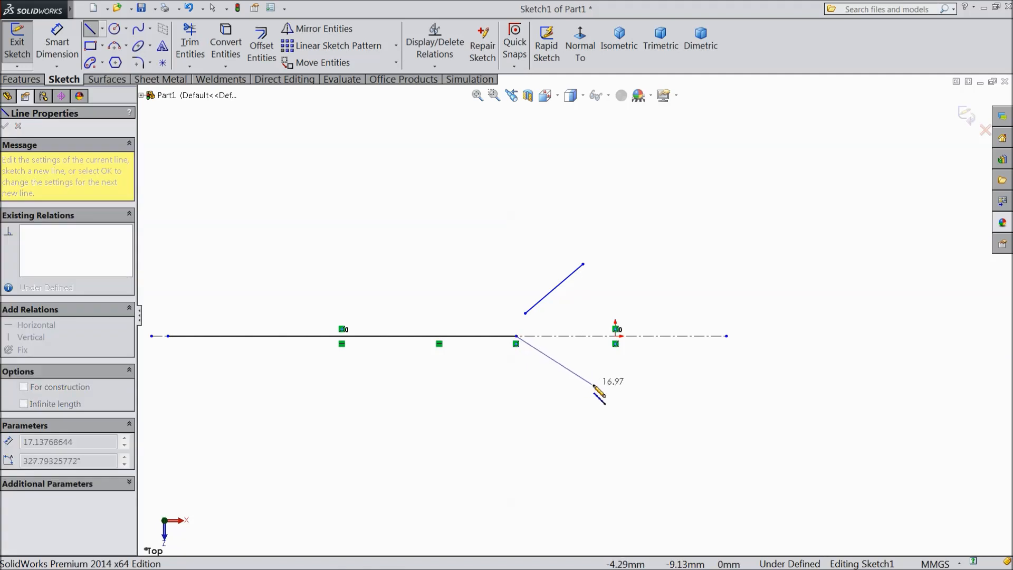
right_click(556, 360)
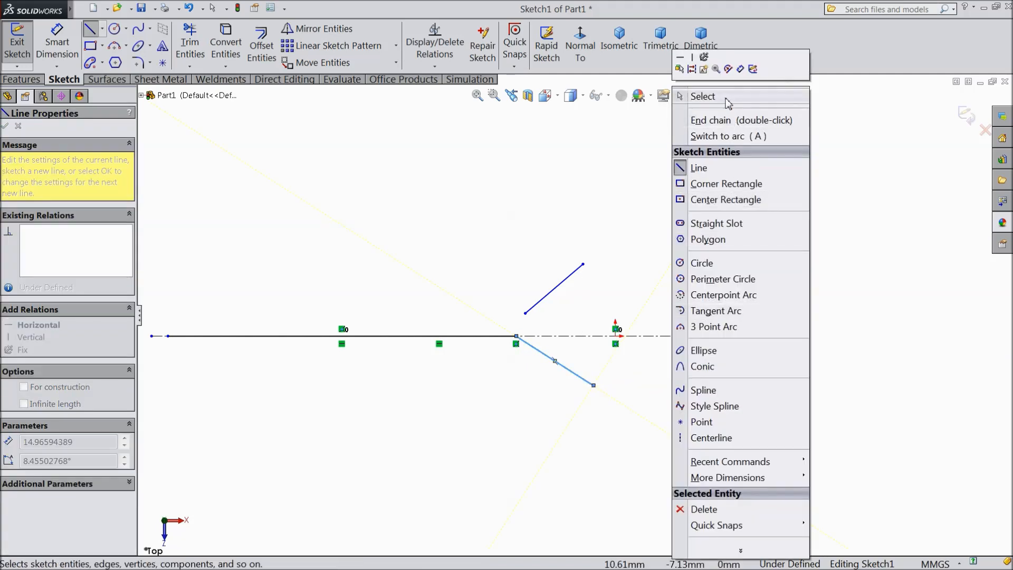
click(702, 262)
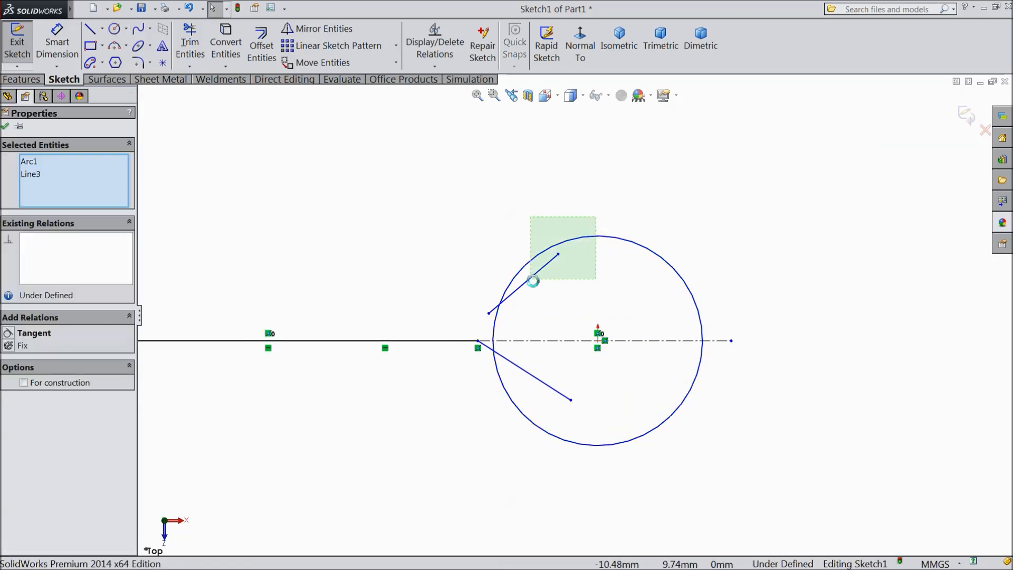
- Make the angled lines tangent to the origin circle and trim away its inner arc
click(32, 333)
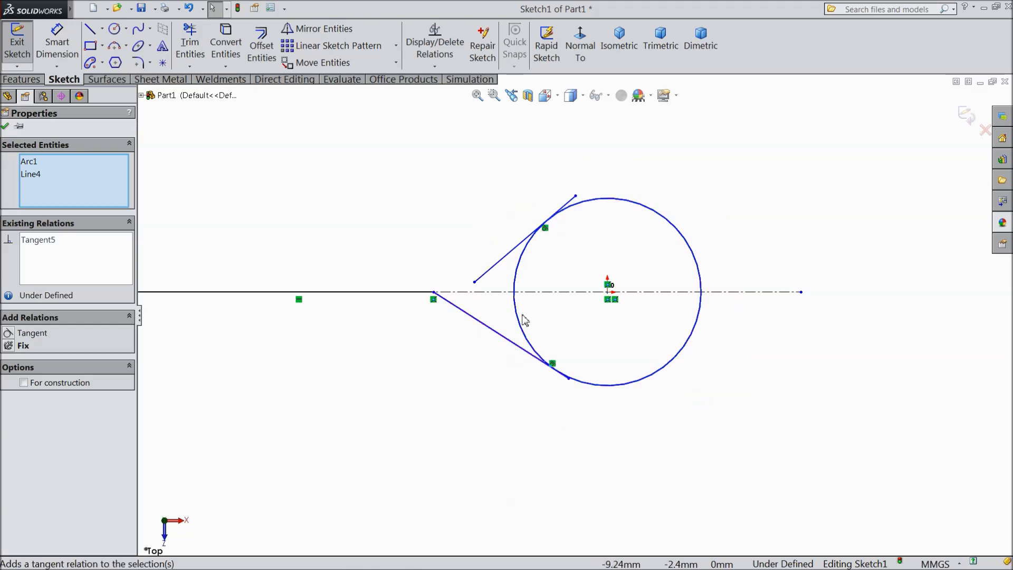
click(189, 38)
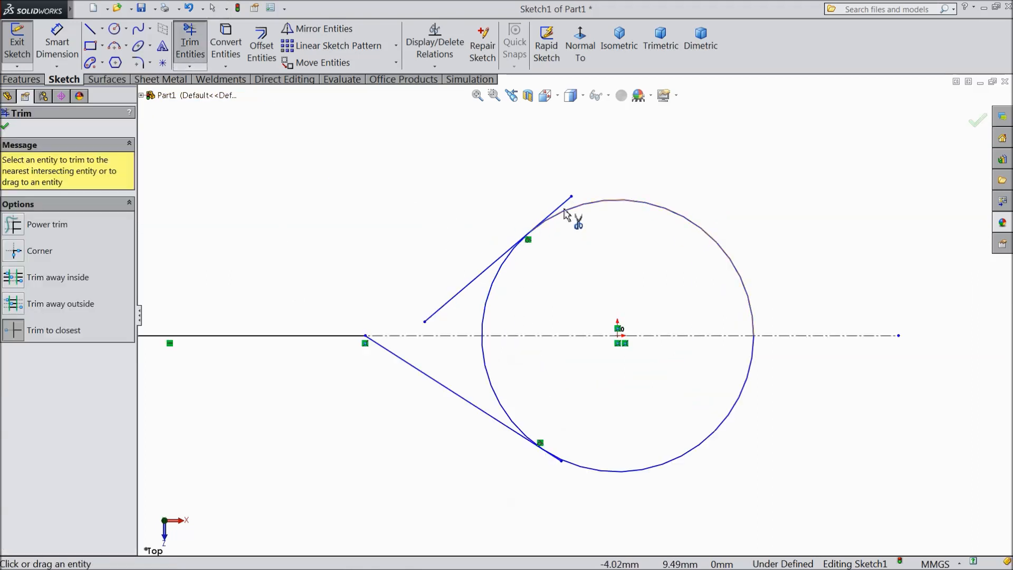
click(565, 206)
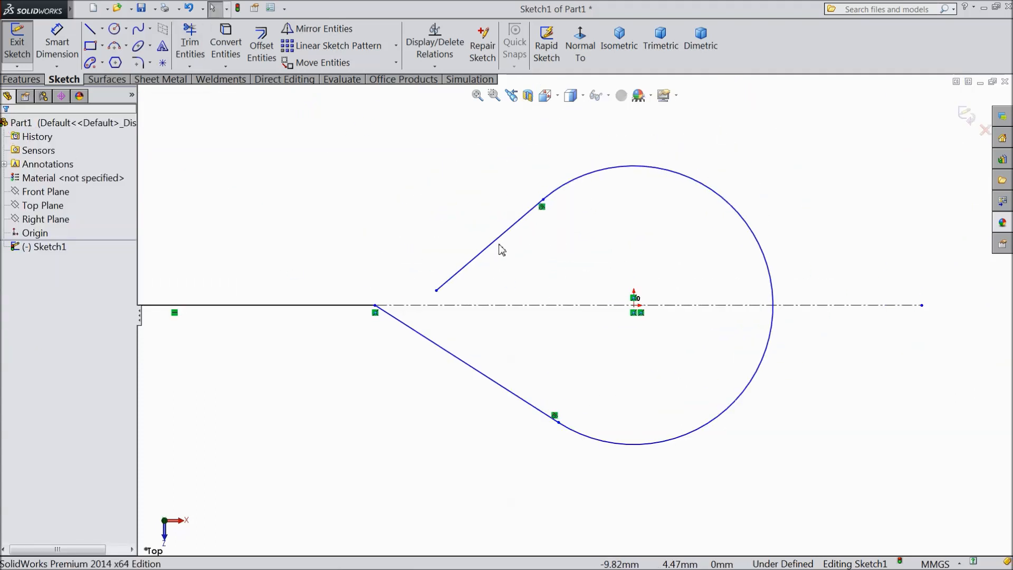
click(488, 243)
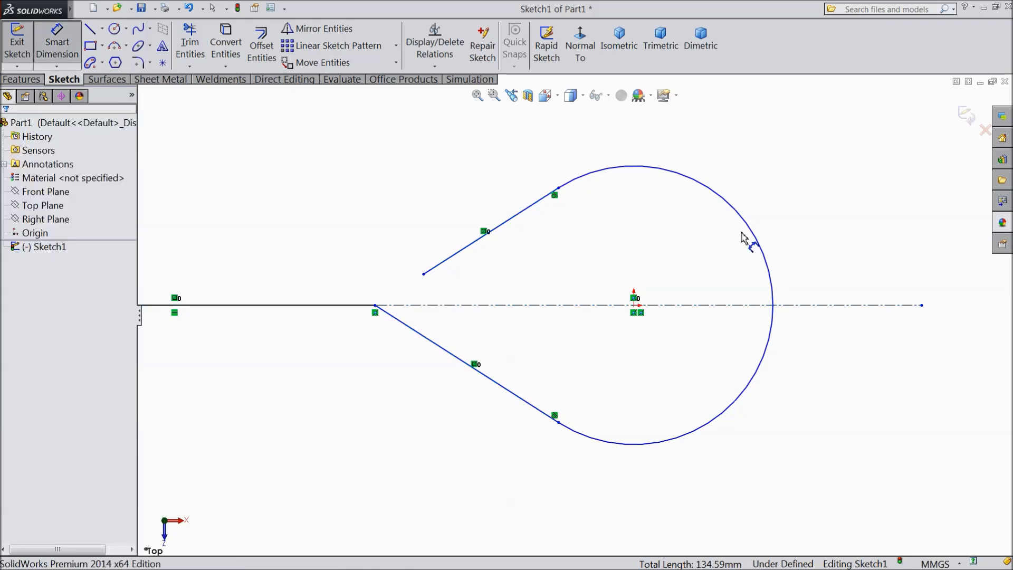
- Dimension the hook arc to R28 and the upper line to 35 mm
click(749, 232)
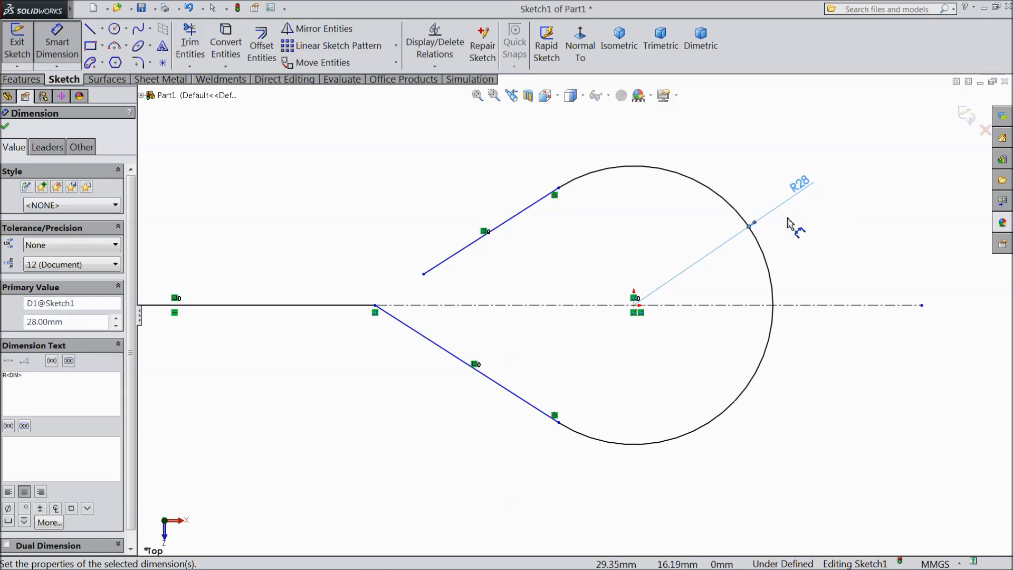
click(484, 232)
text(35)
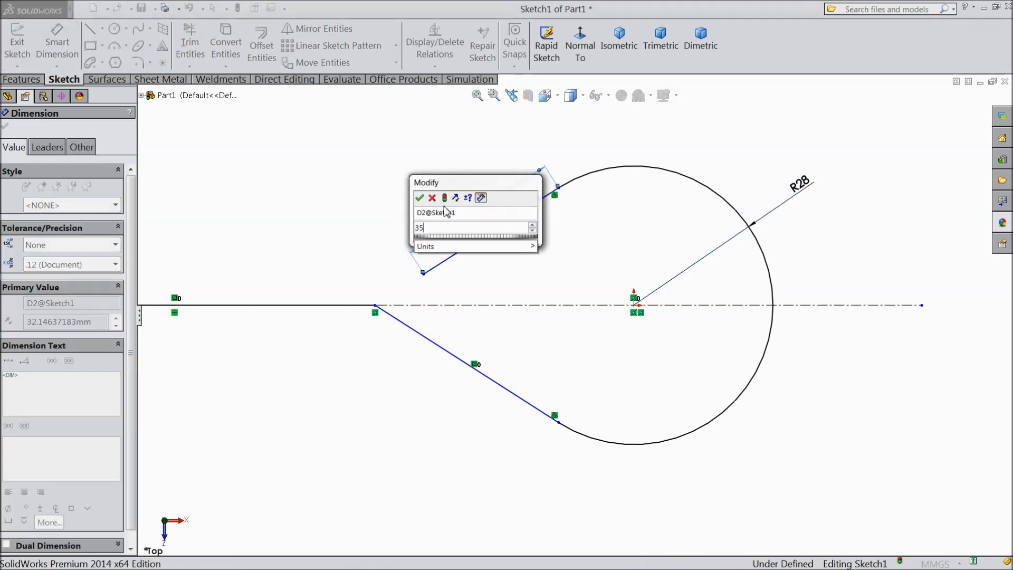
click(418, 198)
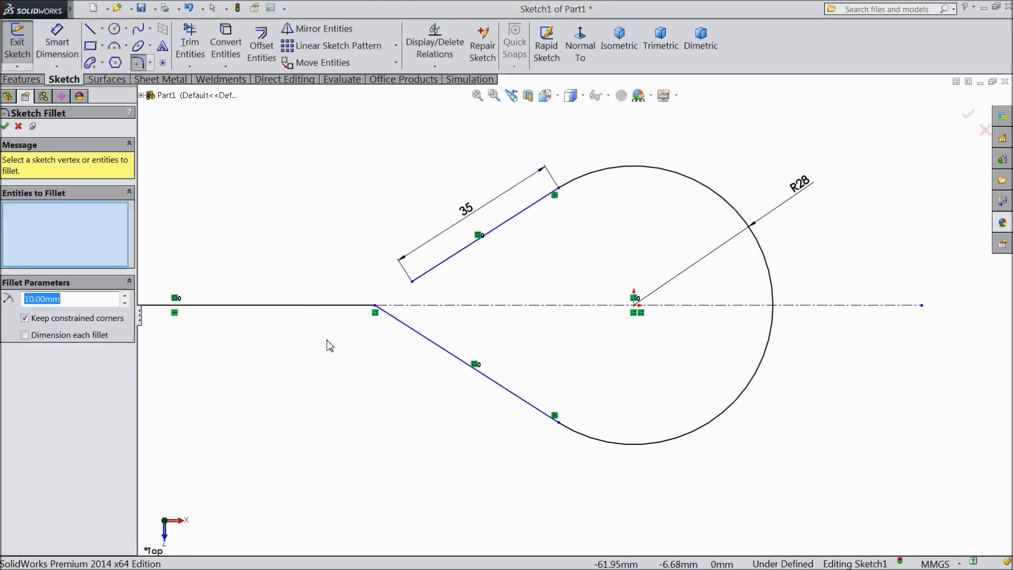
- Round the shank-to-lower-line corner with a 20 mm sketch fillet
click(375, 307)
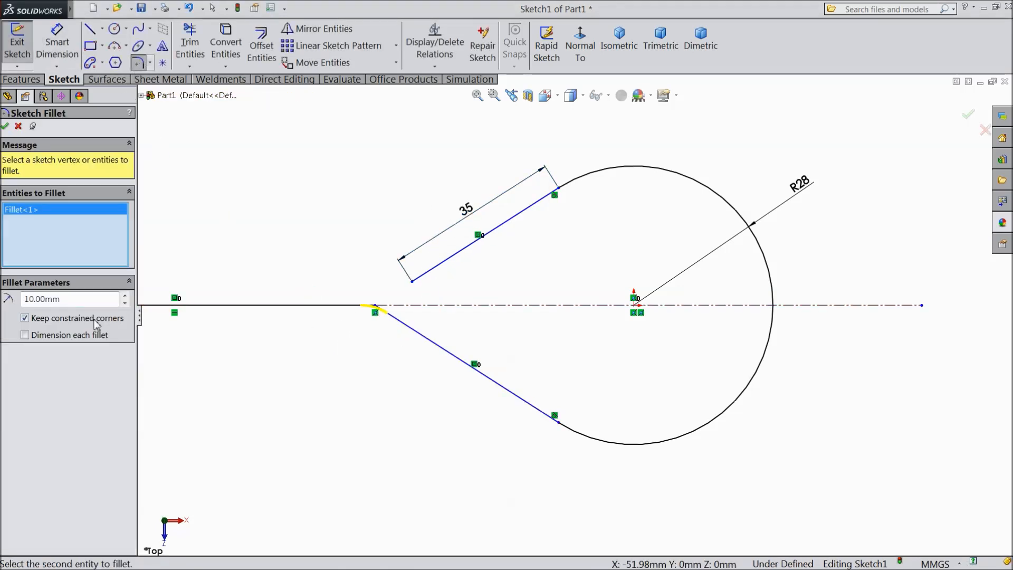
click(124, 295)
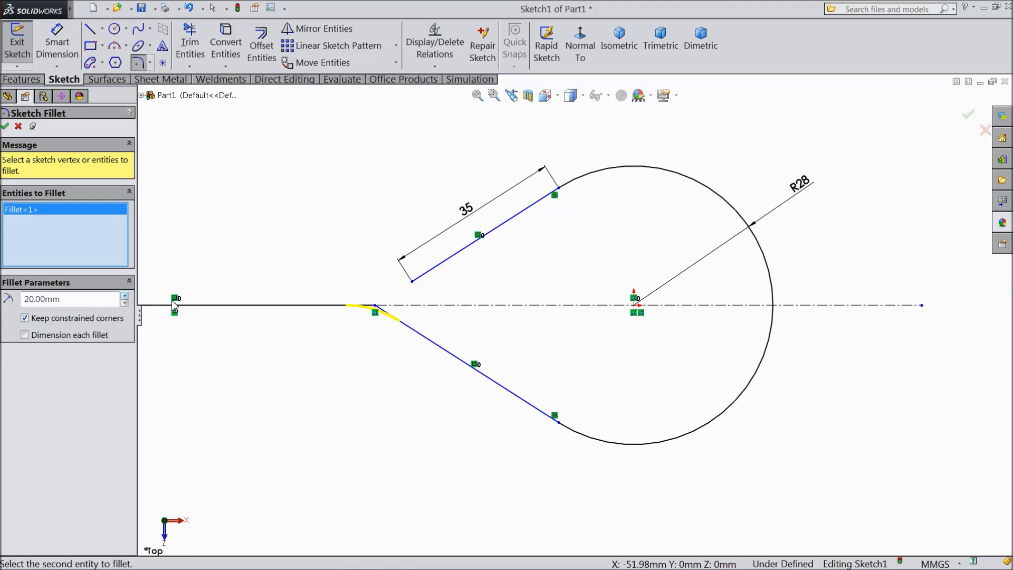
click(375, 305)
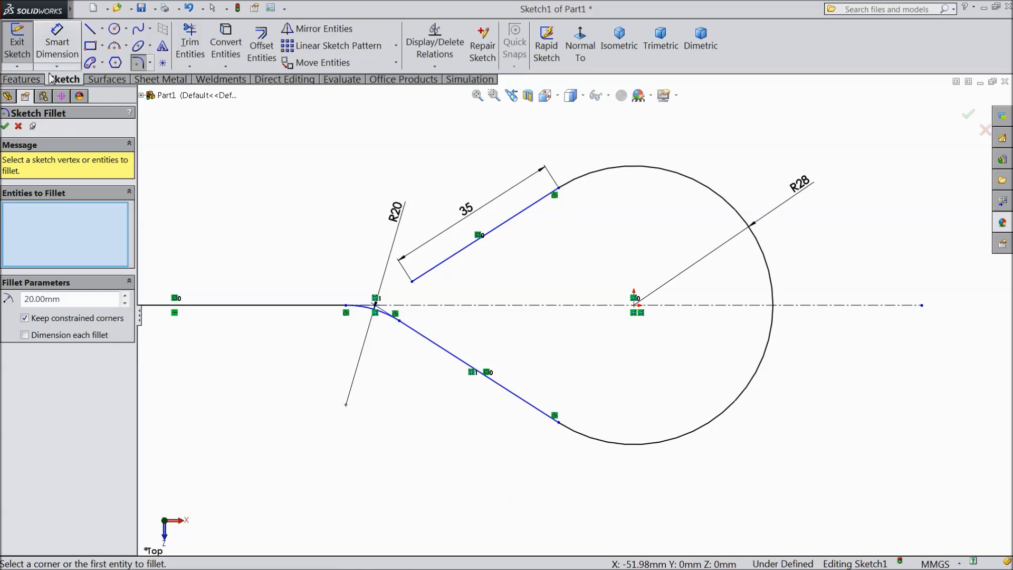
click(5, 126)
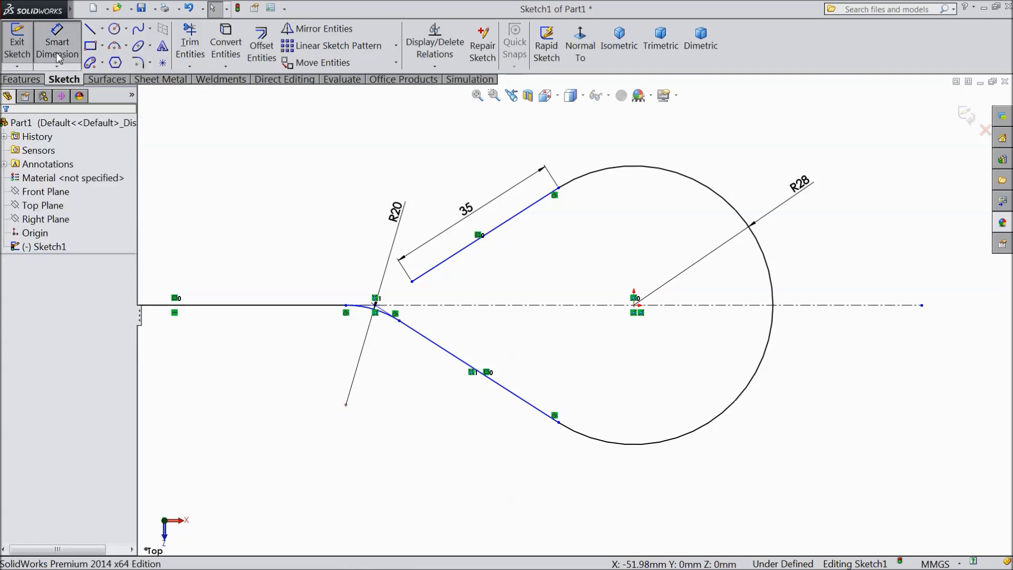
- Dimension fillet end to centre as 75 mm and shank end to centre as 280 mm
click(636, 312)
text(75)
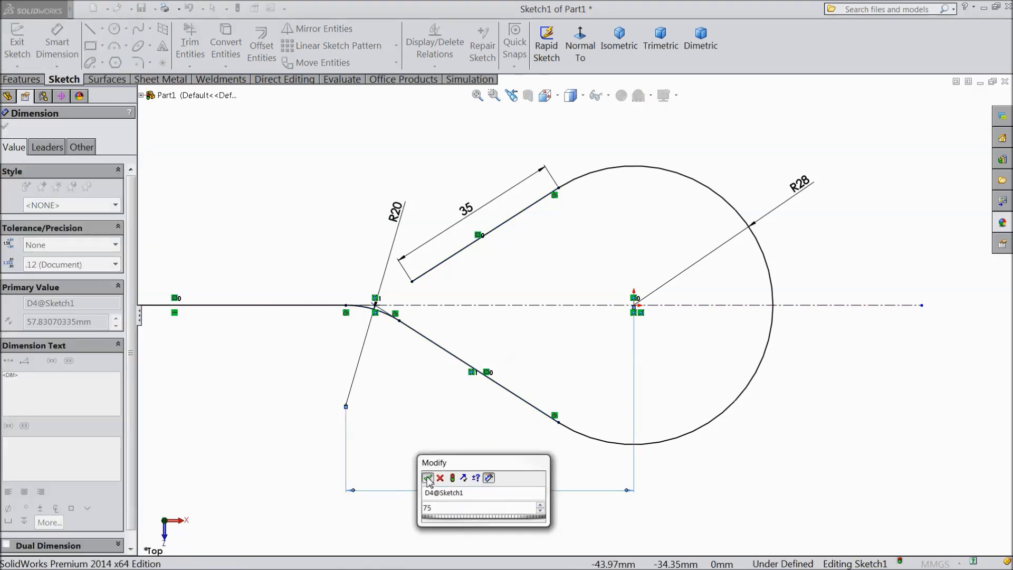
click(427, 478)
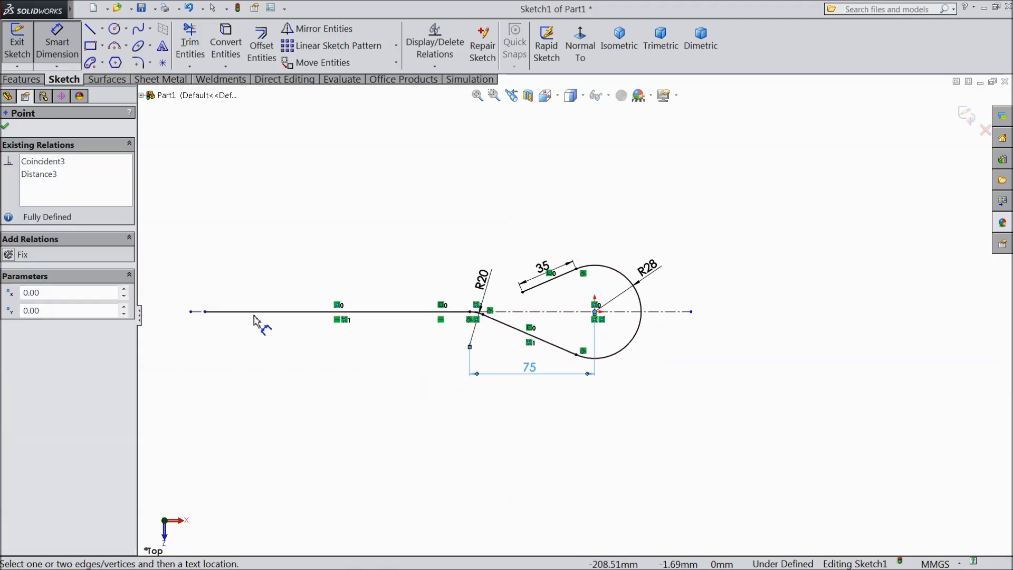
click(484, 428)
text(280)
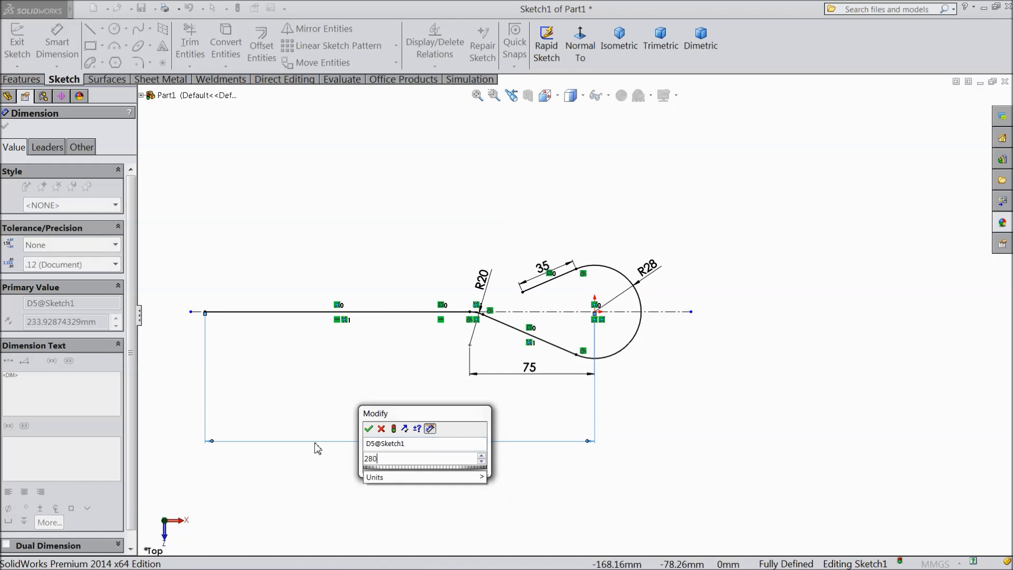
click(368, 428)
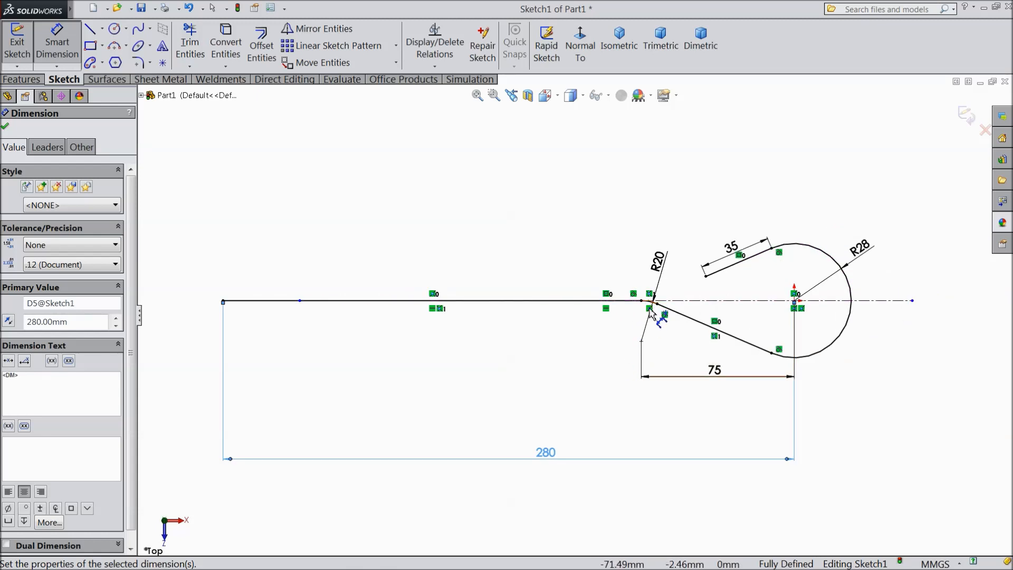
mouse_move(850, 161)
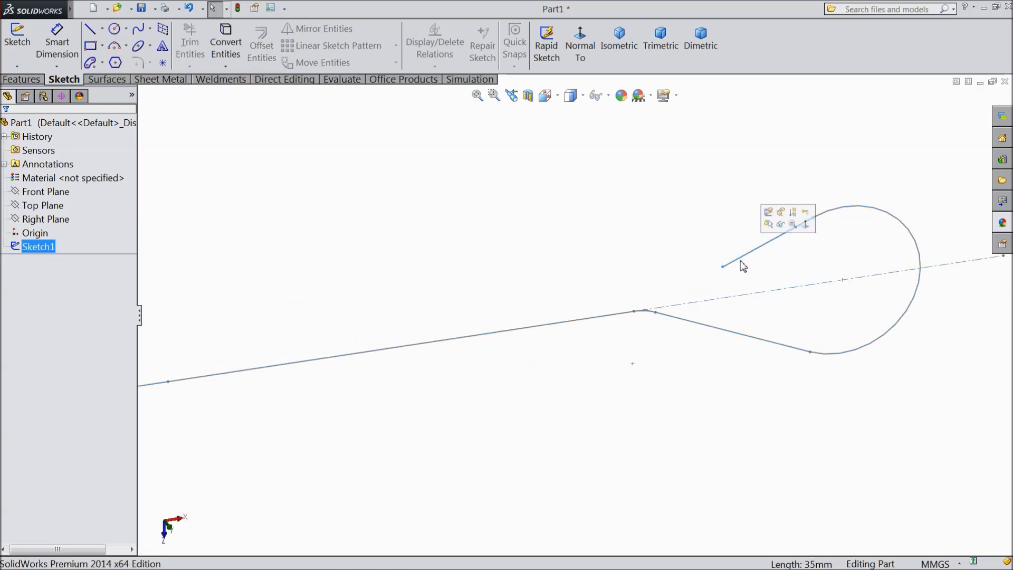
- Sketch a 20 mm diameter circle on Plane1 at the hook path's end
click(23, 79)
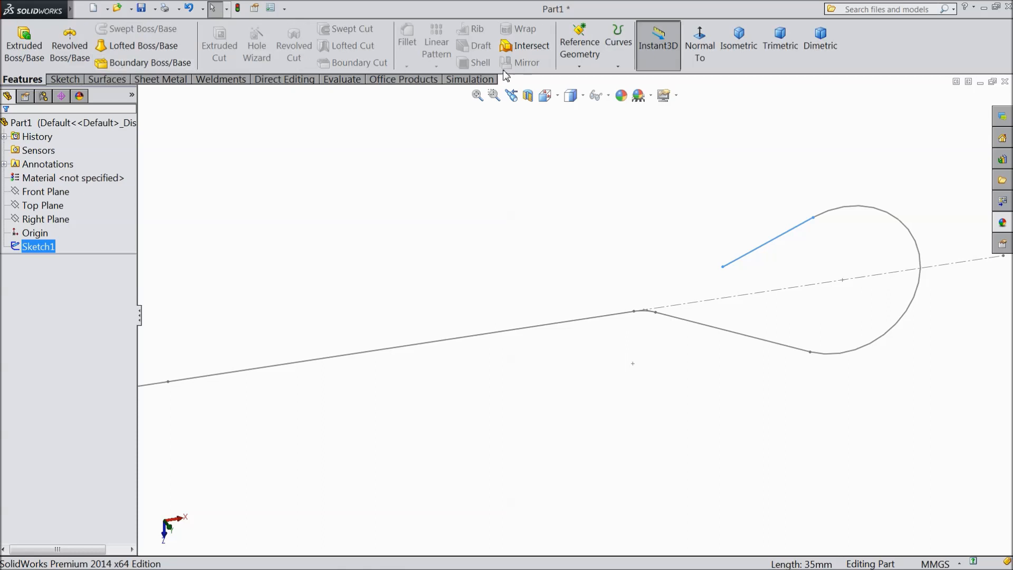
mouse_move(679, 203)
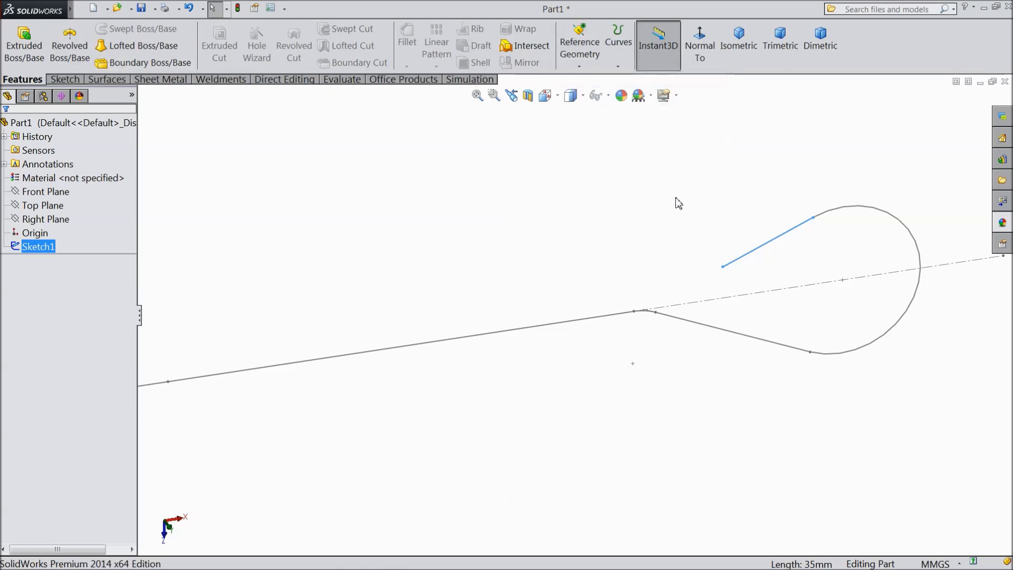
mouse_move(716, 276)
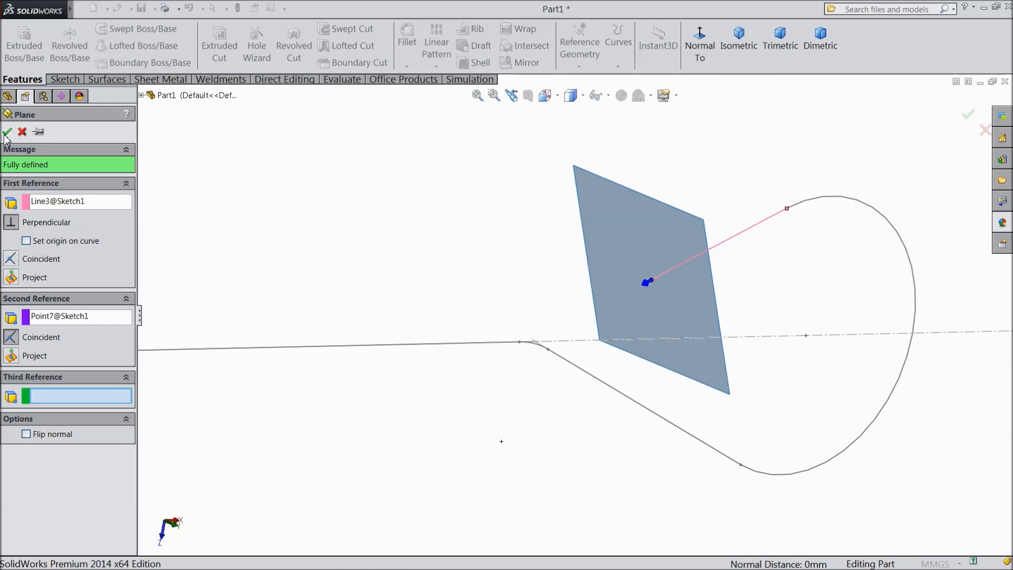
click(6, 132)
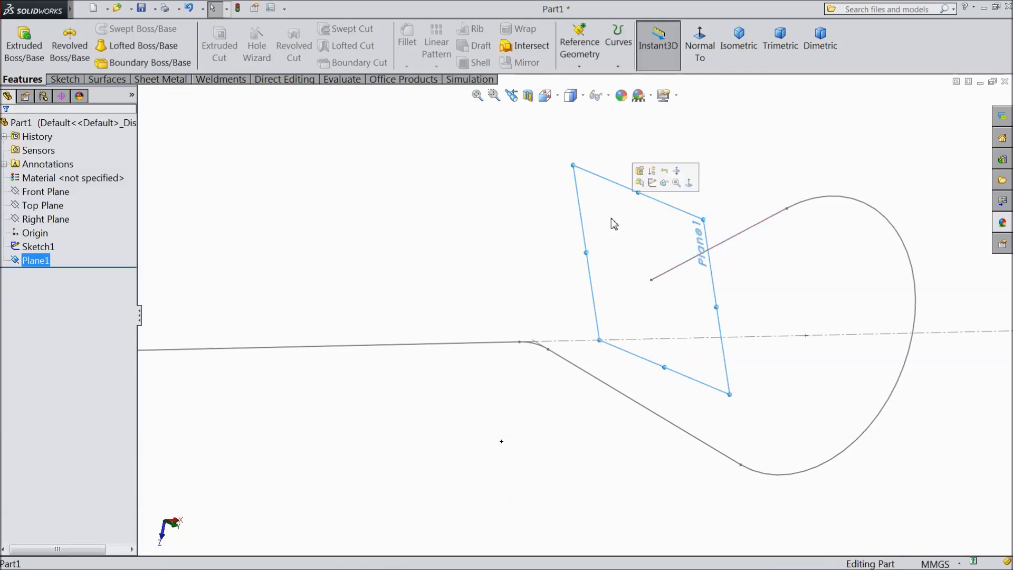
click(638, 171)
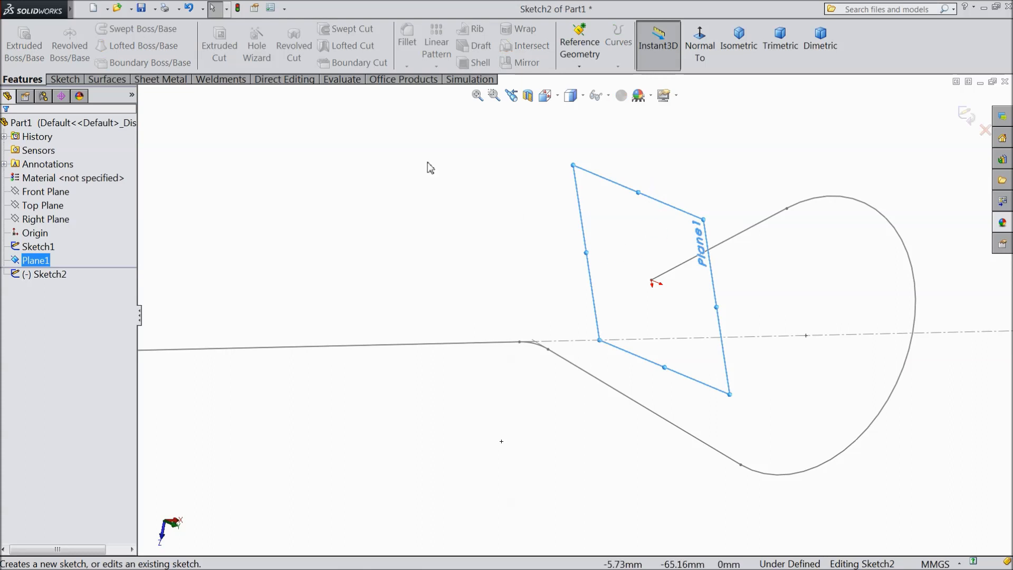
click(115, 28)
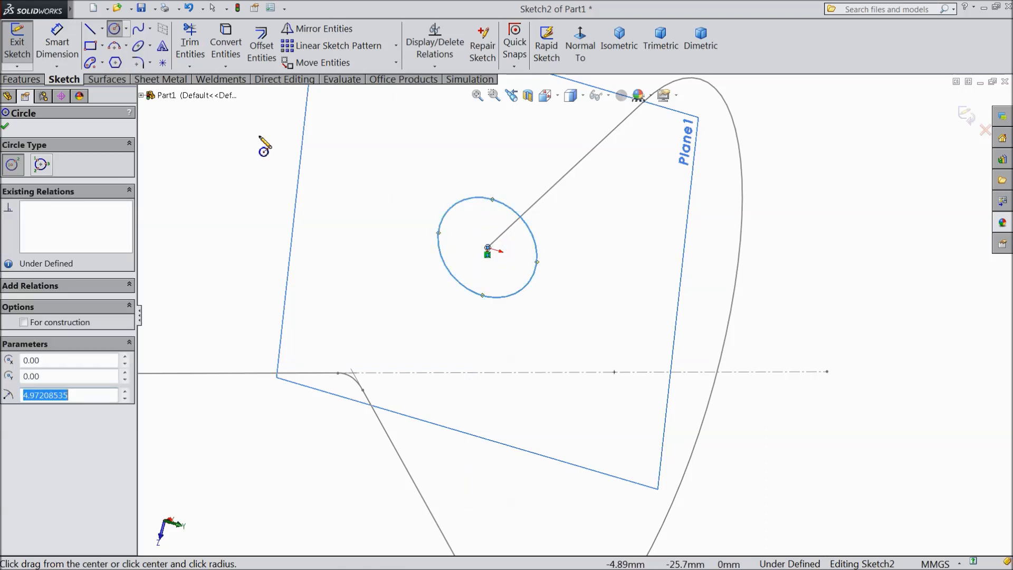
click(57, 46)
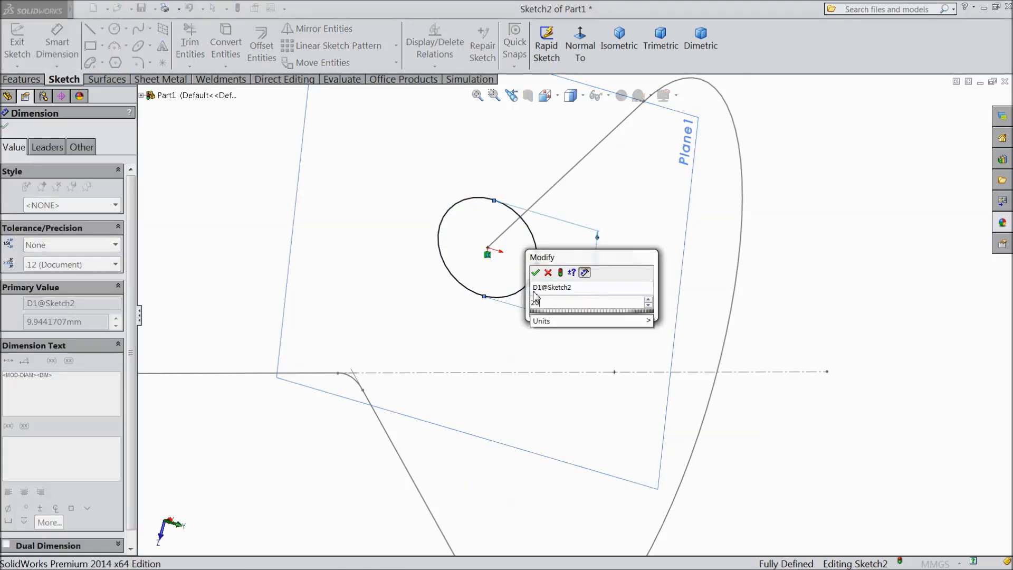
click(536, 272)
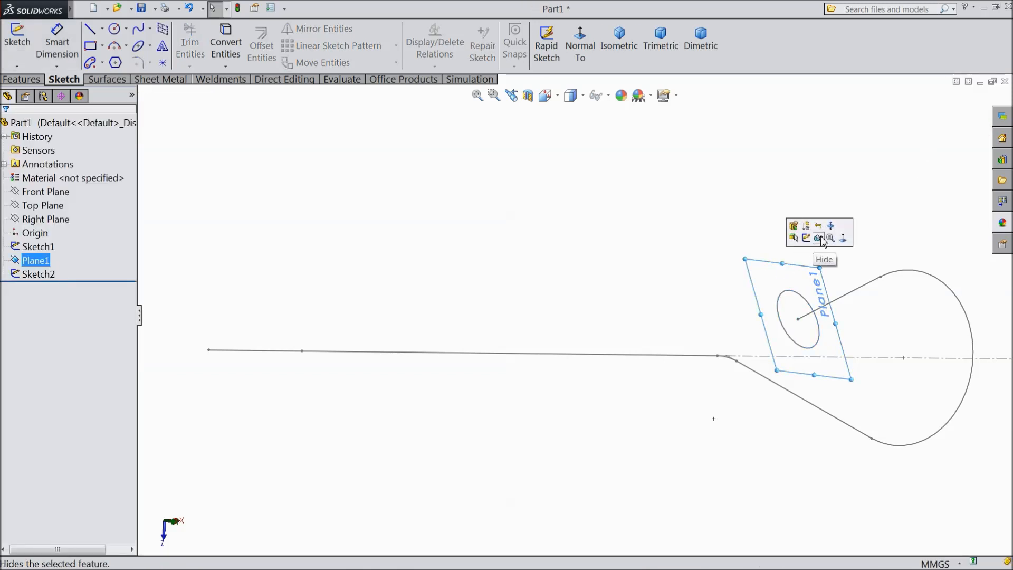
- Hide Plane1 and sweep the Sketch2 circle along the Sketch1 hook path
click(818, 237)
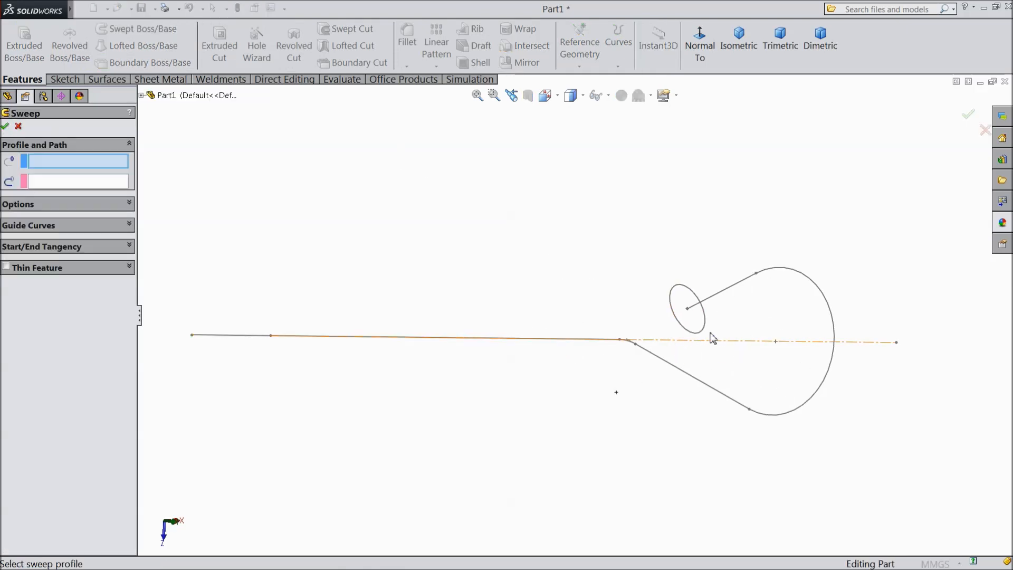
click(685, 307)
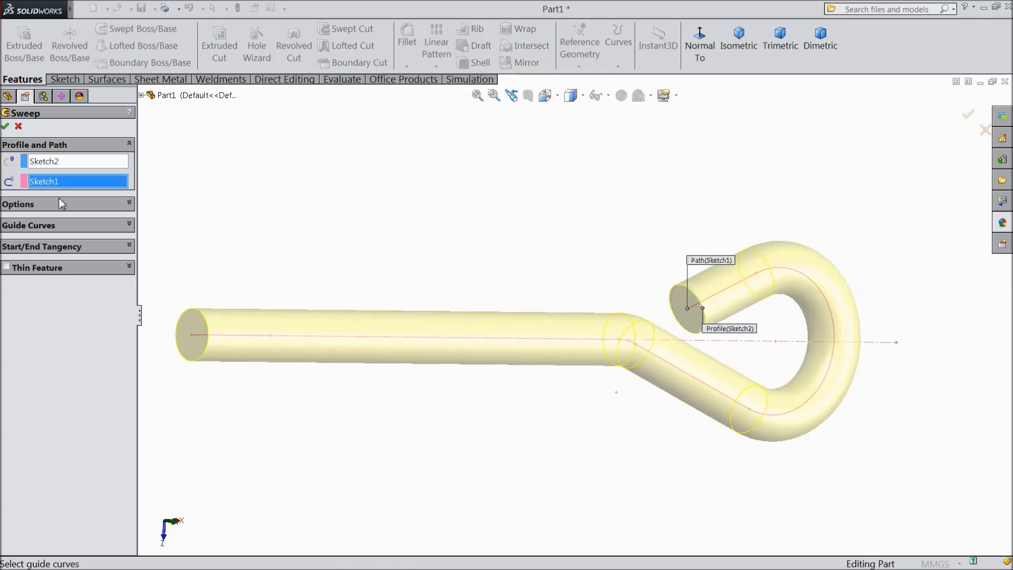
click(967, 115)
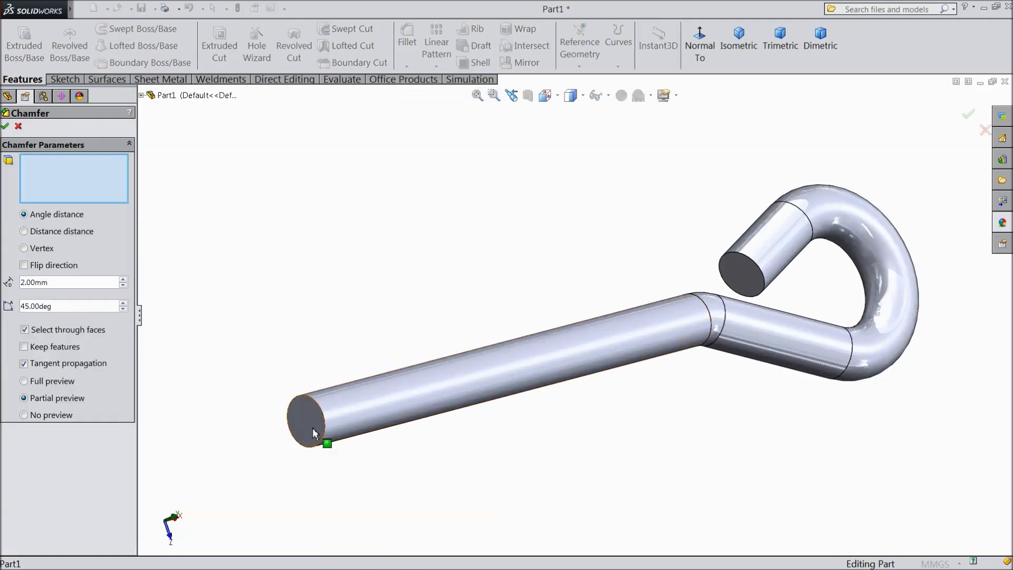
- Chamfer the rod's straight end 2 mm × 45° and add an 18 mm end-face circle
click(746, 268)
text(18)
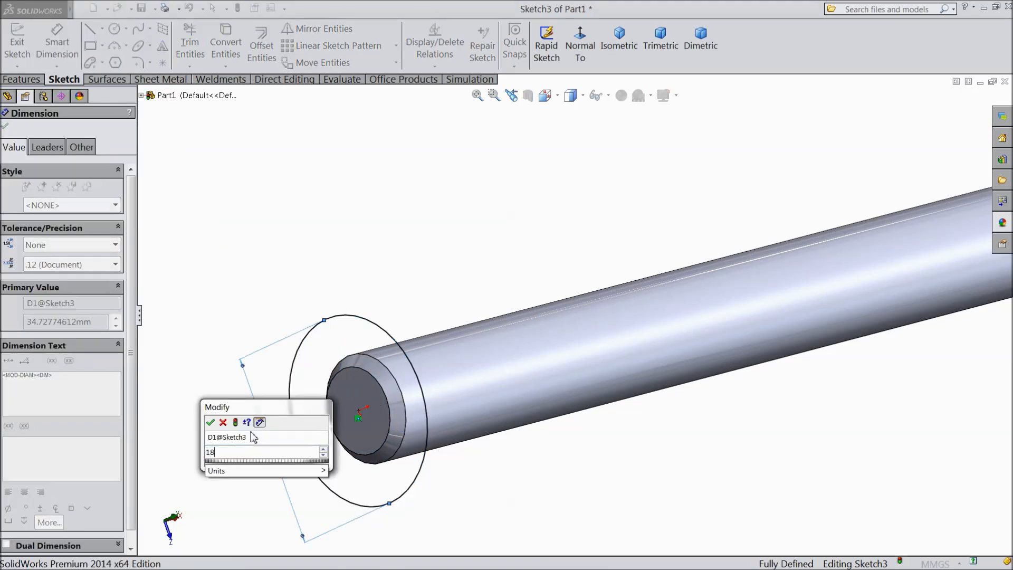
click(210, 423)
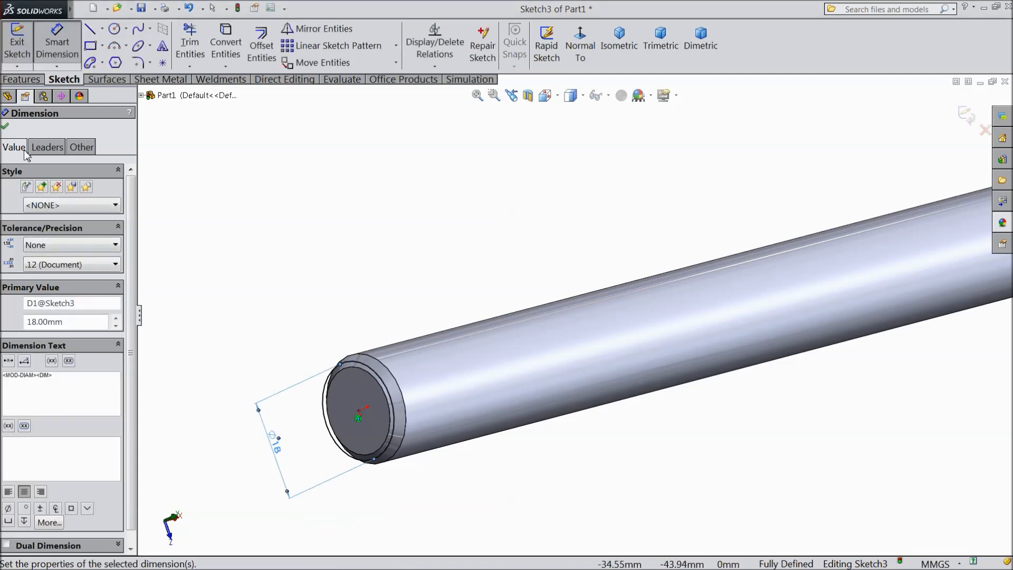
click(7, 127)
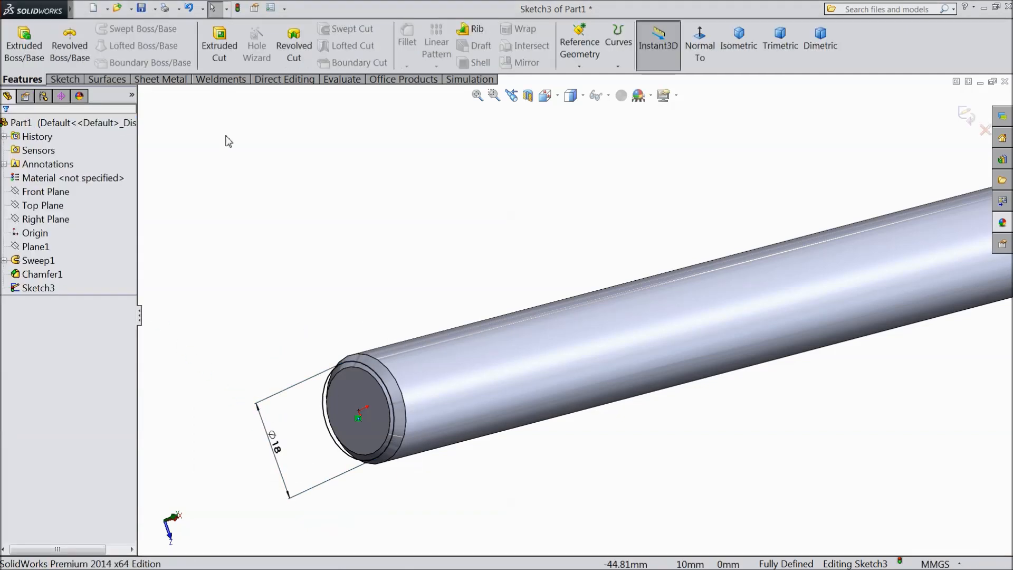
mouse_move(739, 365)
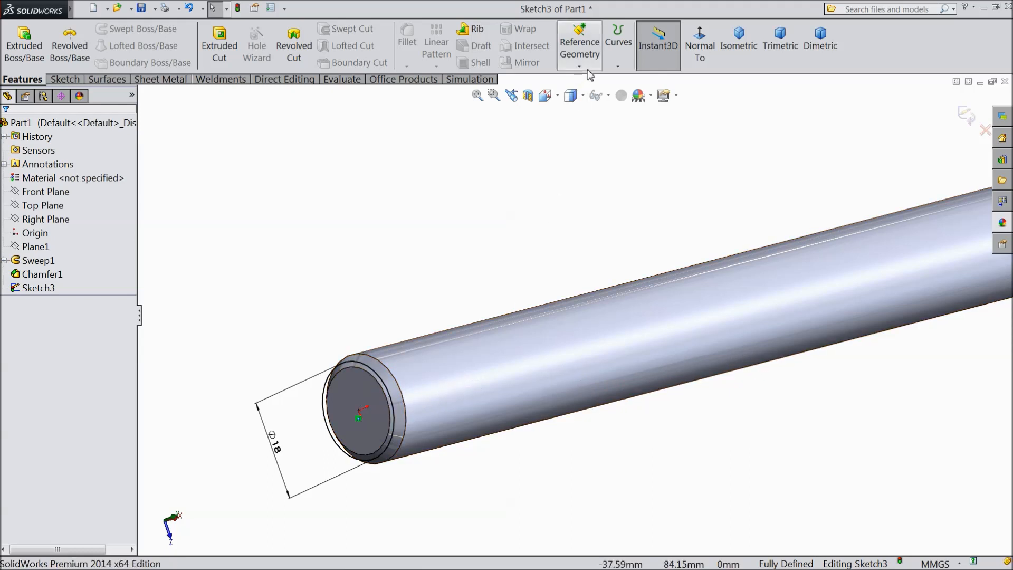
- Create a helix from the 18 mm circle: 4 mm pitch, 12 revolutions, 270° start
click(617, 50)
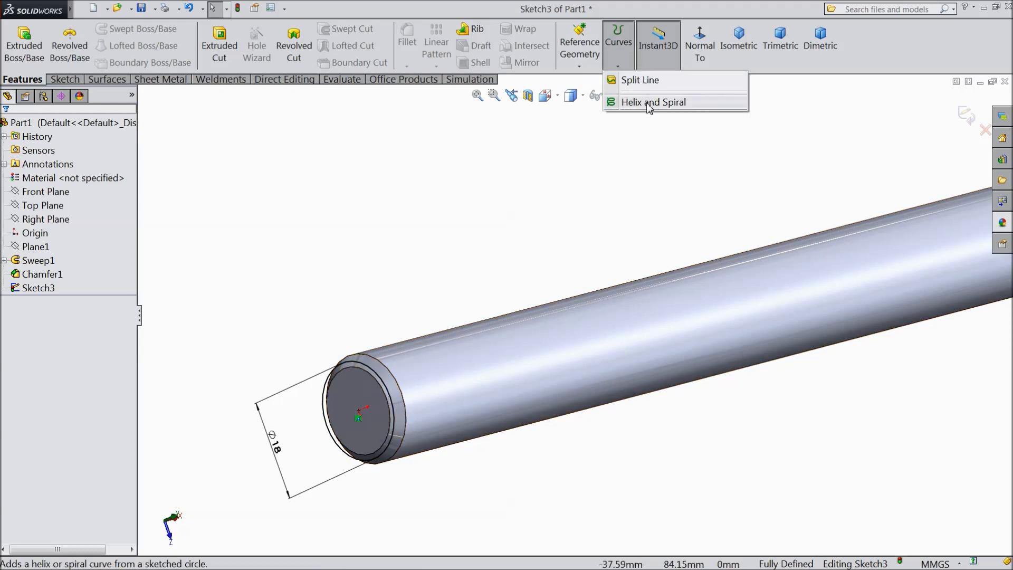
click(653, 102)
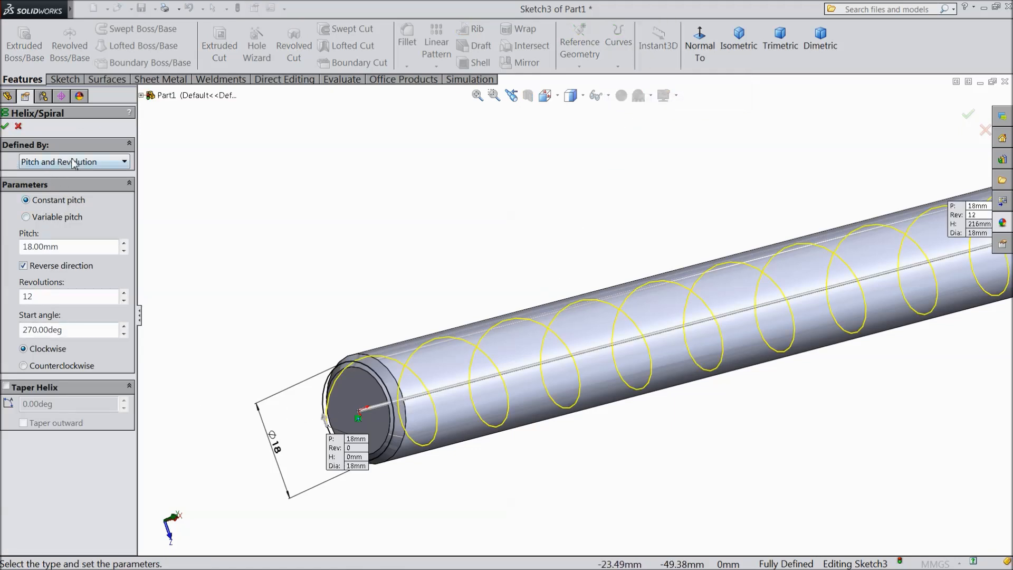
triple_click(68, 247)
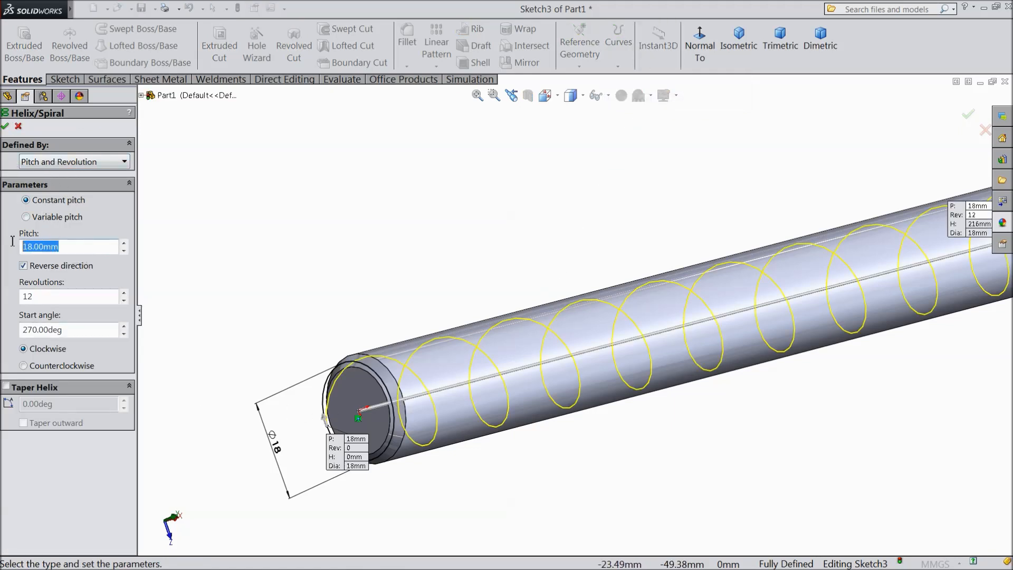
text(4.00mm)
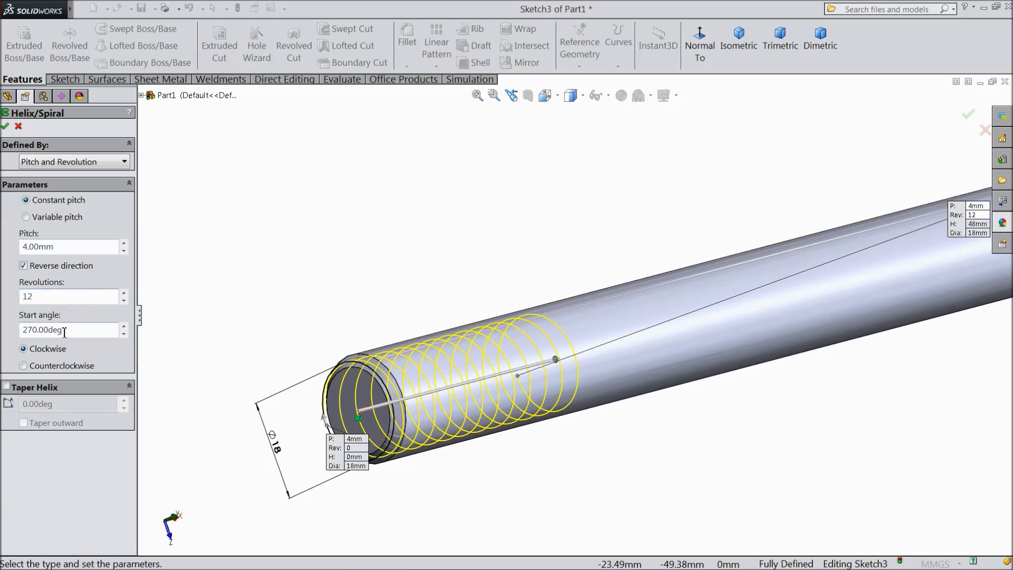
mouse_move(65, 329)
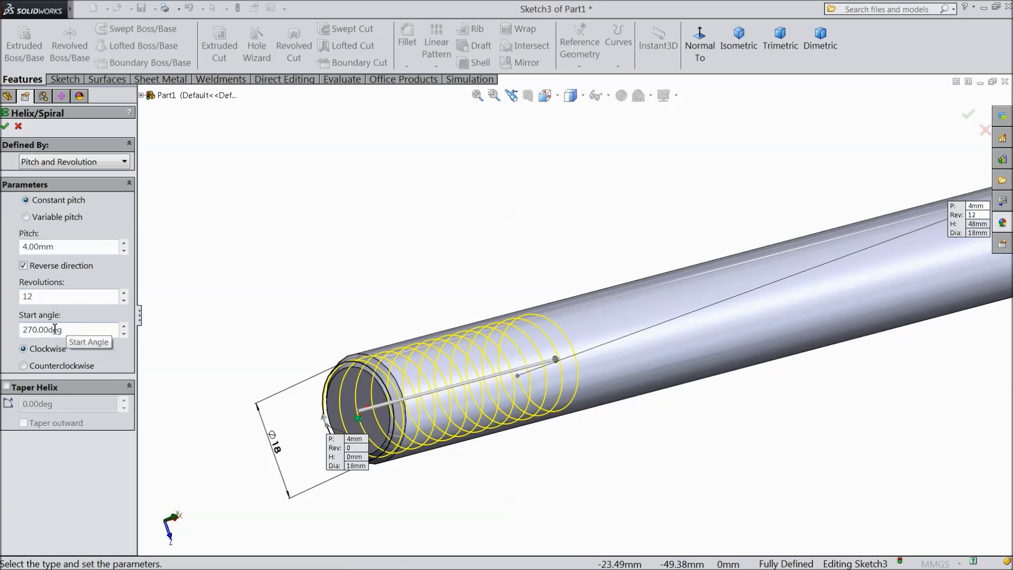
mouse_move(54, 331)
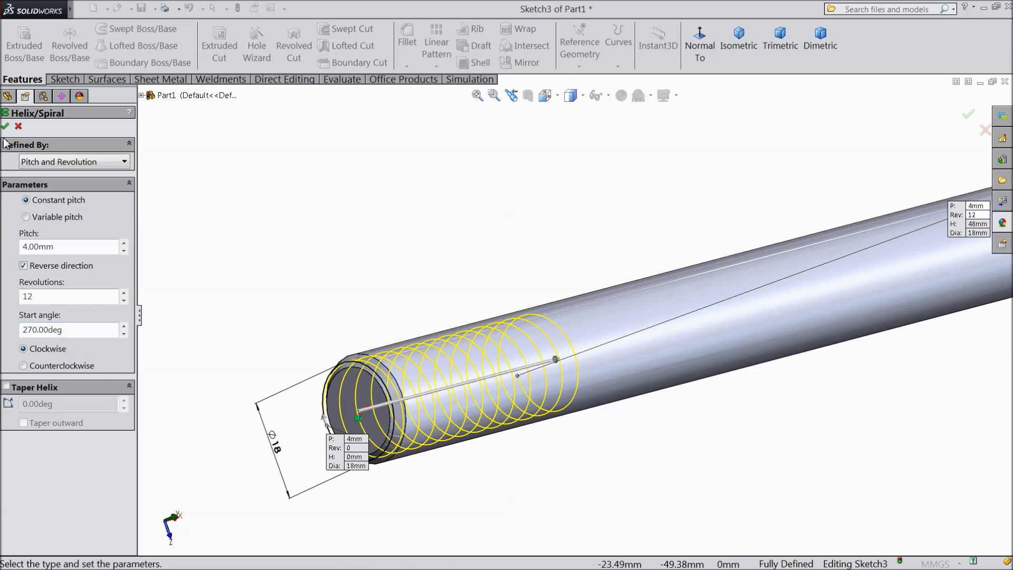
click(4, 126)
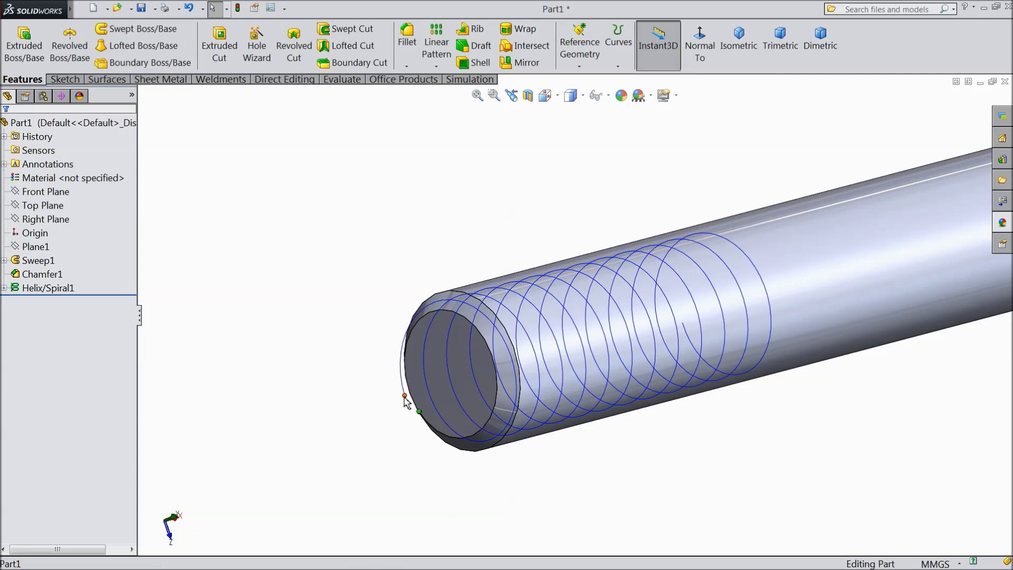
- Create Plane2 coincident with the helix start point and perpendicular to the helix
click(405, 394)
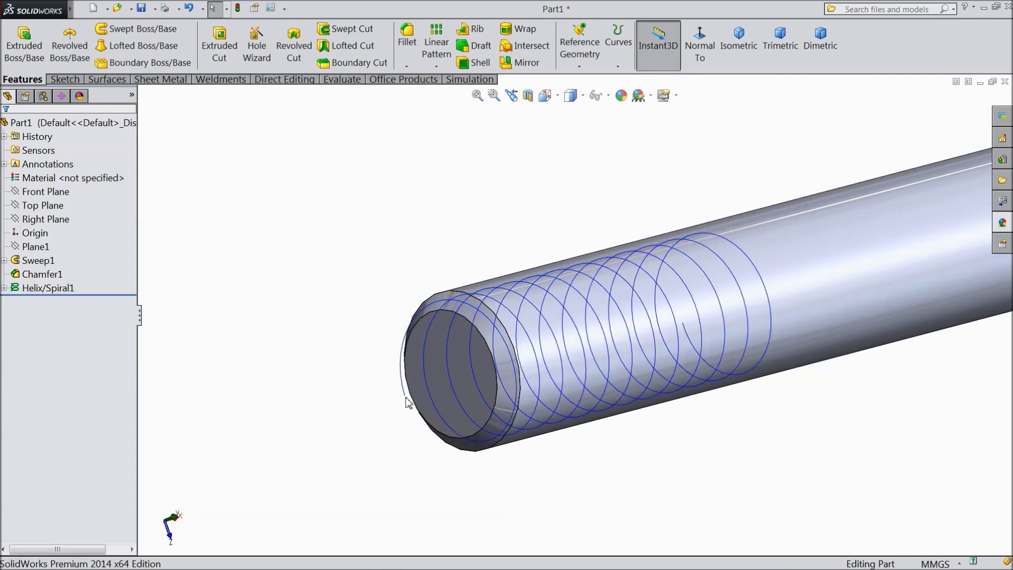
click(579, 48)
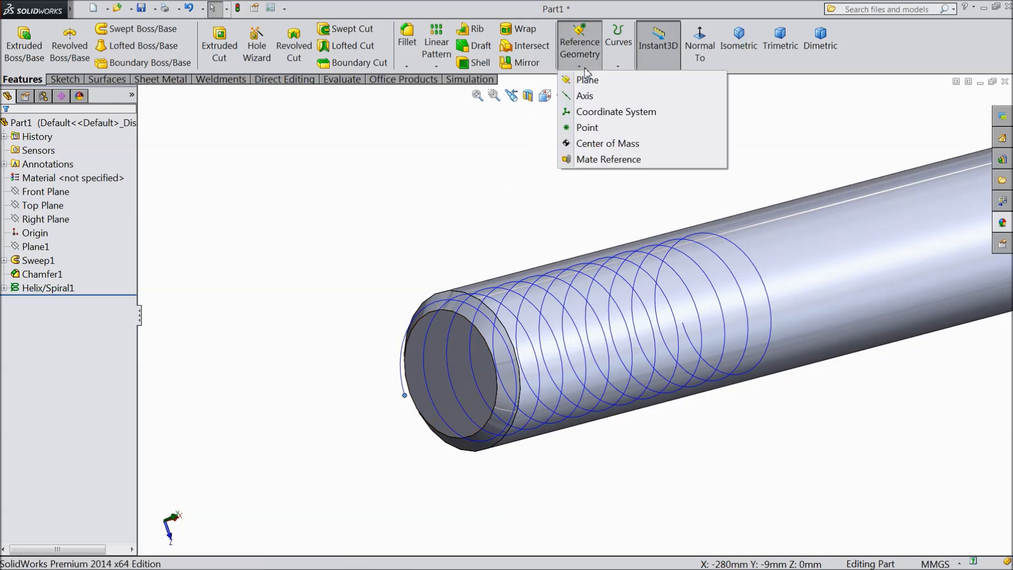
click(587, 80)
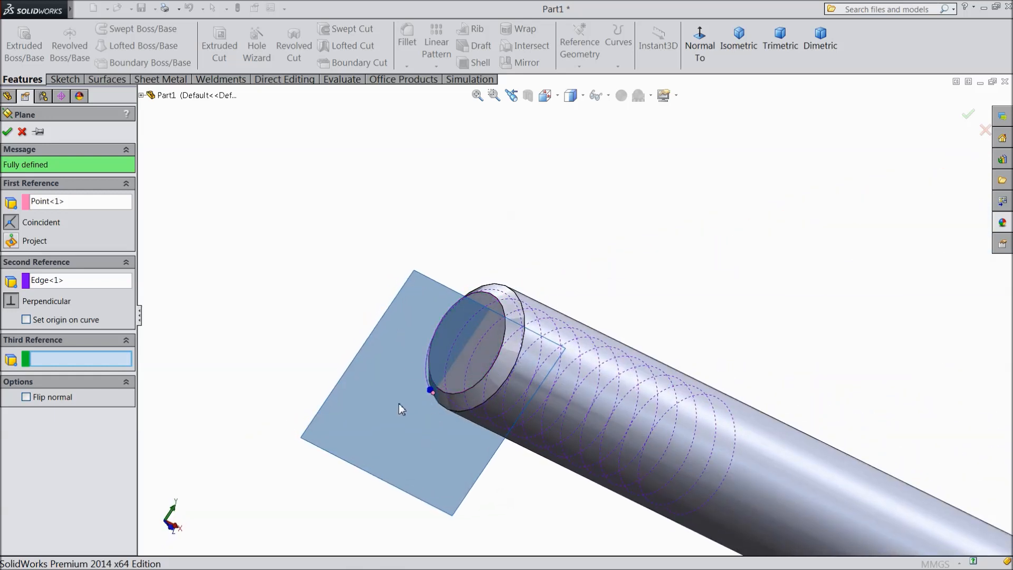
click(8, 132)
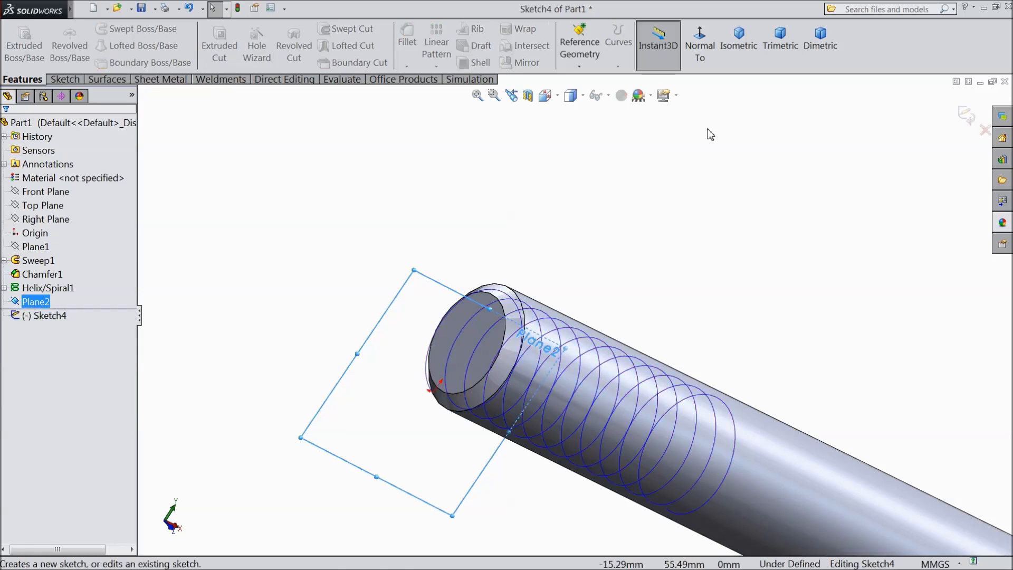
- Draw a triangle symmetric about a centreline and dimension its sides to 70°
click(699, 37)
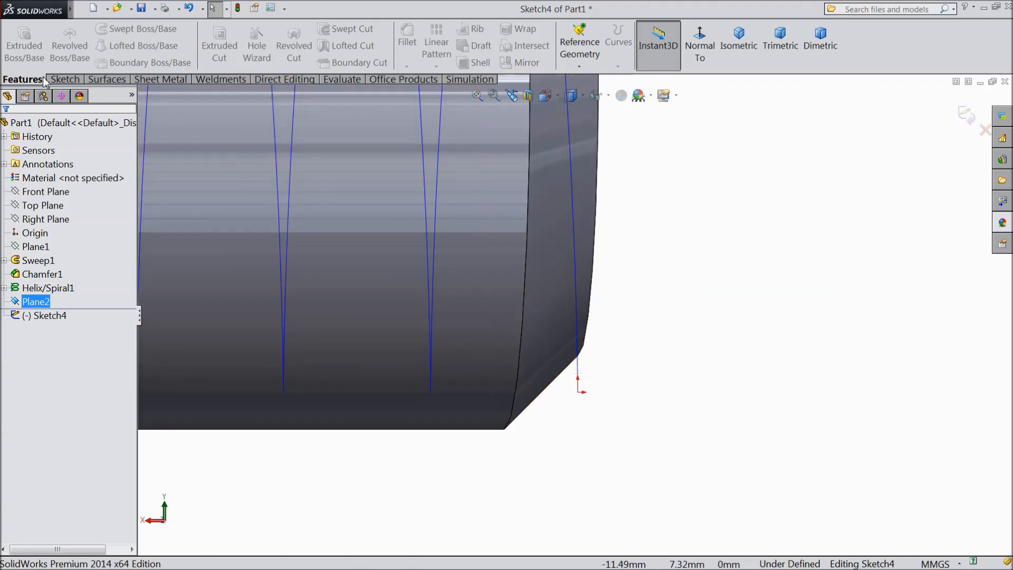
click(64, 79)
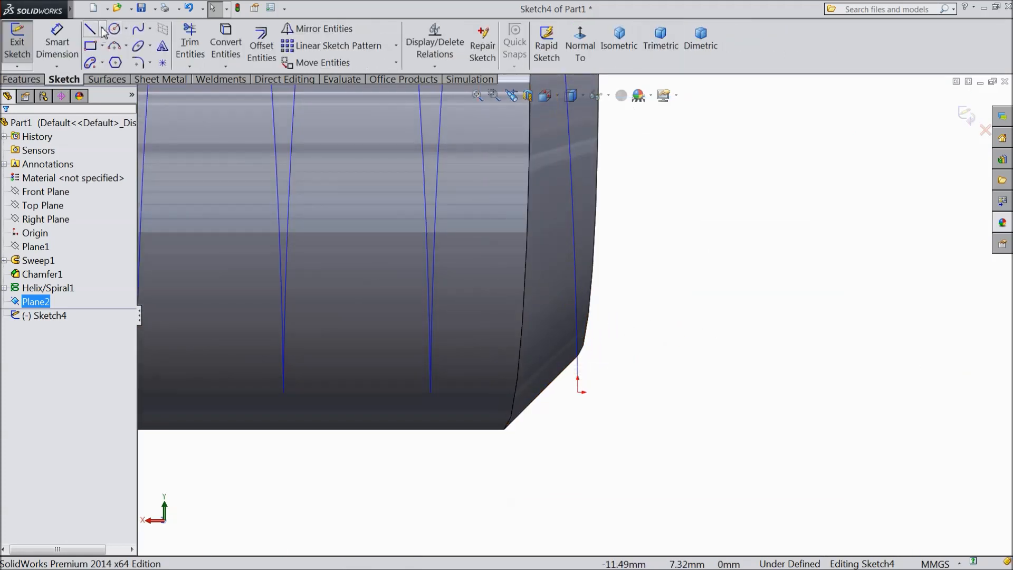
click(90, 28)
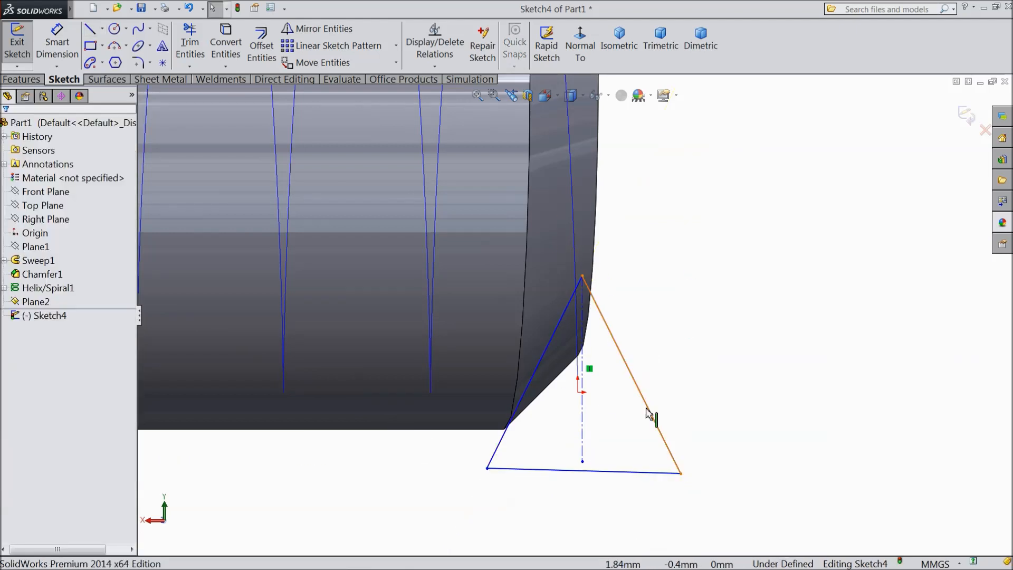
click(653, 417)
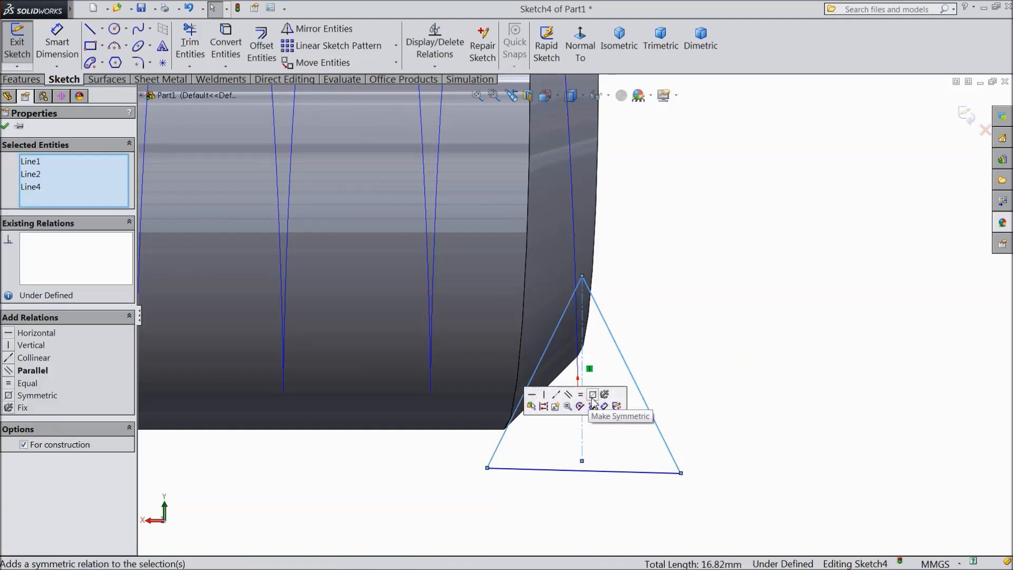
click(592, 394)
text(70)
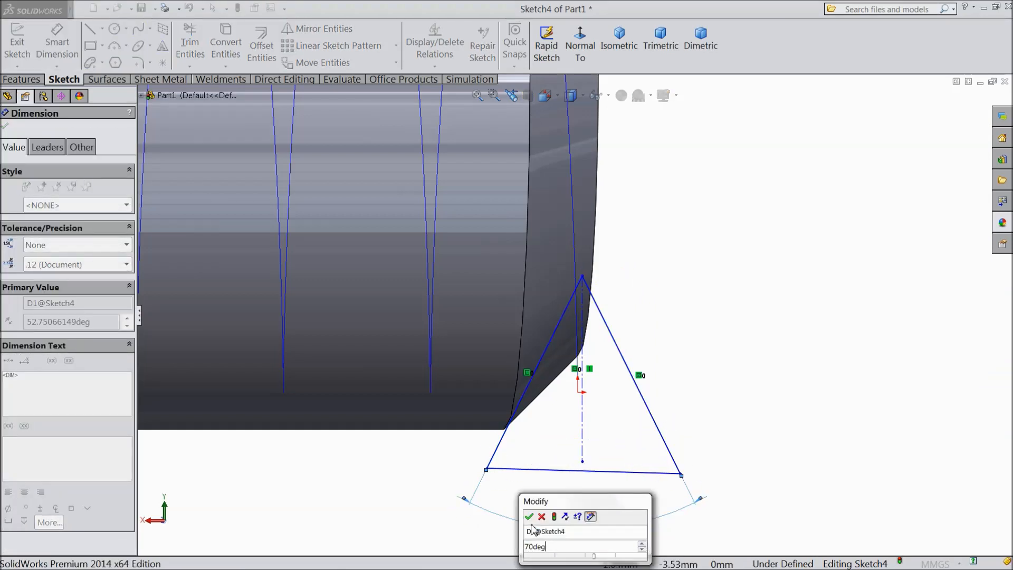
click(530, 516)
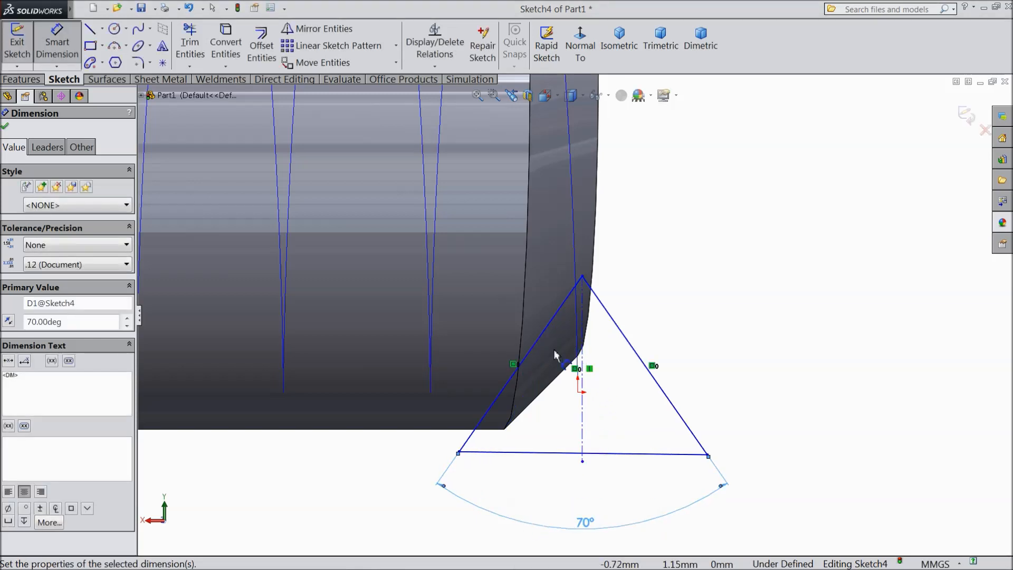
click(6, 126)
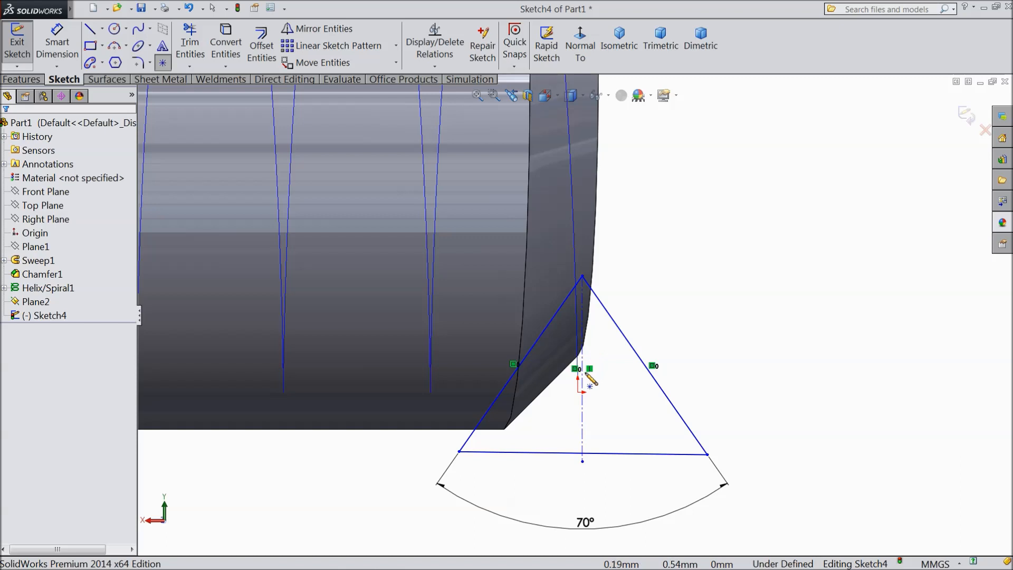
- Add a Pierce relation between the profile's centreline point and the helix
click(583, 408)
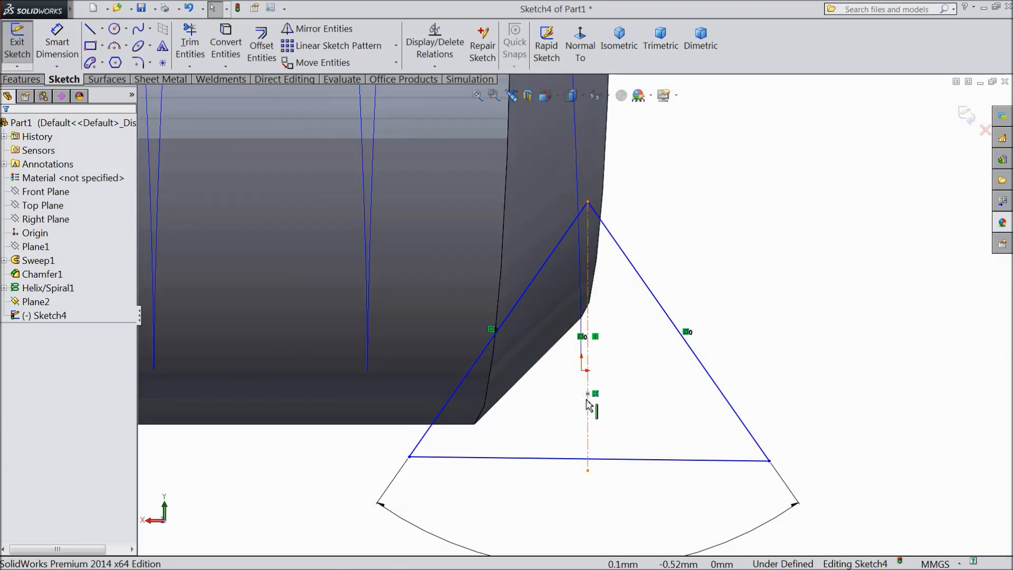
mouse_move(580, 189)
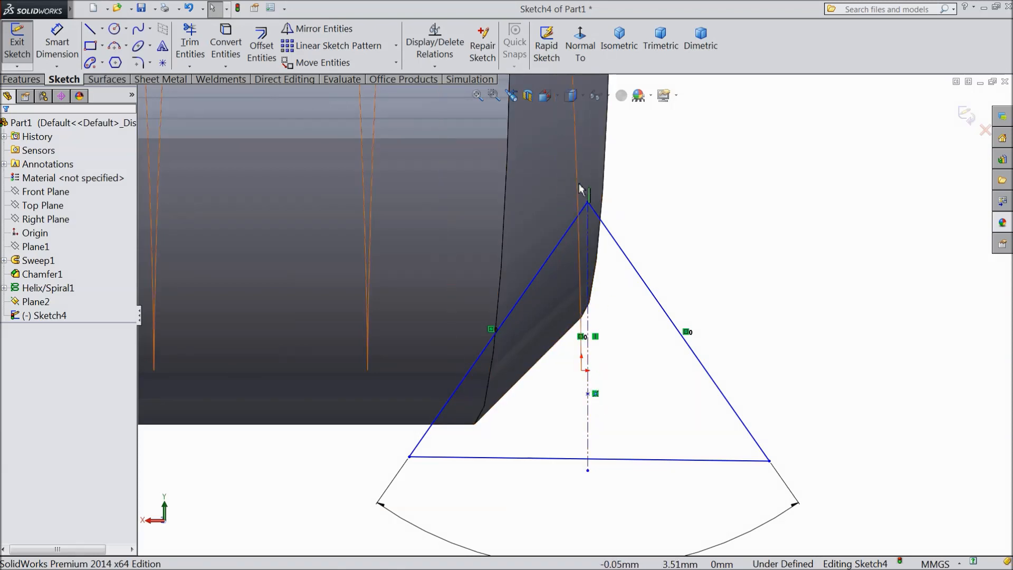
click(587, 394)
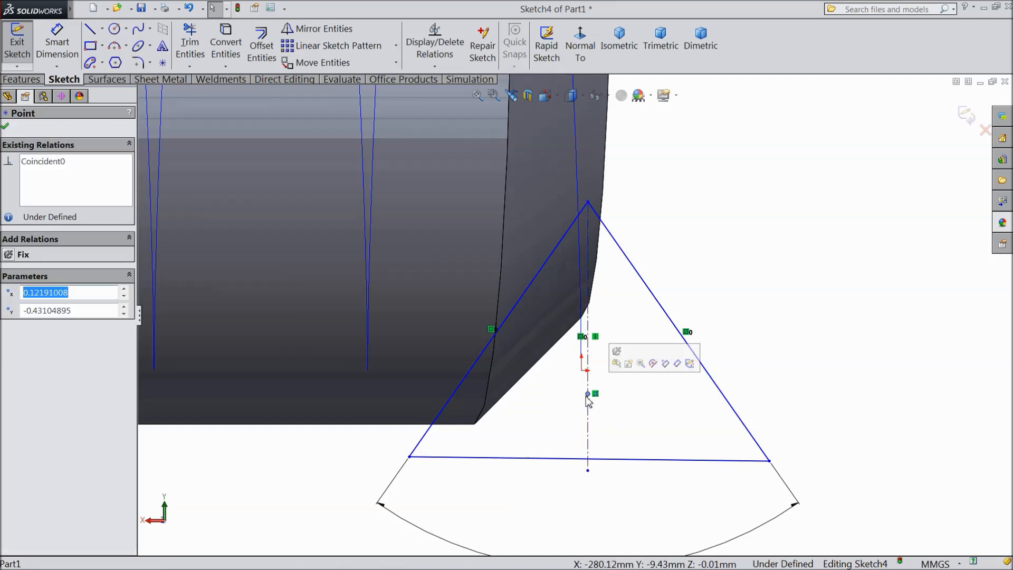
mouse_move(581, 187)
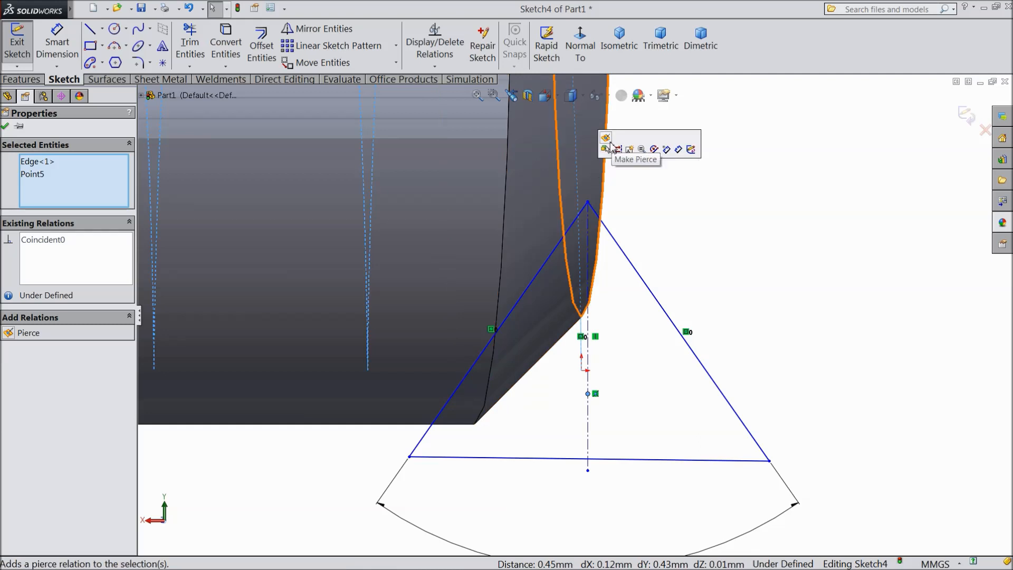
click(605, 149)
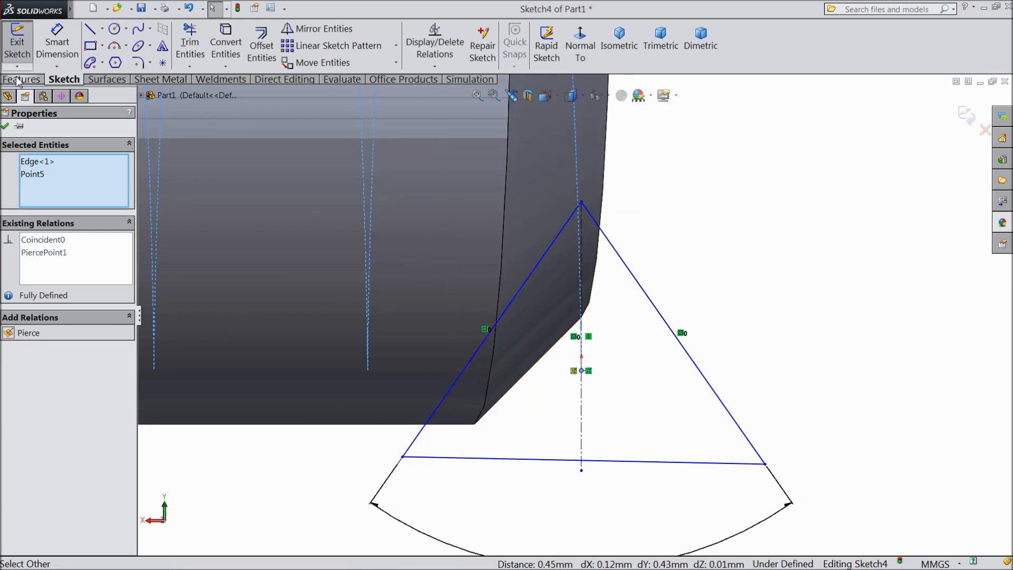
- Round the triangle's top corner with a 0.20 mm sketch fillet
click(135, 63)
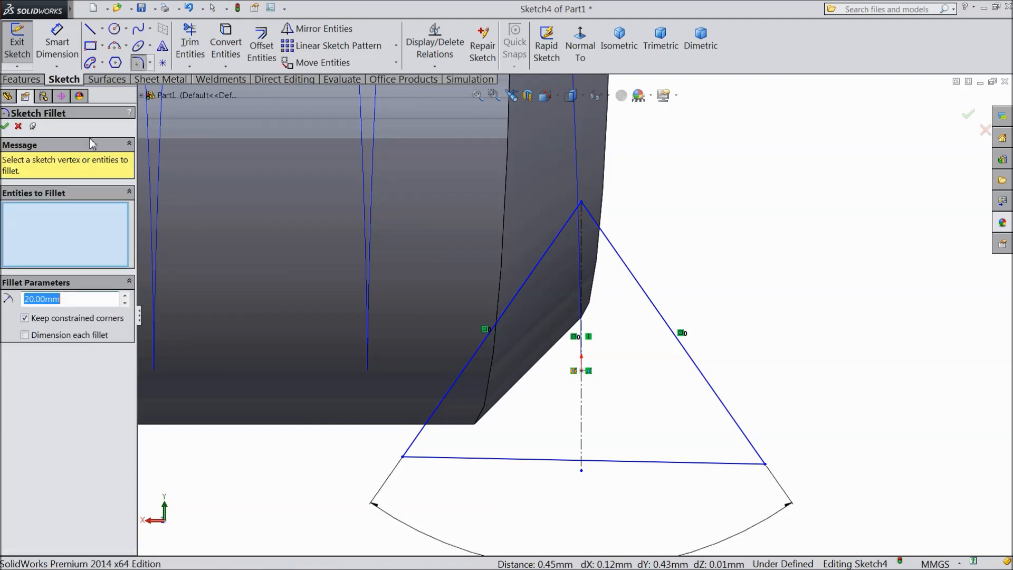
text(0.2)
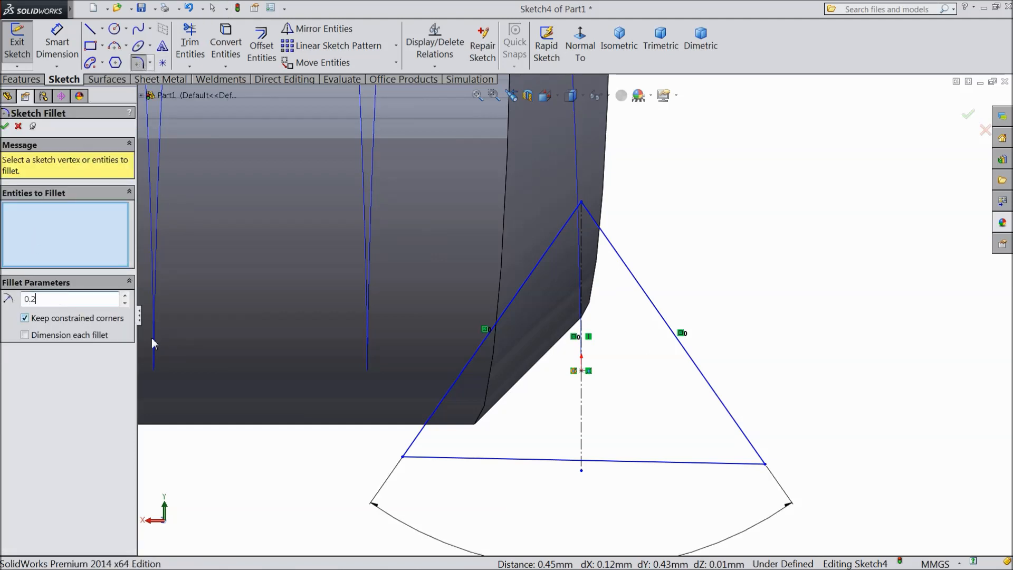
click(580, 213)
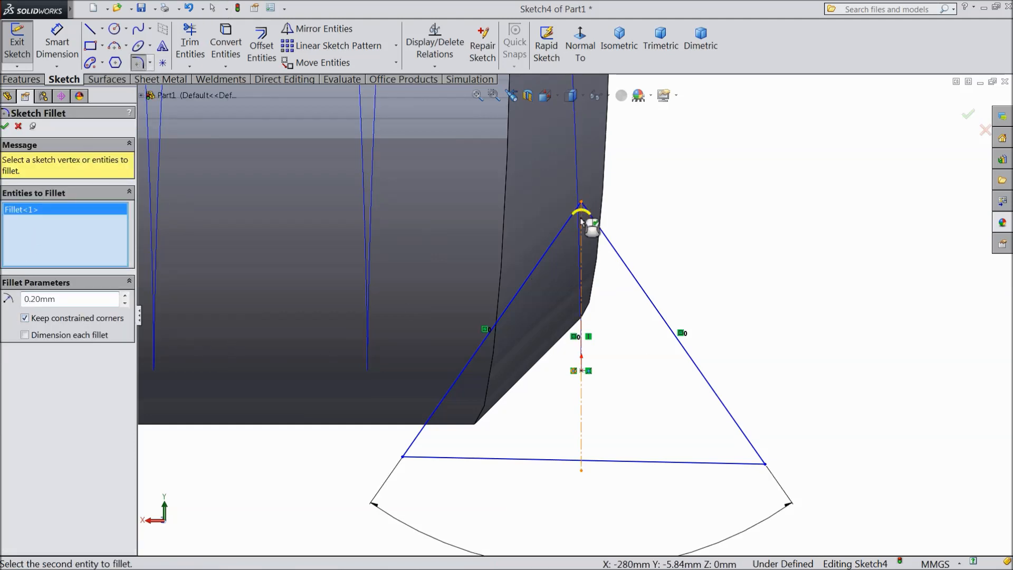
click(6, 126)
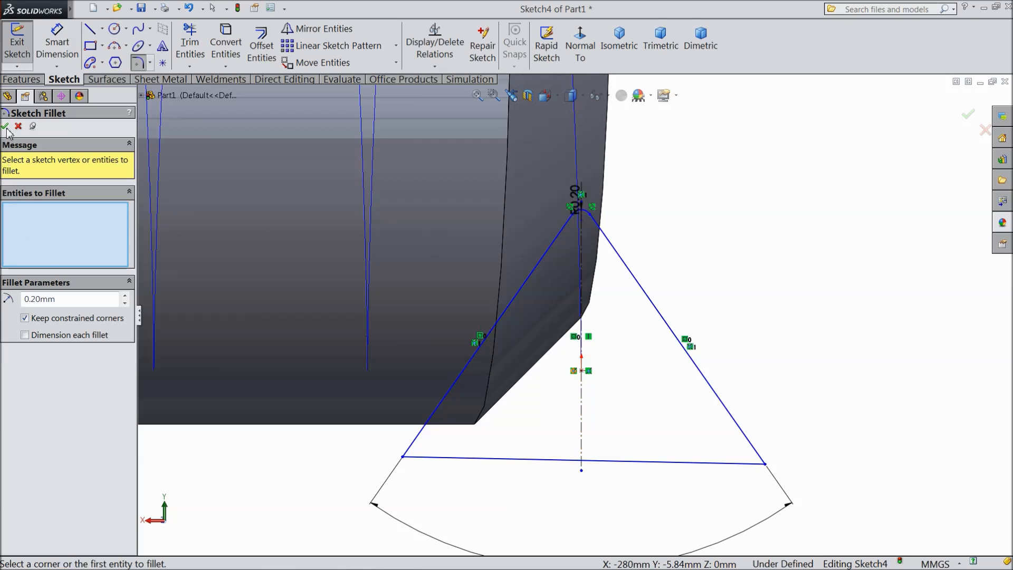
click(6, 126)
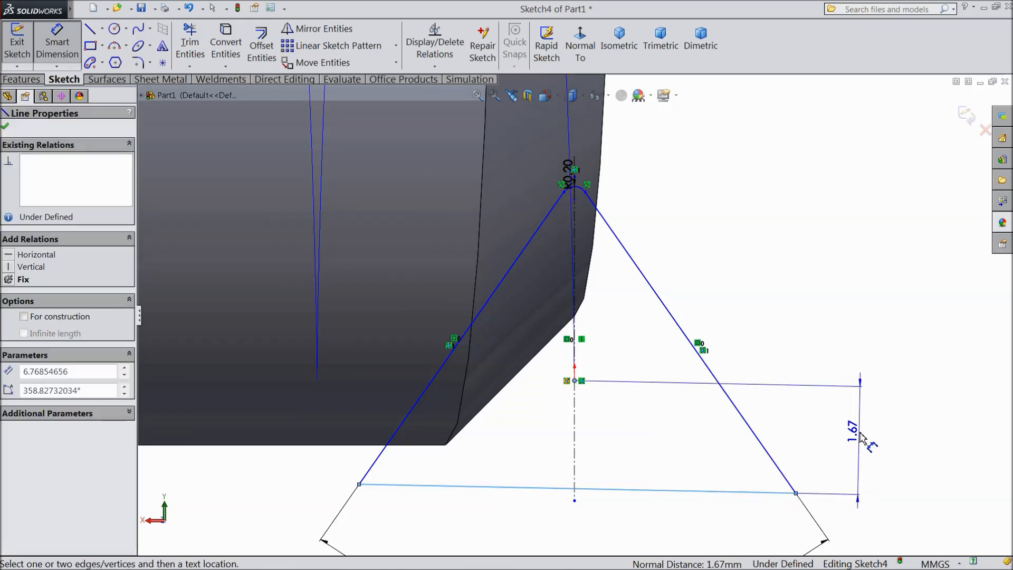
- Dimension the profile with 5 mm height and 1.2 mm apex offset, then exit Sketch4
click(859, 440)
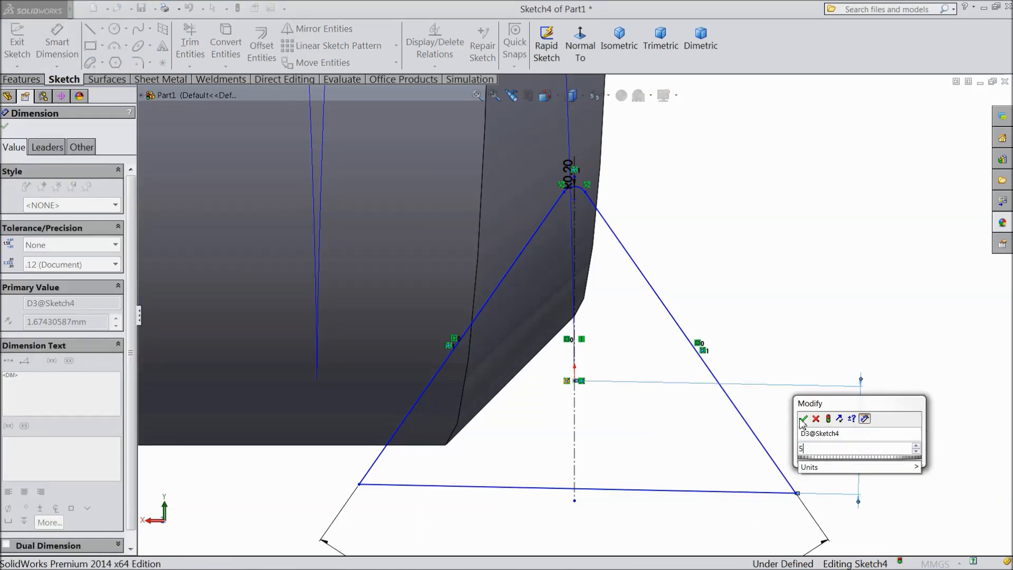
click(803, 418)
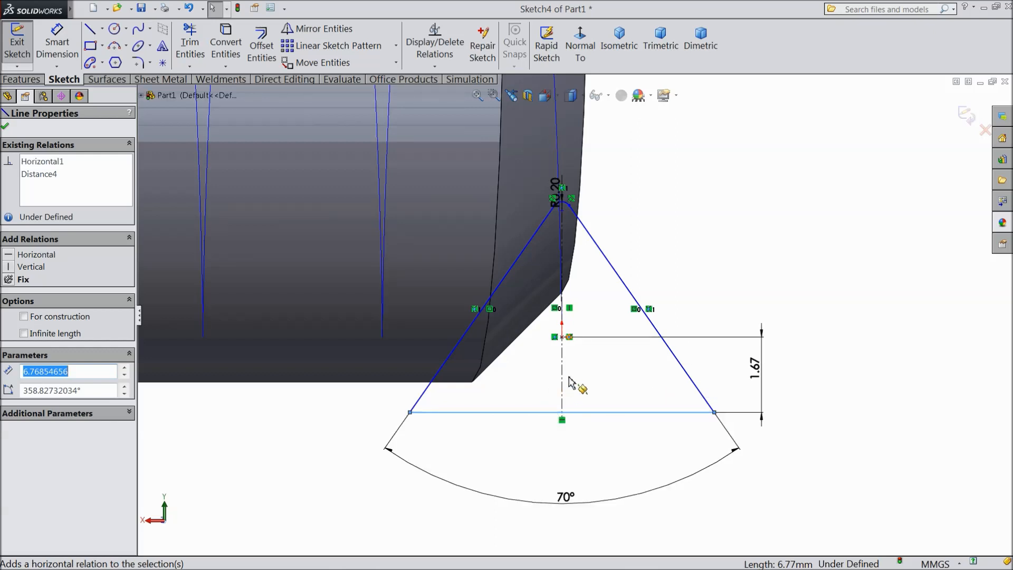
mouse_move(595, 396)
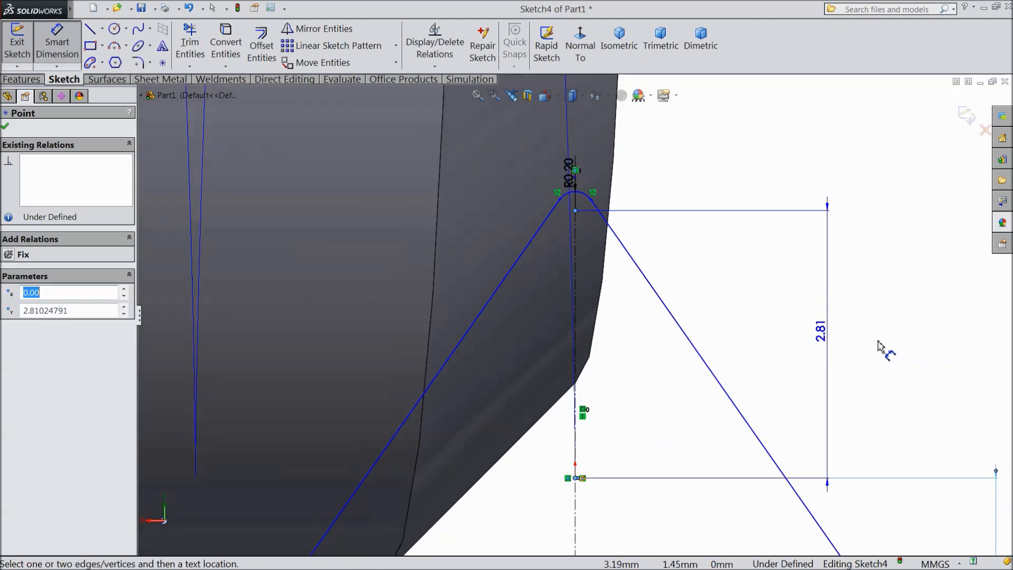
click(828, 342)
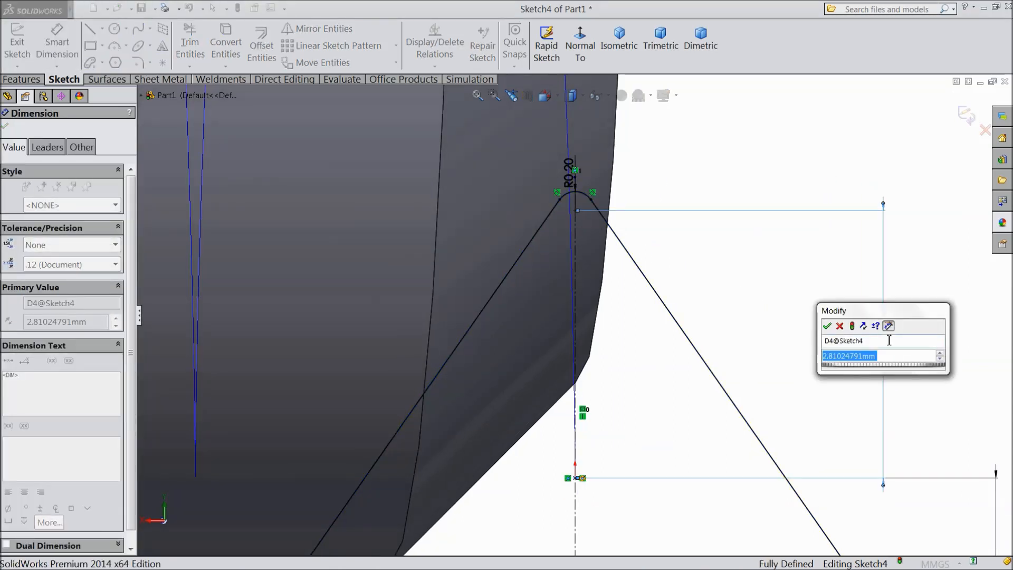
text(1.2)
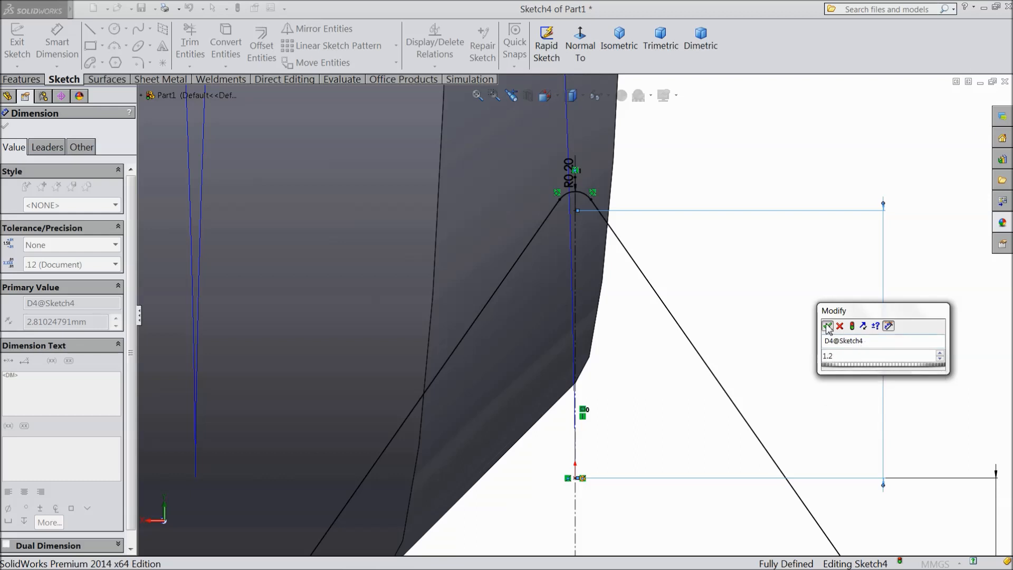
click(828, 325)
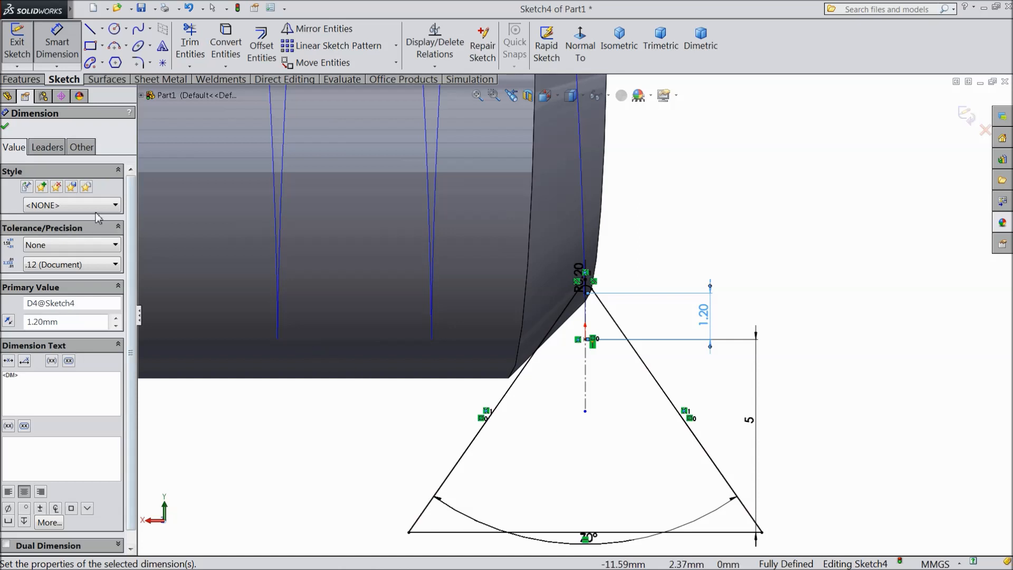
click(5, 126)
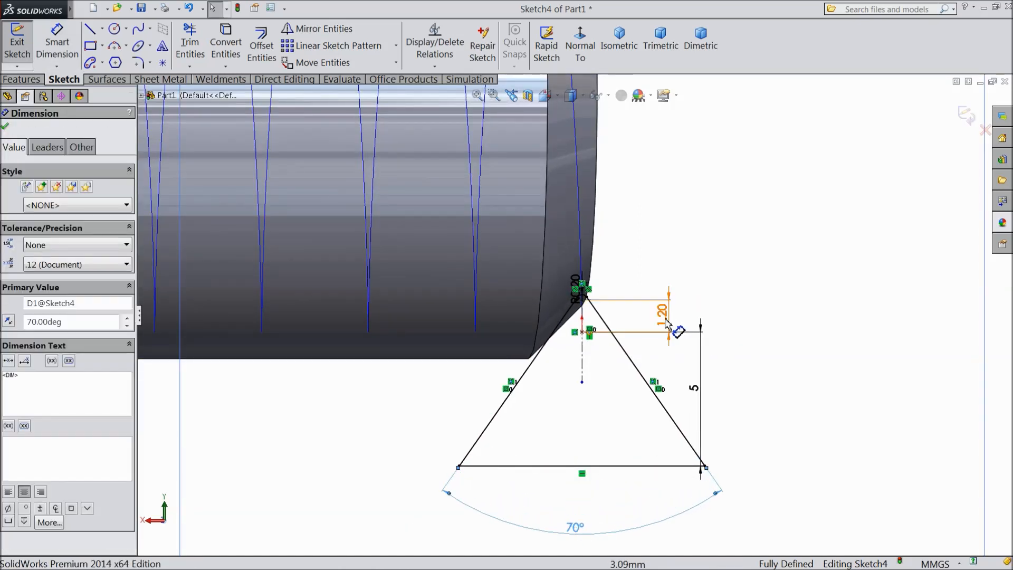
click(575, 282)
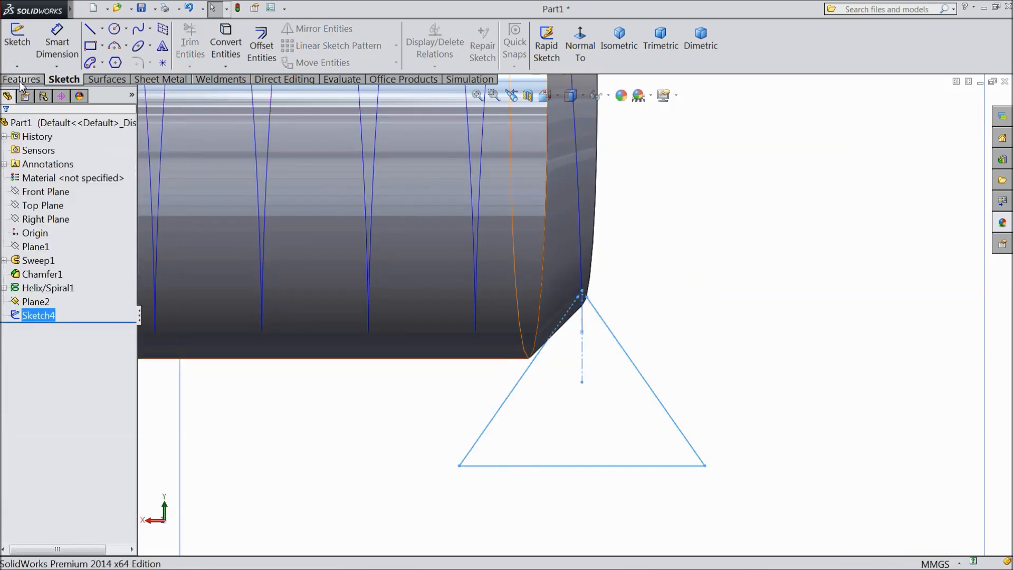
- Swept-cut Sketch4 along Helix/Spiral1 to create Cut-Sweep1 threads
click(350, 28)
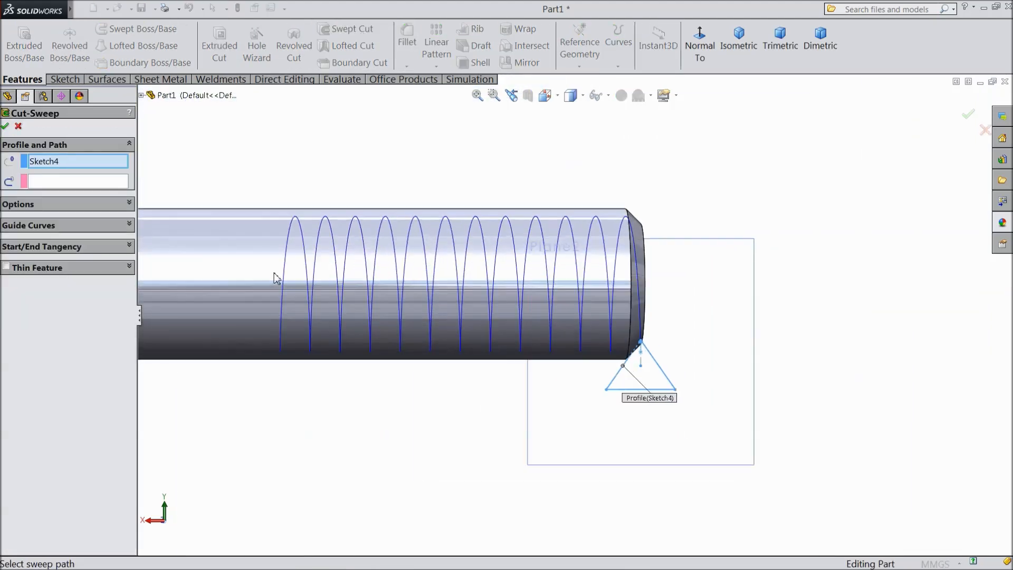
mouse_move(623, 387)
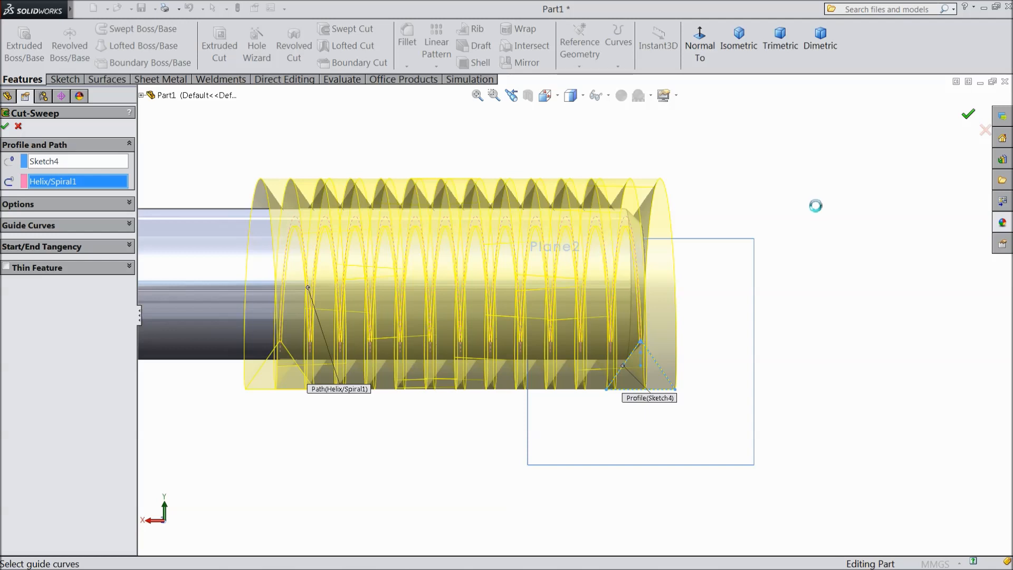
click(967, 114)
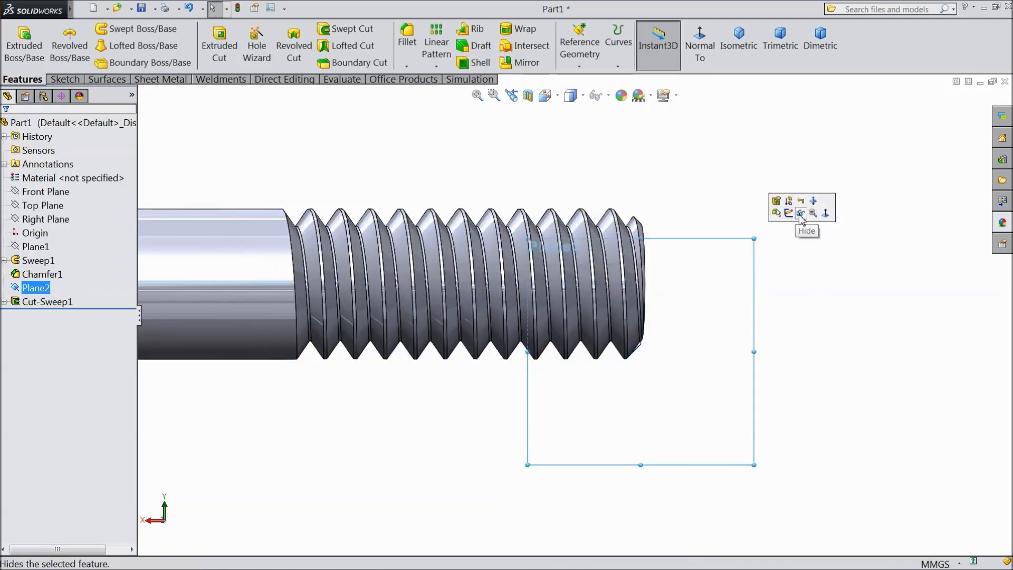
- Hide Plane2, orbit to the thread start and select its triangular face
click(800, 213)
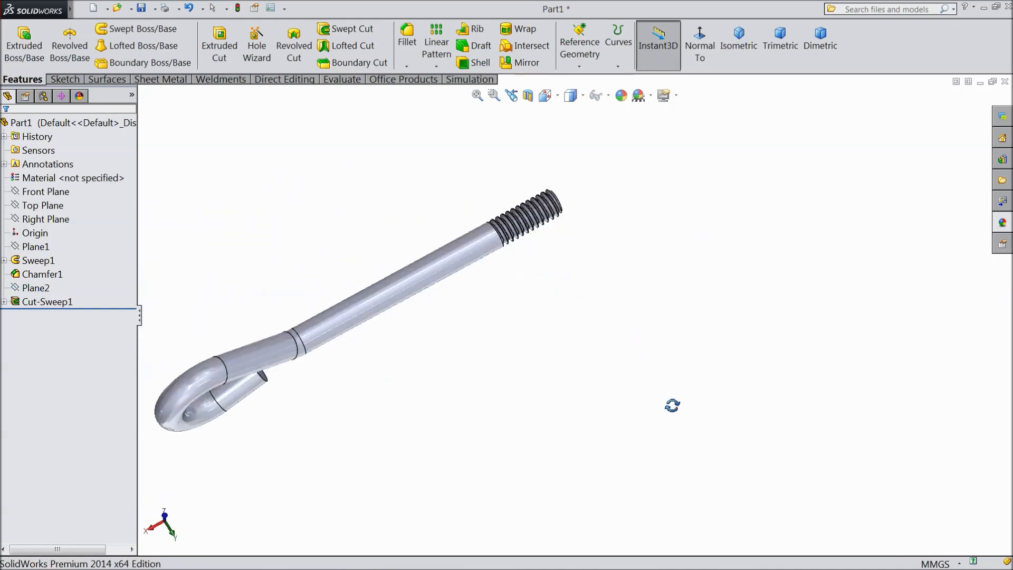
drag(388, 291, 323, 323)
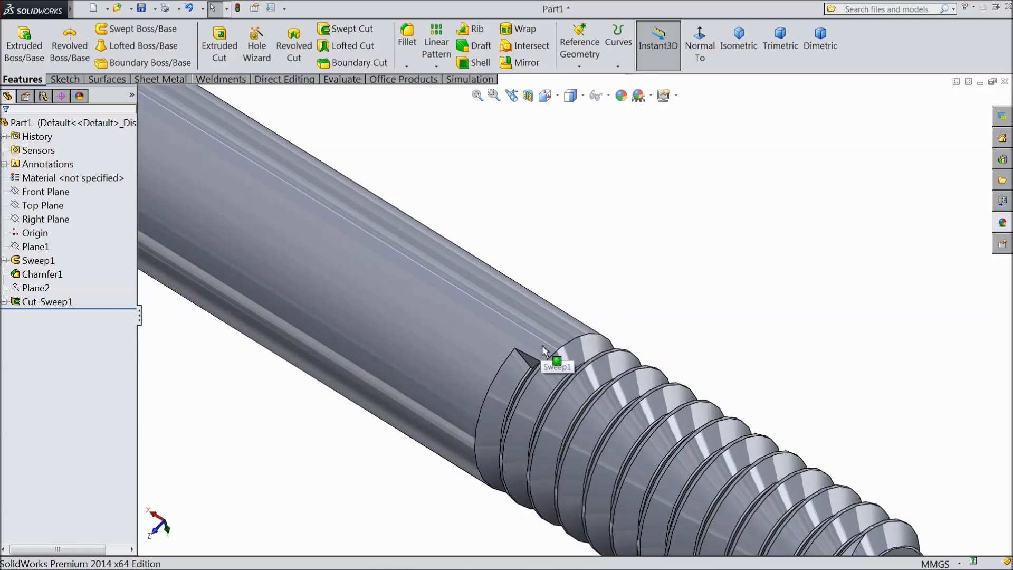
click(549, 361)
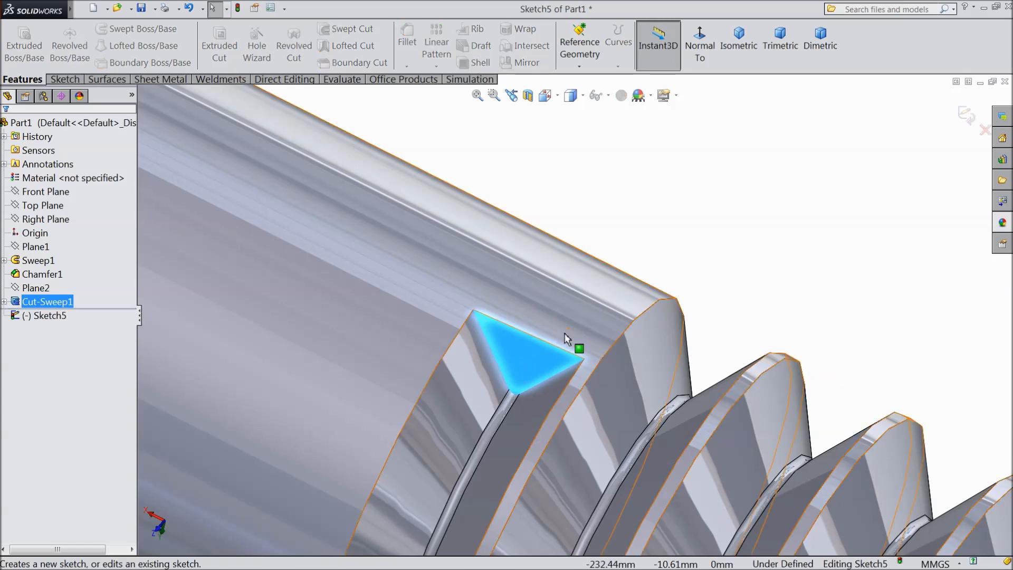
- Sketch on the triangular end face, convert its edges, and exit Sketch5
click(64, 79)
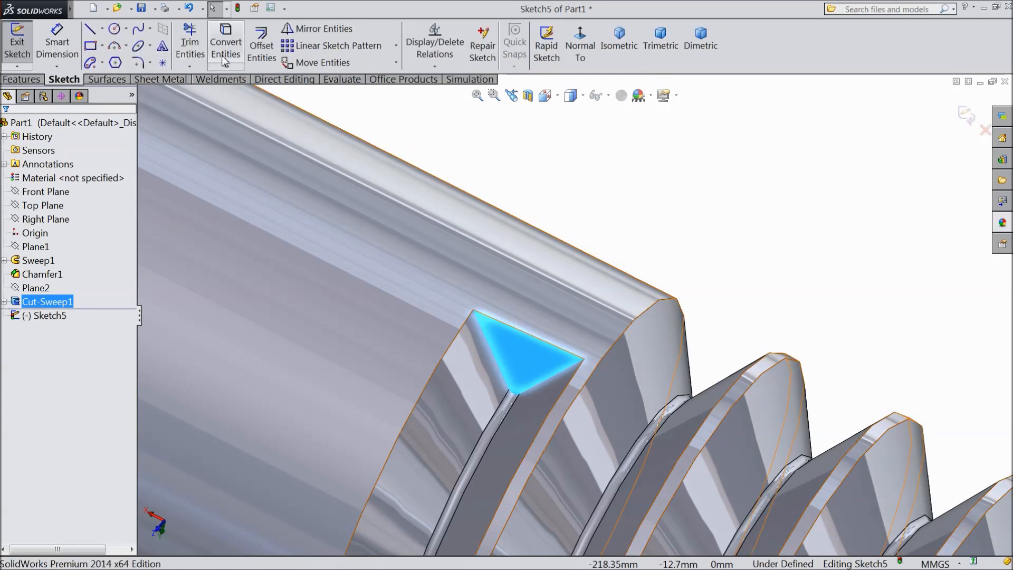
click(225, 44)
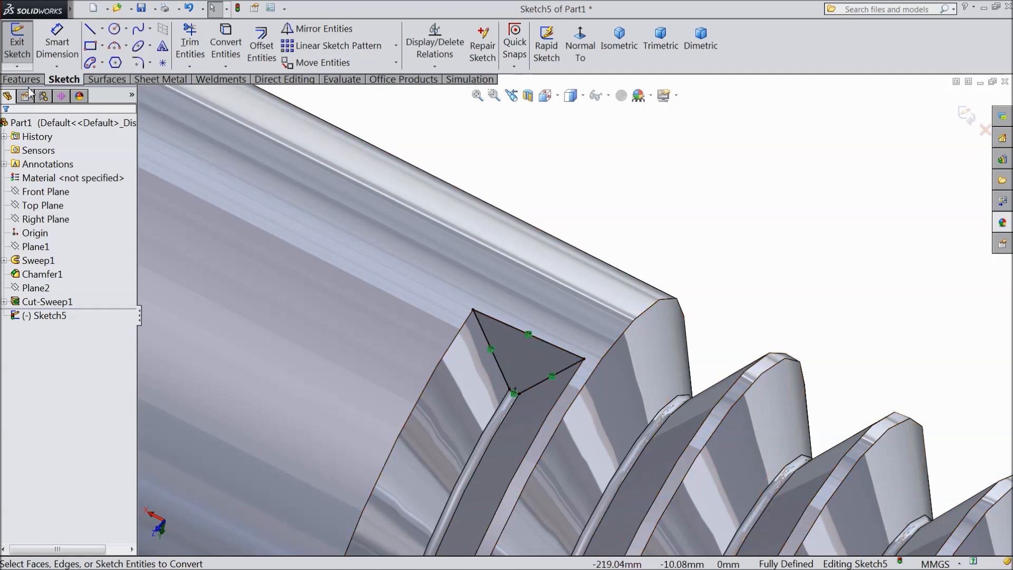
click(17, 42)
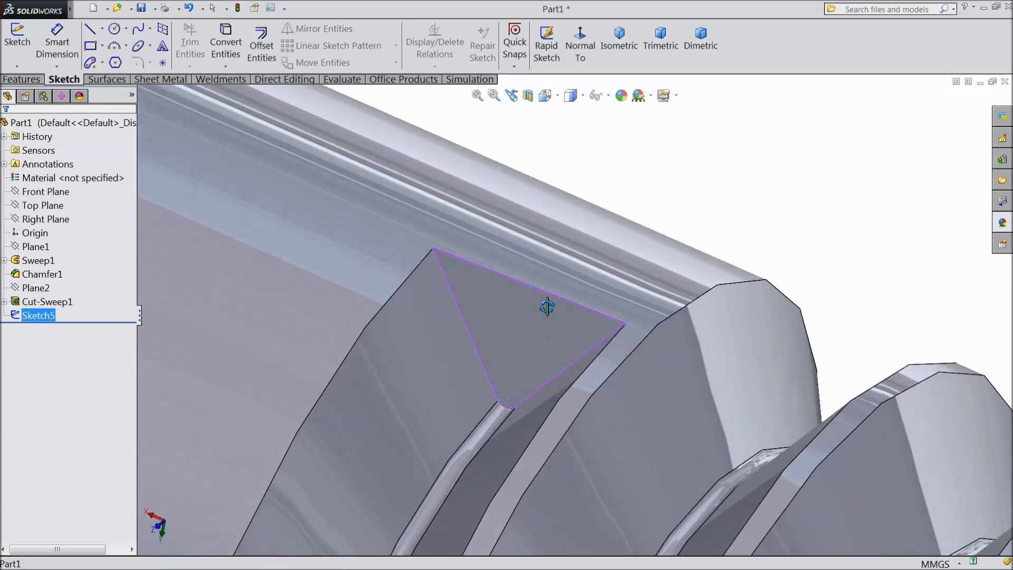
- Create Axis1 from a Sketch5 corner point and the thread's cut face
click(509, 399)
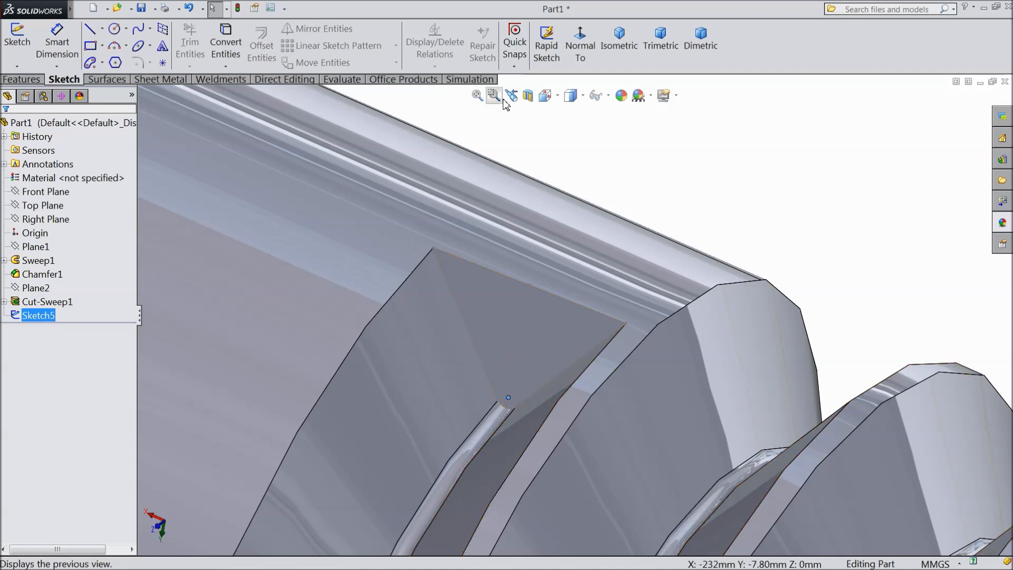
click(21, 79)
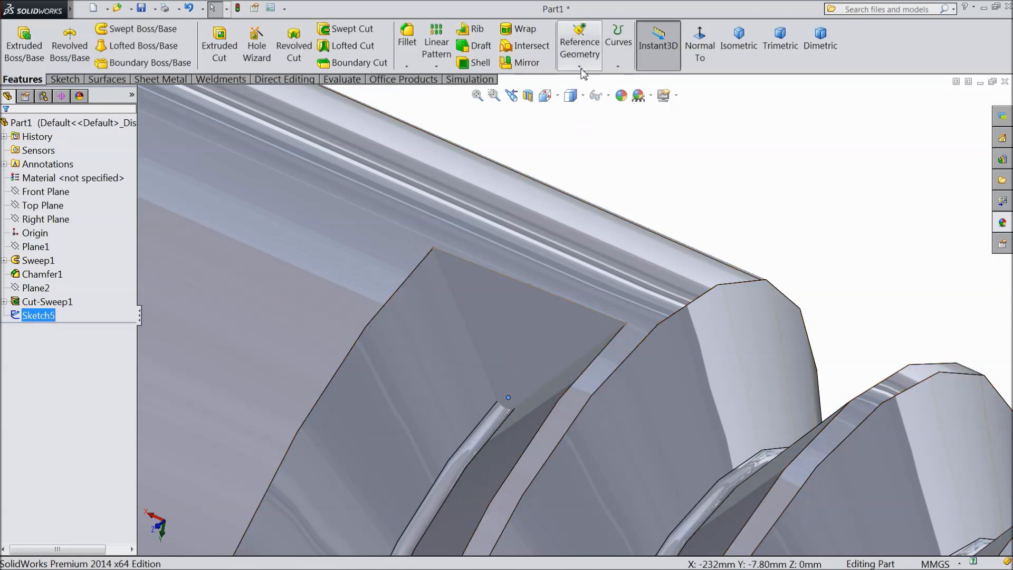
click(578, 48)
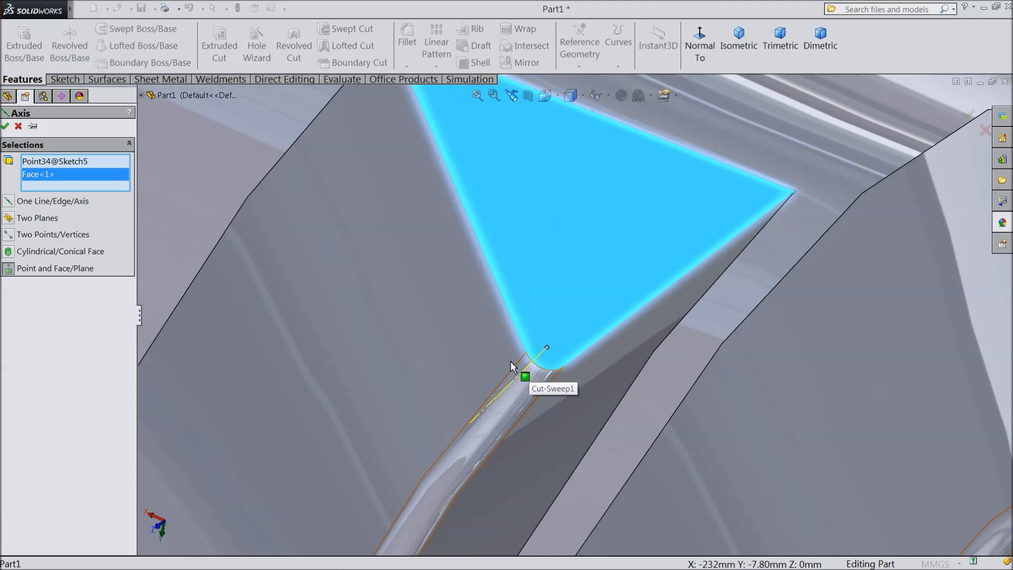
click(6, 125)
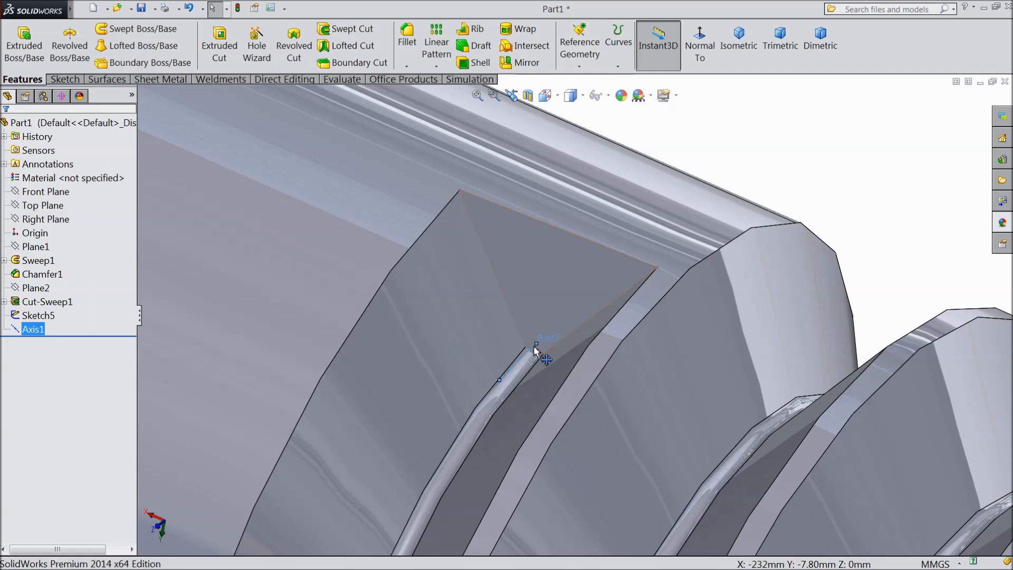
mouse_move(543, 357)
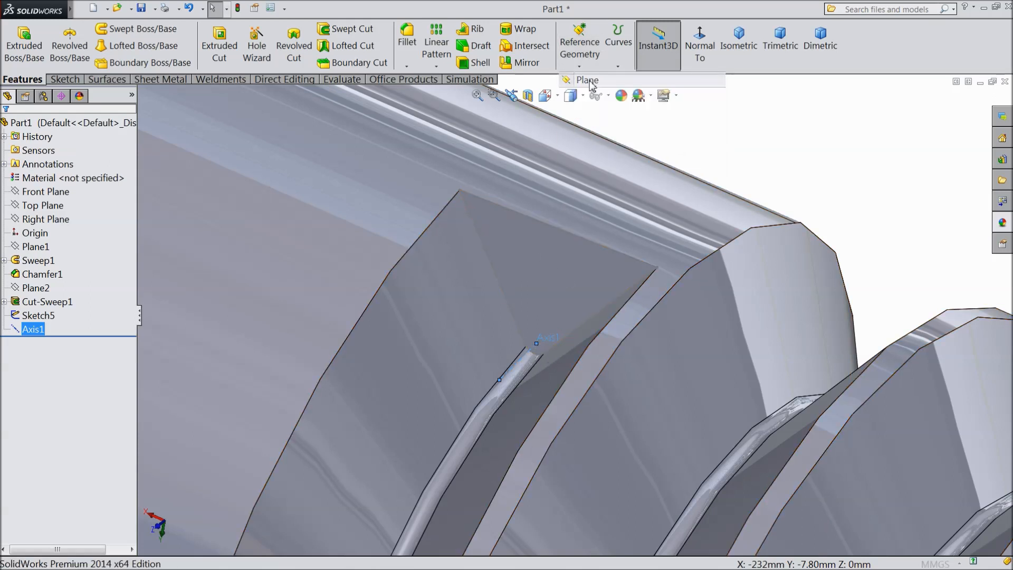
- Create Plane3 perpendicular to Axis1 through the Sketch5 point
click(586, 80)
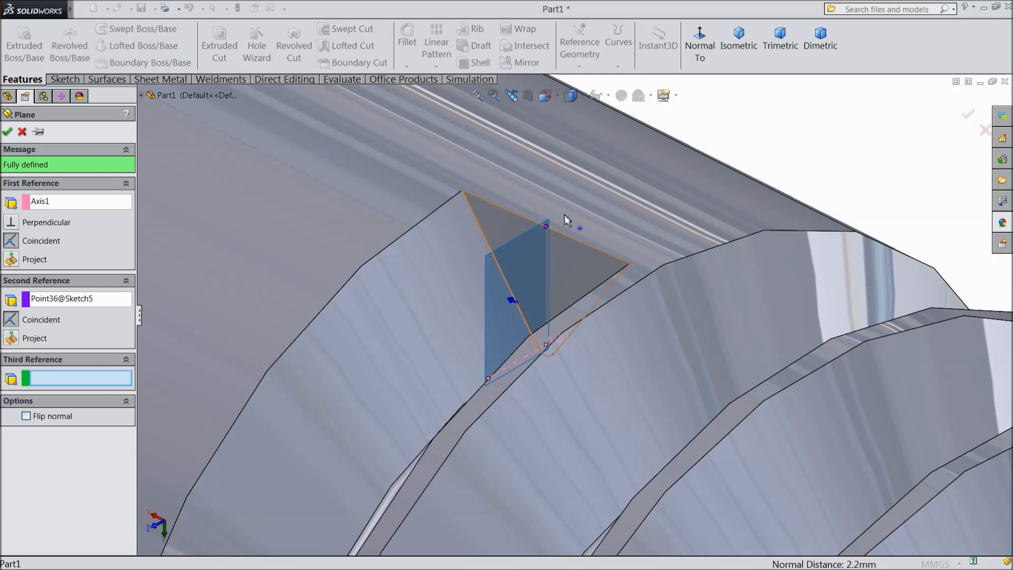
click(8, 132)
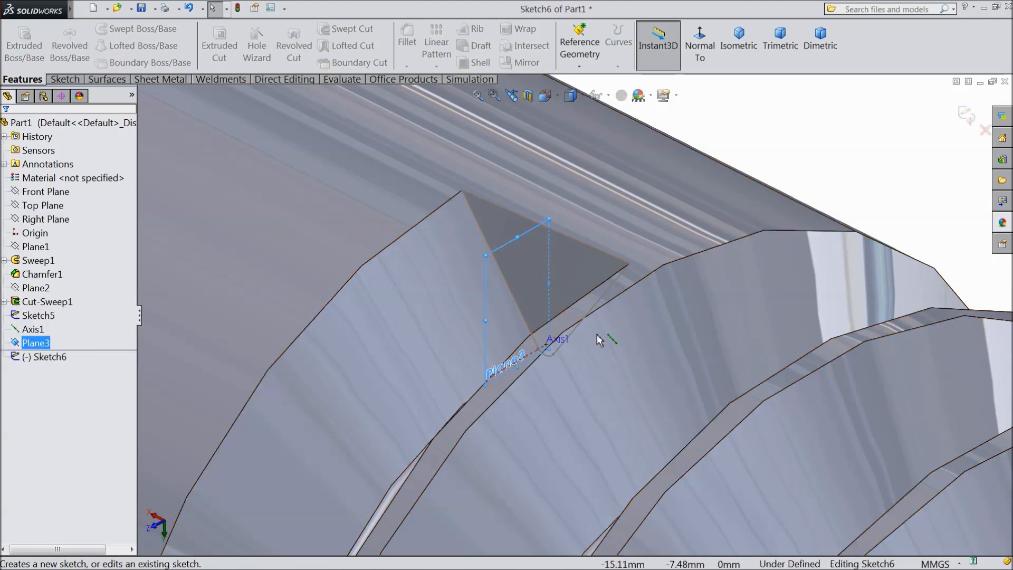
- Draw a three-point arc and construction centerlines from the thread end point
click(64, 79)
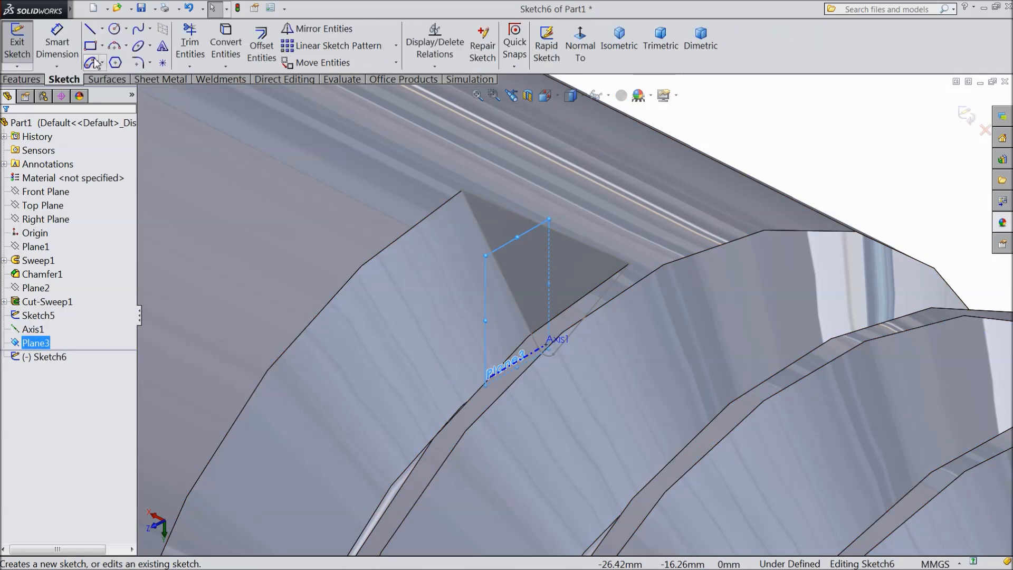
click(114, 62)
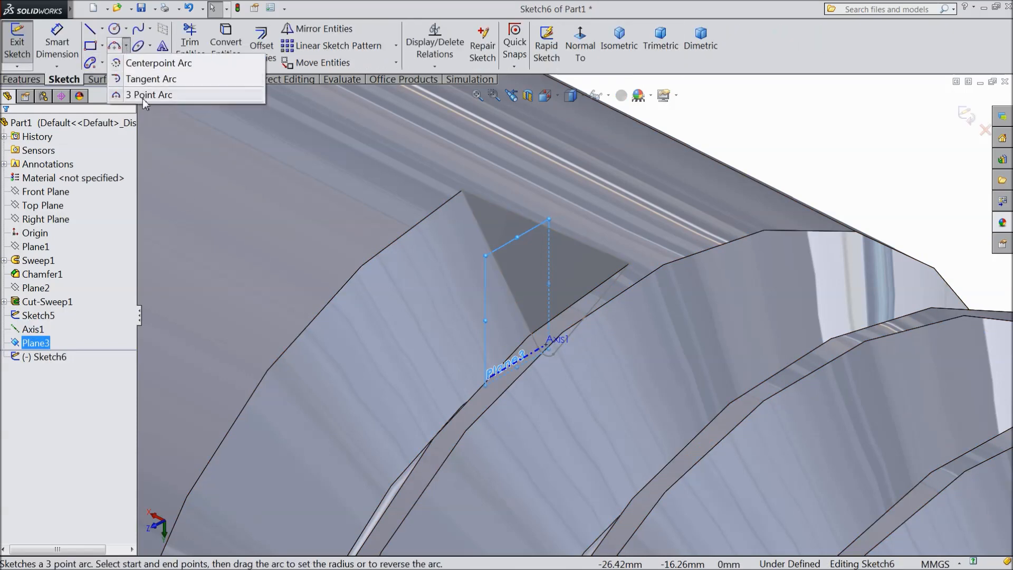
click(150, 95)
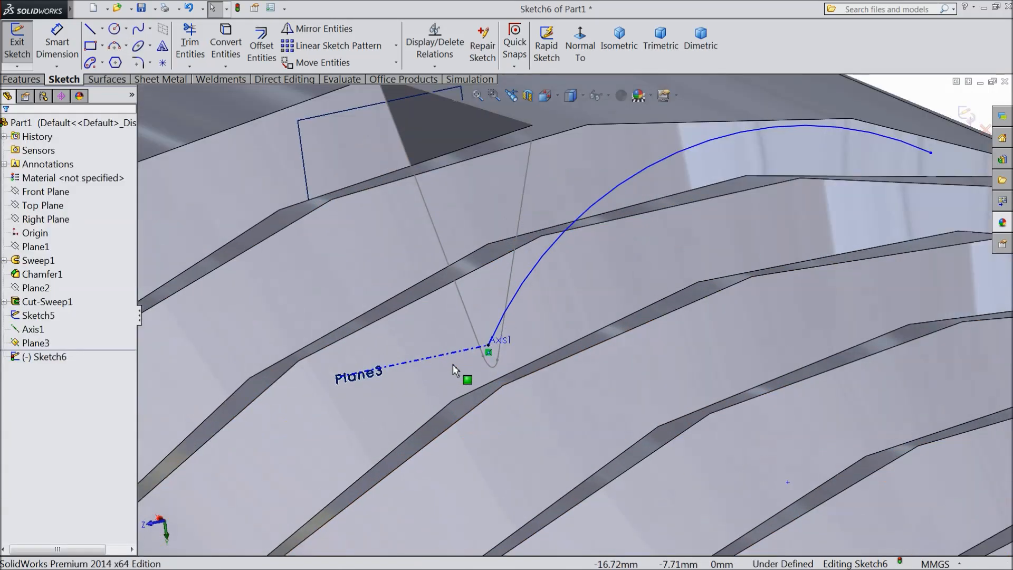
click(103, 29)
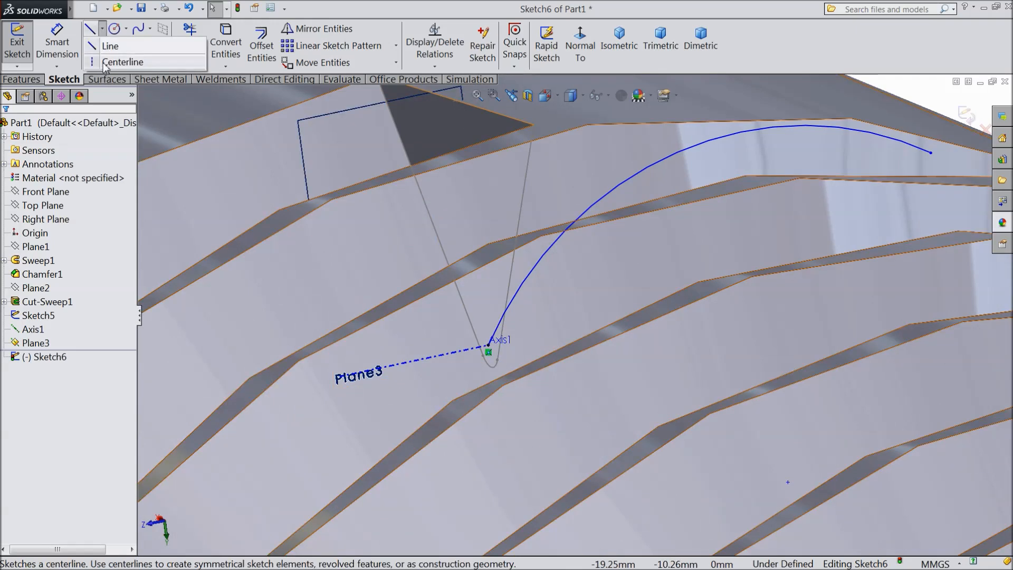
click(109, 46)
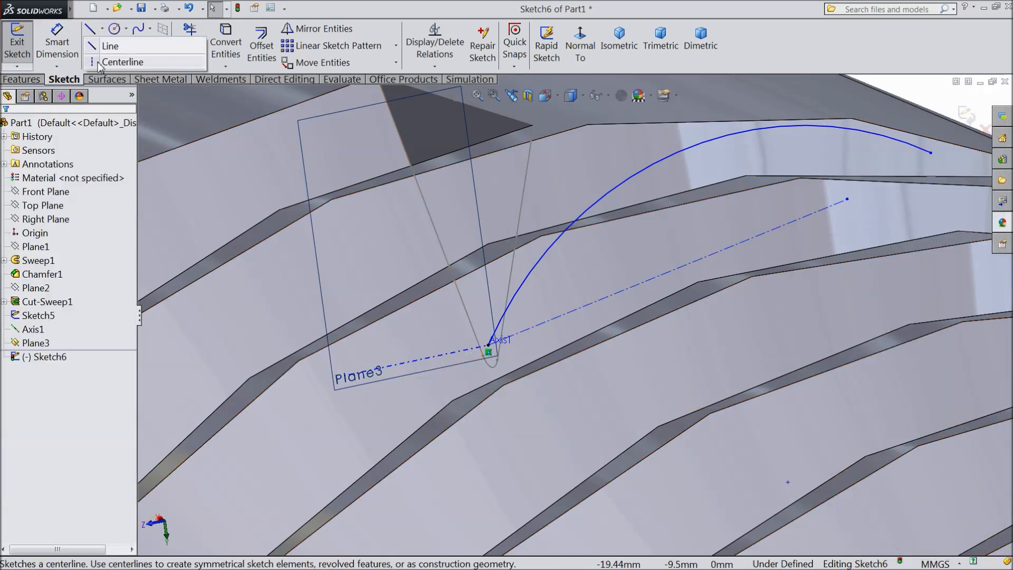
click(123, 62)
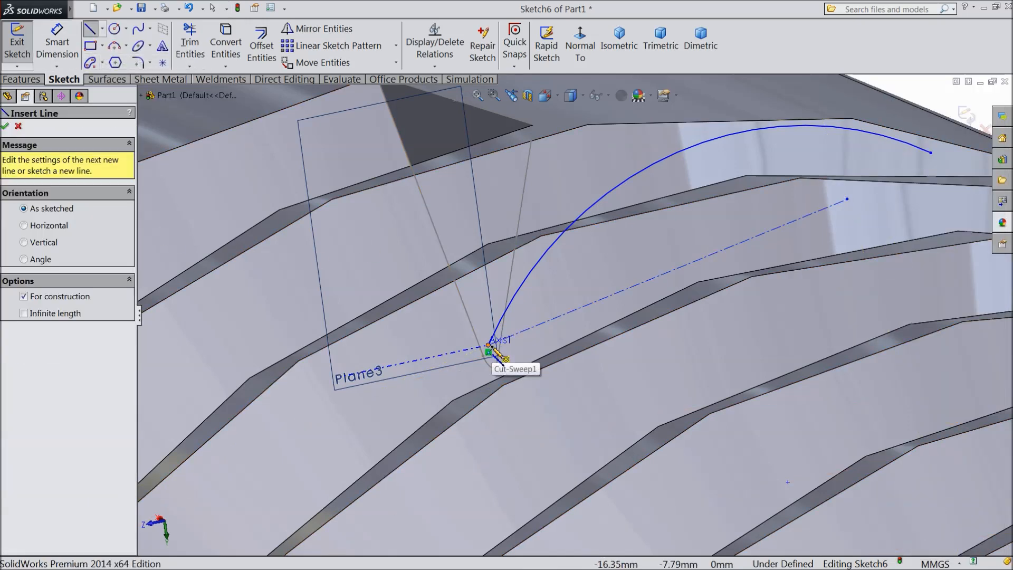
right_click(494, 352)
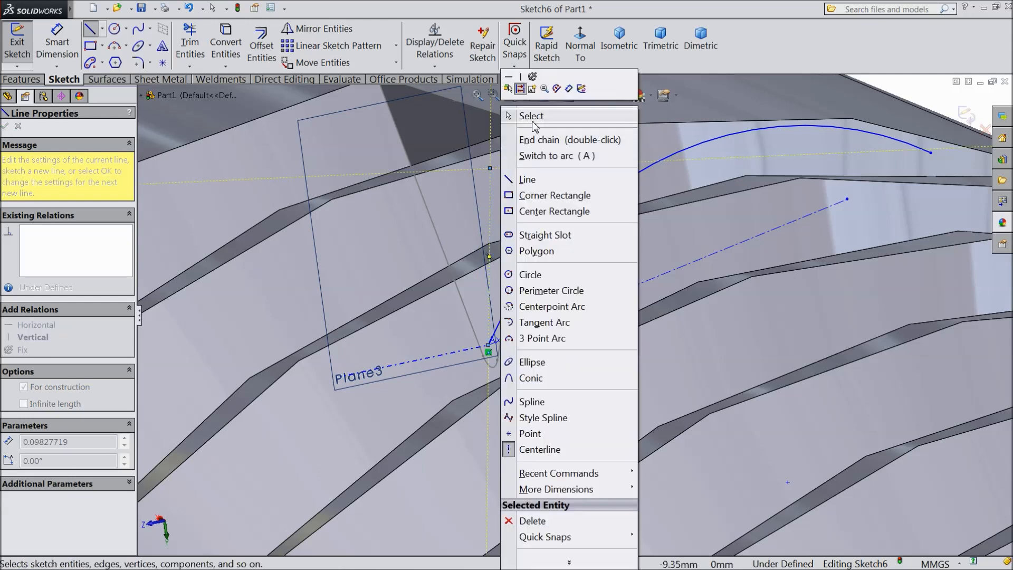
click(532, 116)
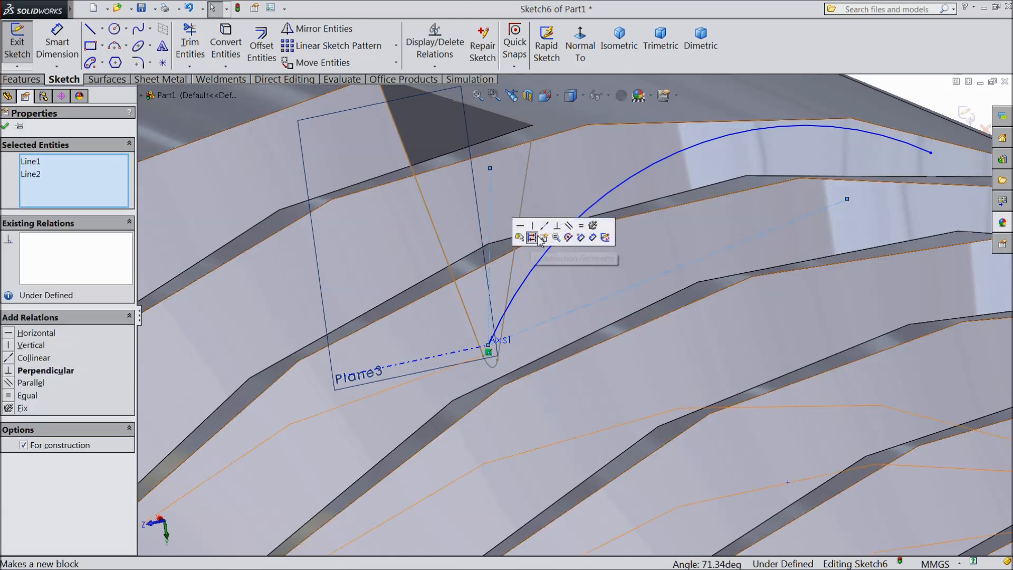
- Make the centerlines perpendicular and the arc tangent to a centerline
click(556, 225)
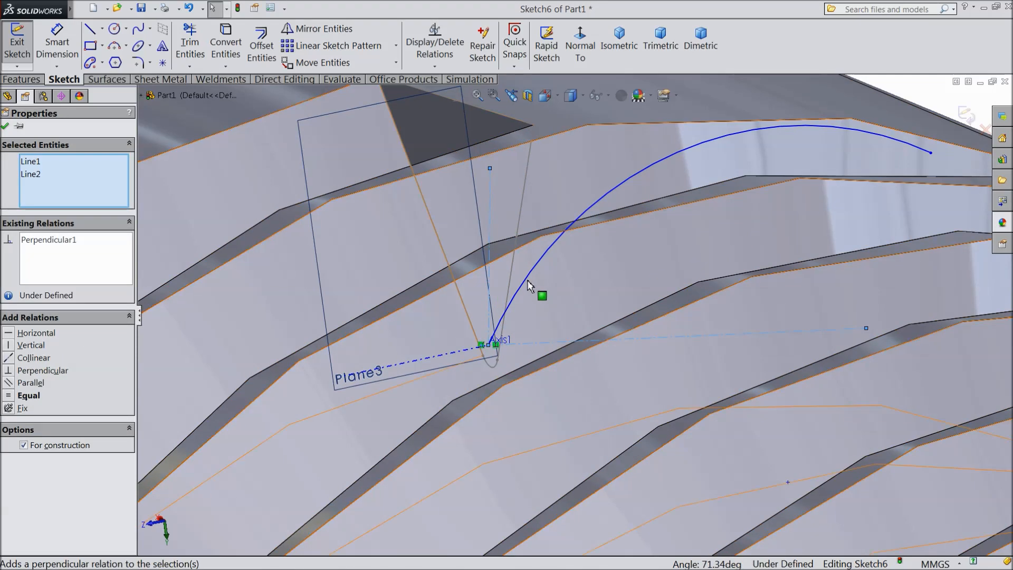
click(554, 351)
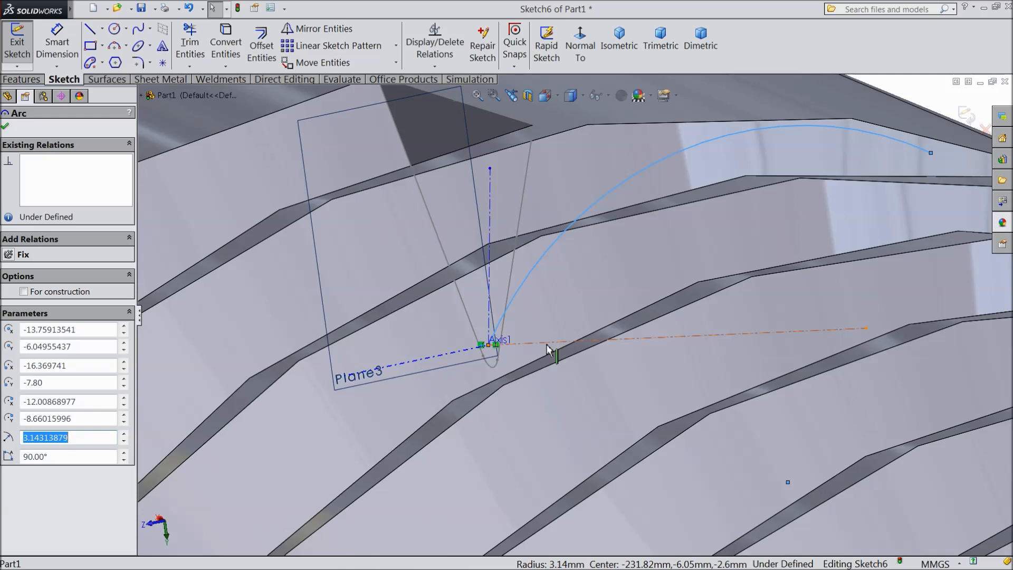
click(555, 349)
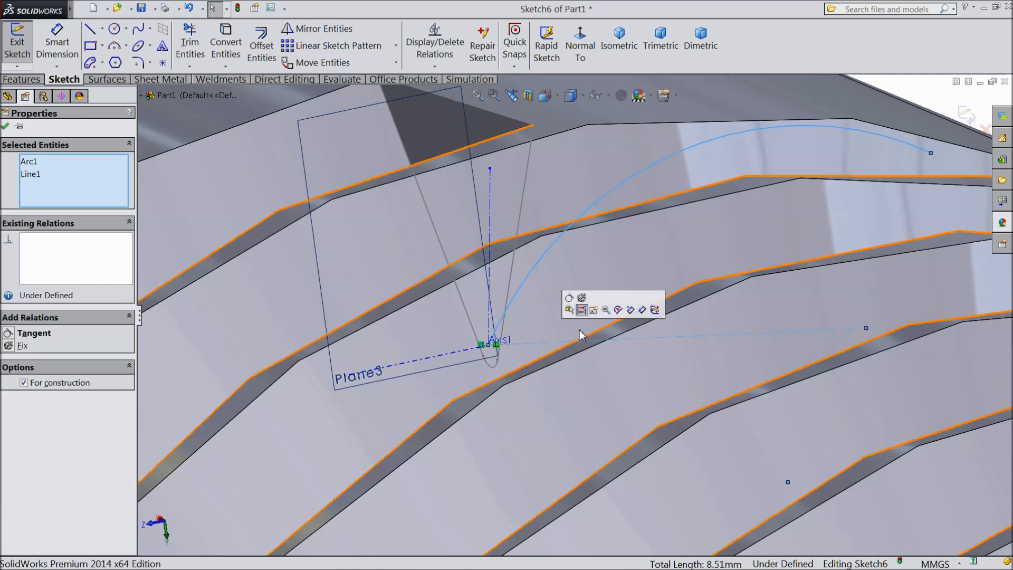
click(34, 333)
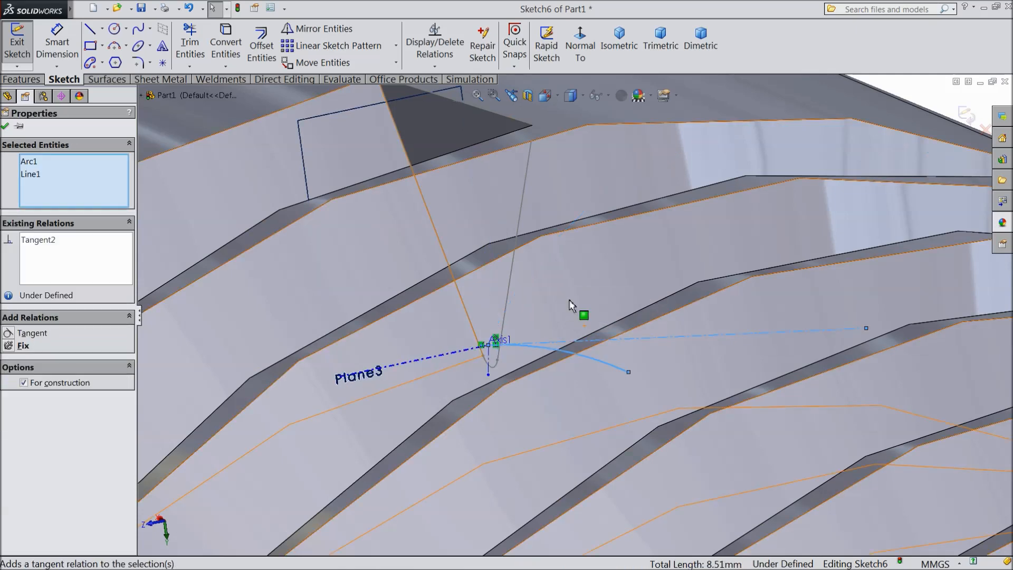
mouse_move(481, 322)
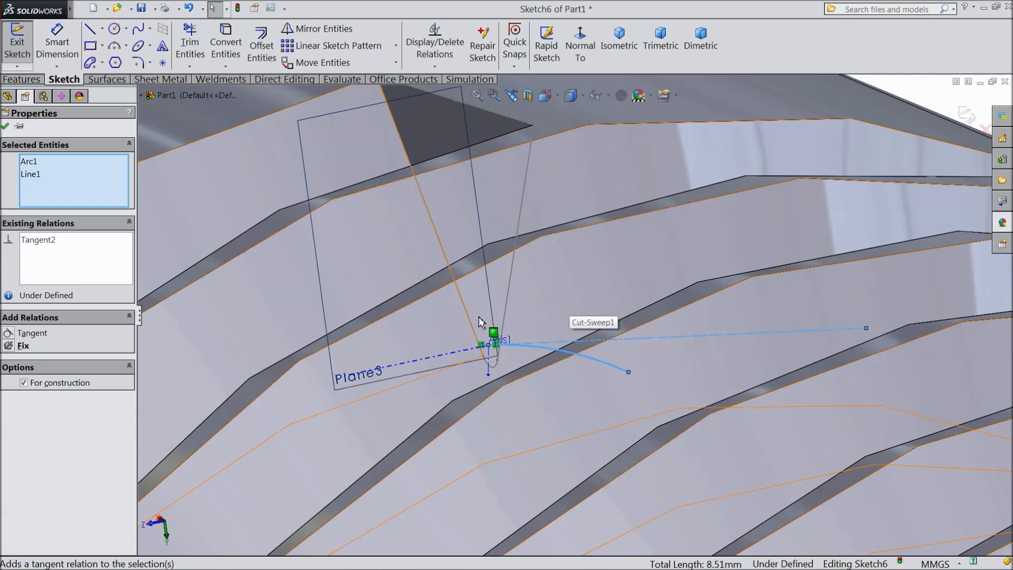
mouse_move(486, 281)
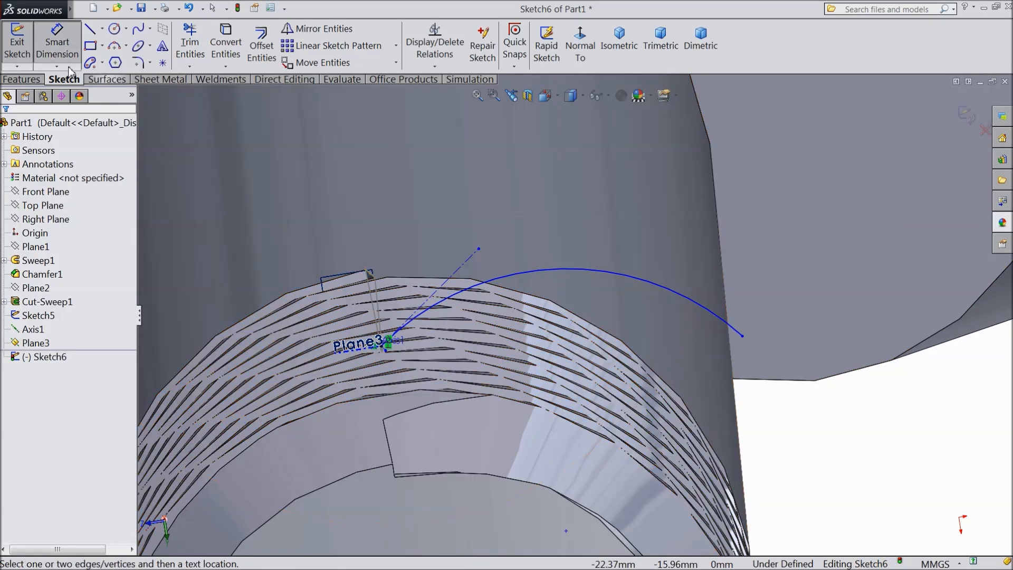
- Dimension the run-out arc to a 38 mm radius and close Sketch6
click(627, 297)
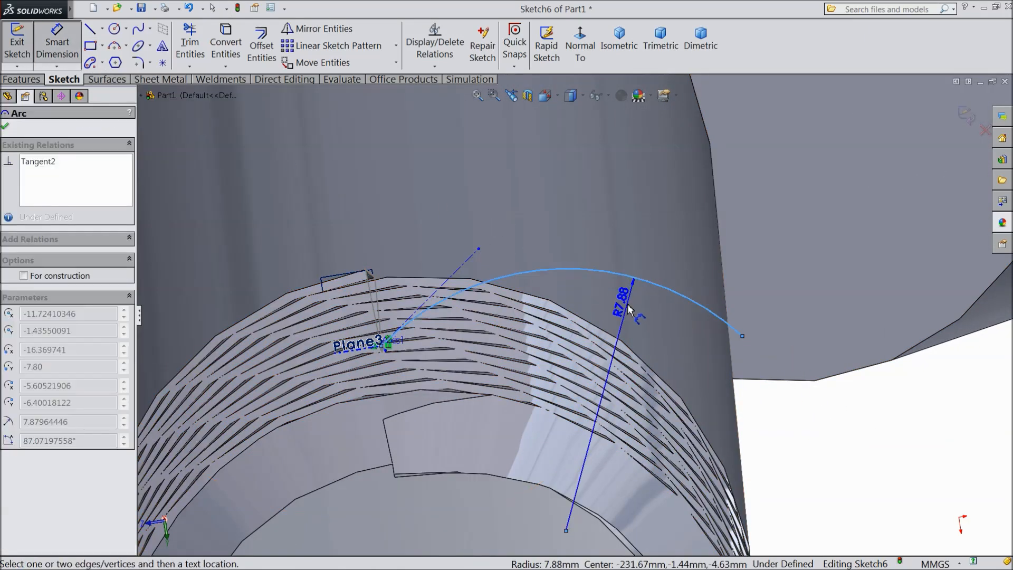
click(630, 310)
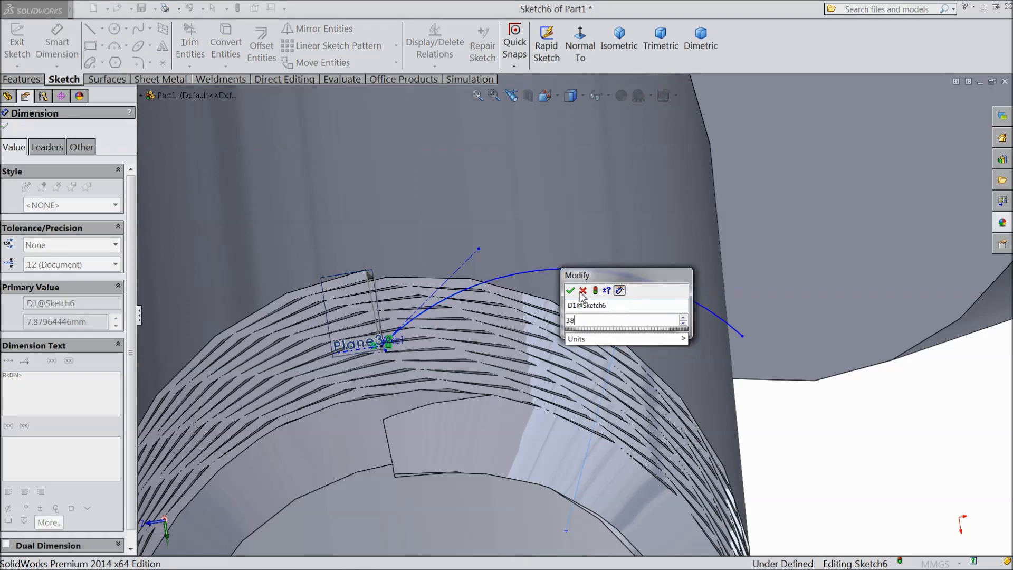
click(570, 290)
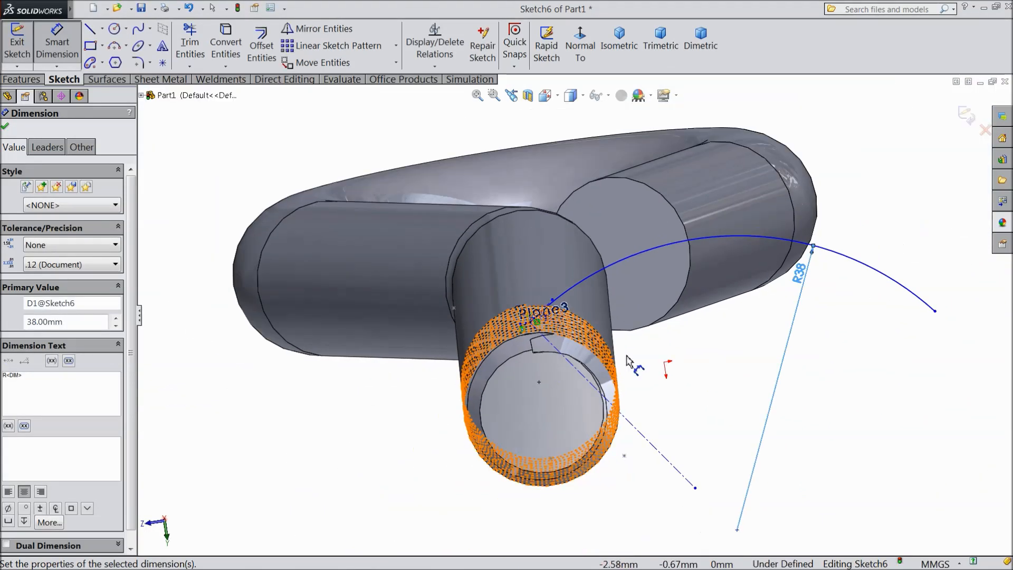
mouse_move(10, 139)
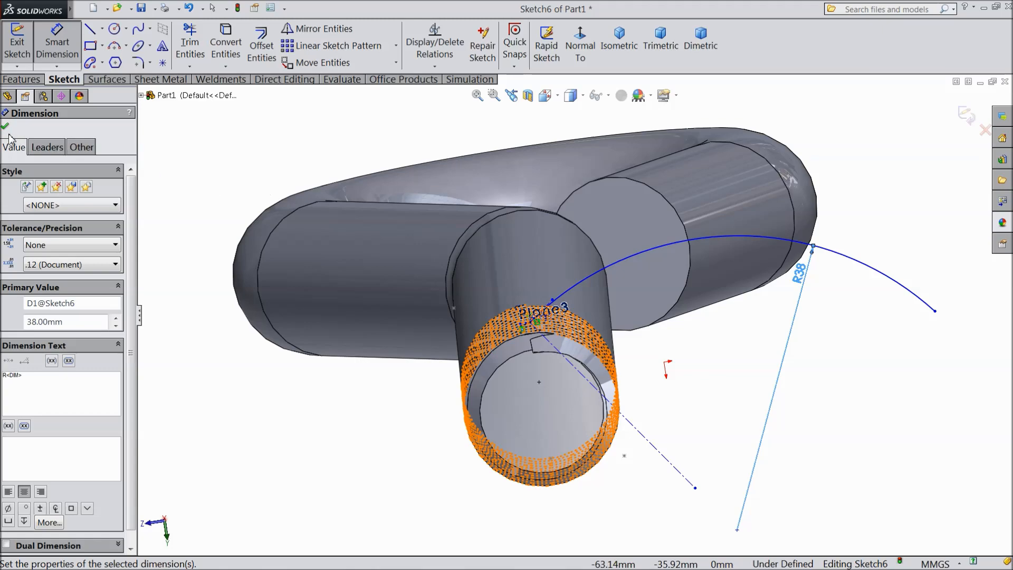
click(5, 126)
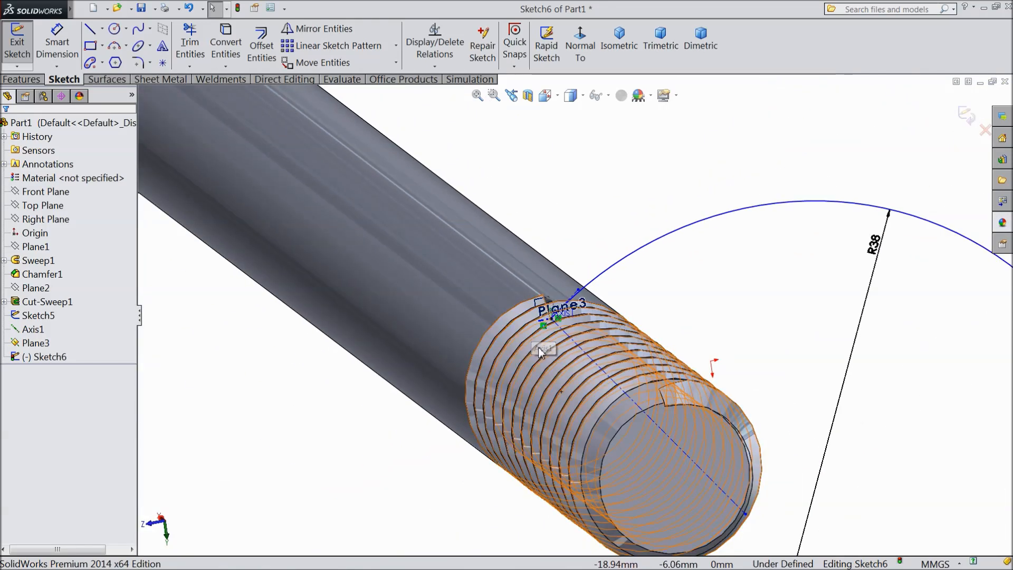
scroll(up, 3)
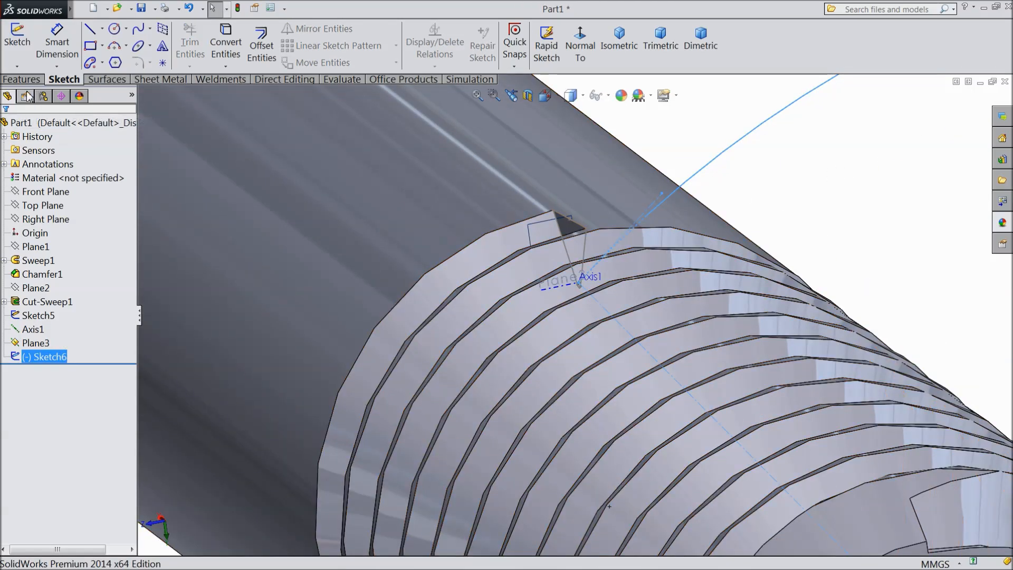
- Swept-cut the Sketch5 profile along the Sketch6 arc as Cut-Sweep2
click(347, 28)
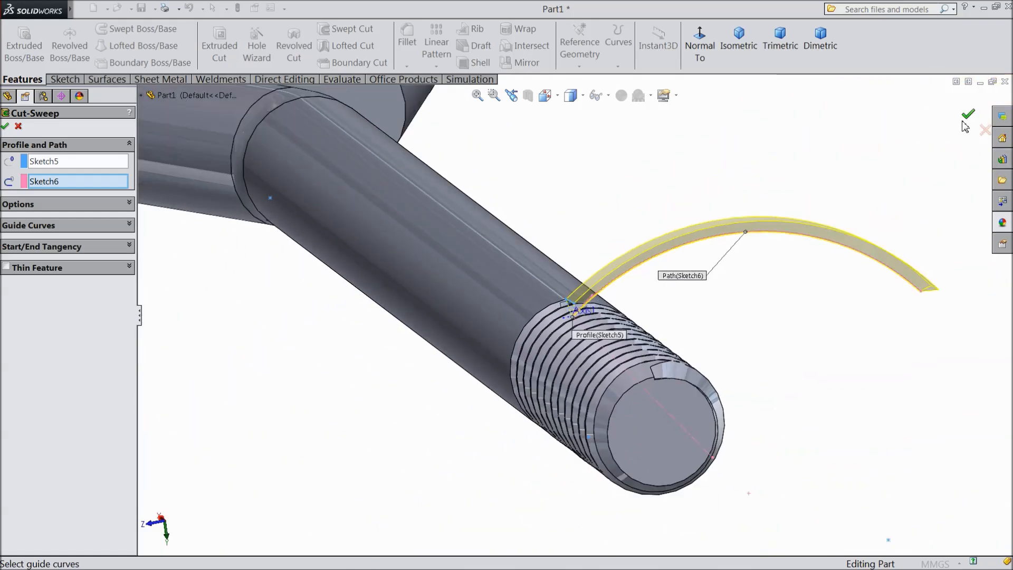
click(967, 115)
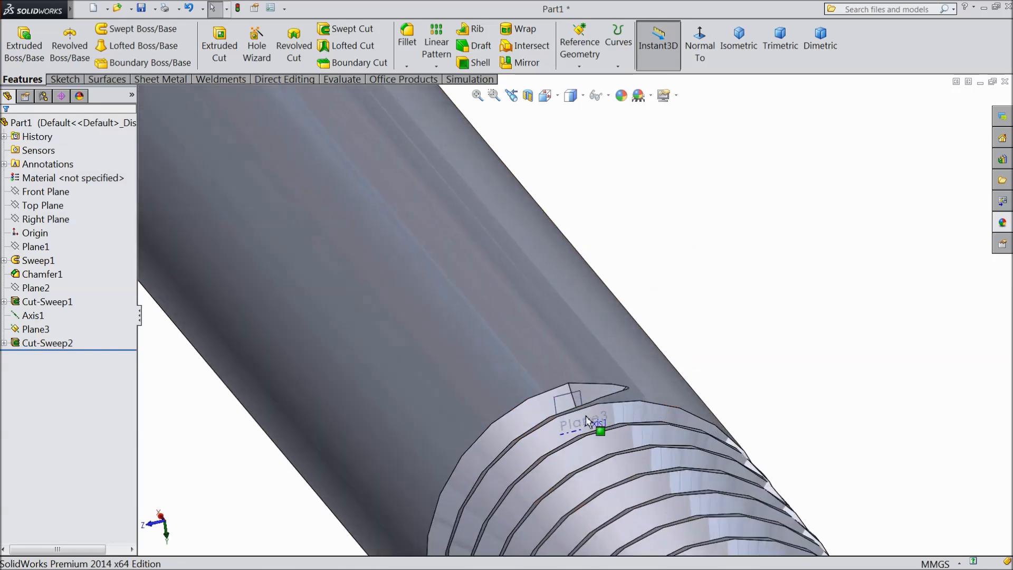
click(575, 413)
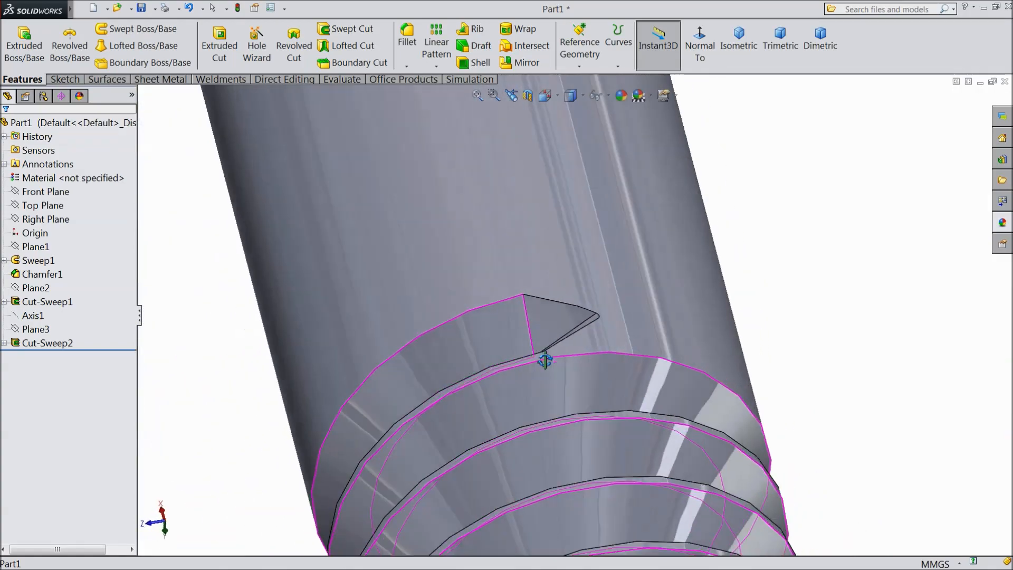
click(5, 343)
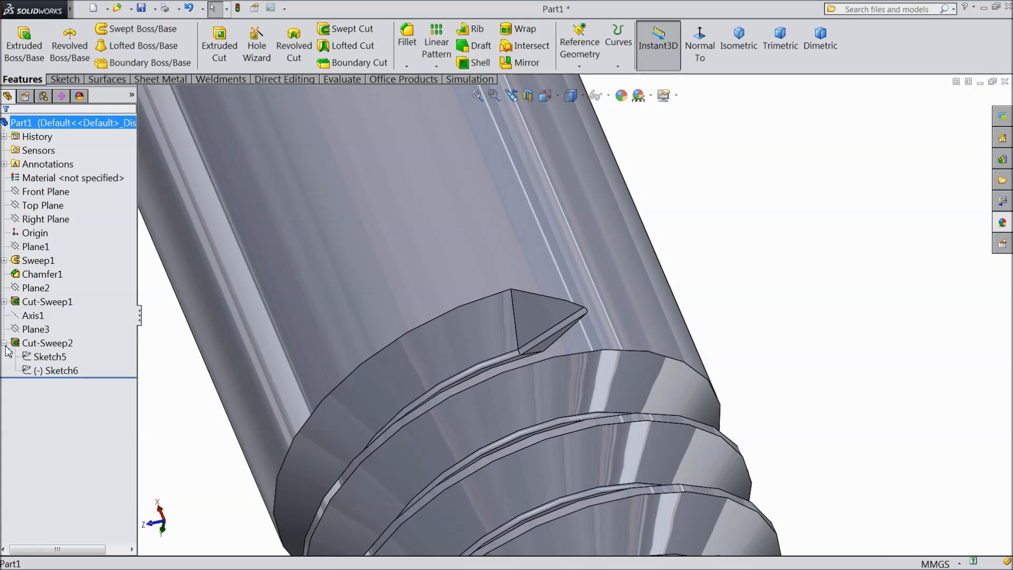
click(61, 370)
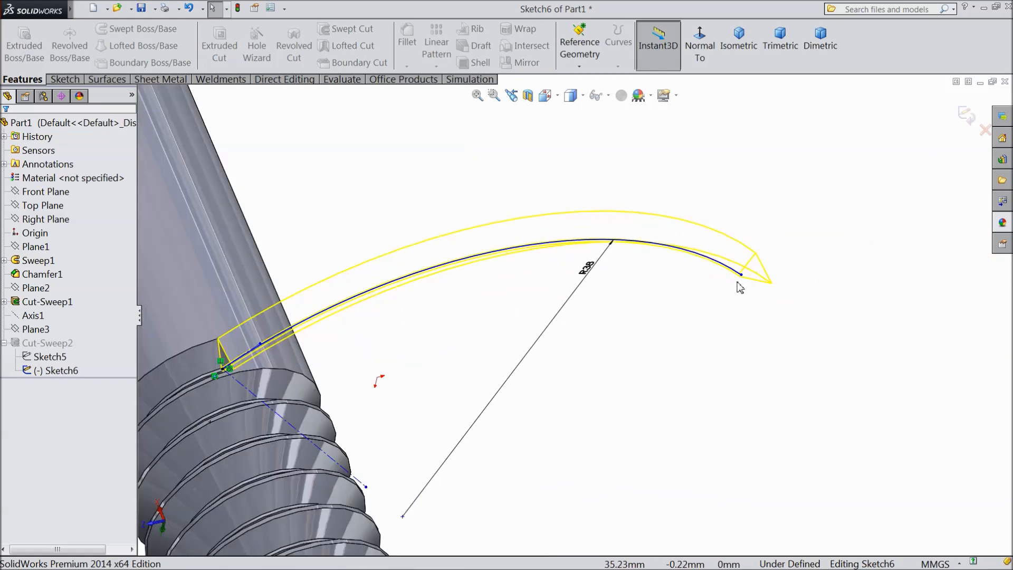
click(739, 289)
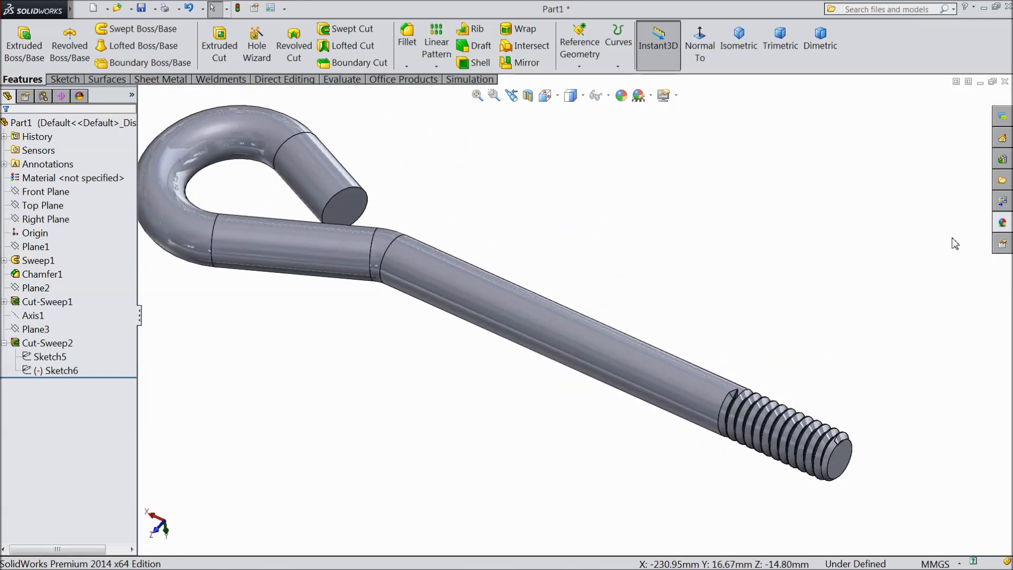
- Apply the brushed steel appearance from the Metal > Steel library to the hook bolt
click(1002, 222)
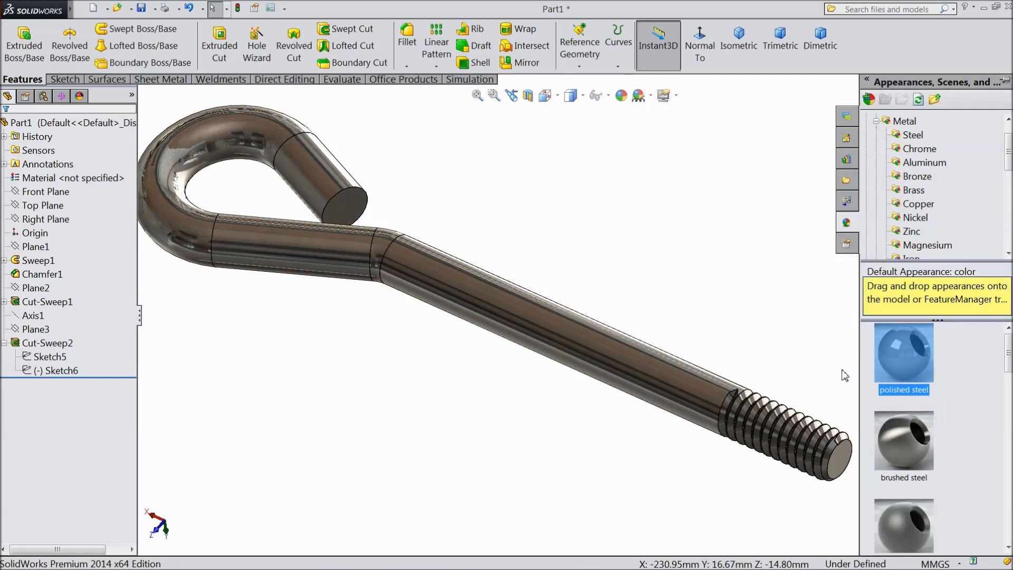
click(903, 446)
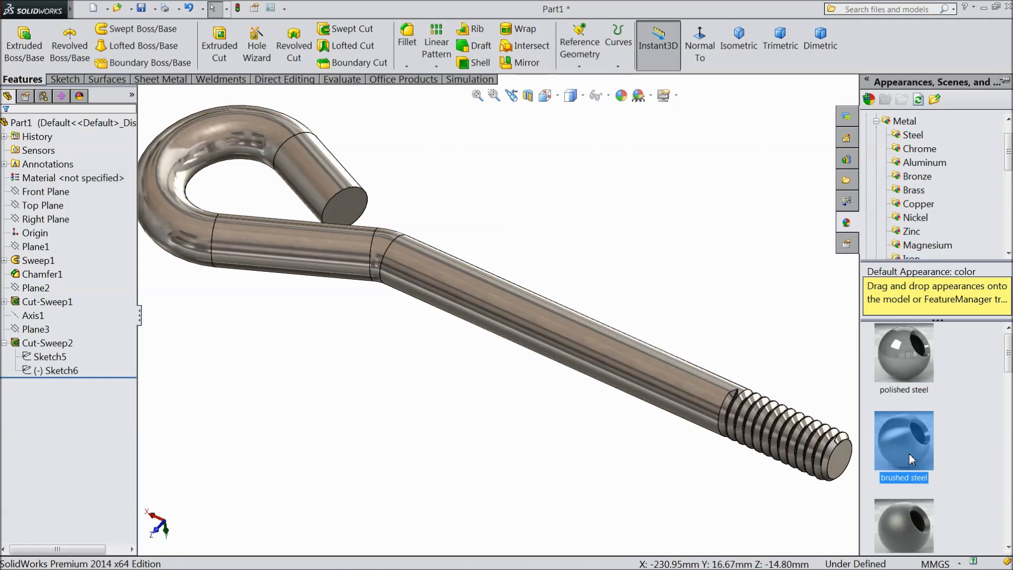
mouse_move(655, 245)
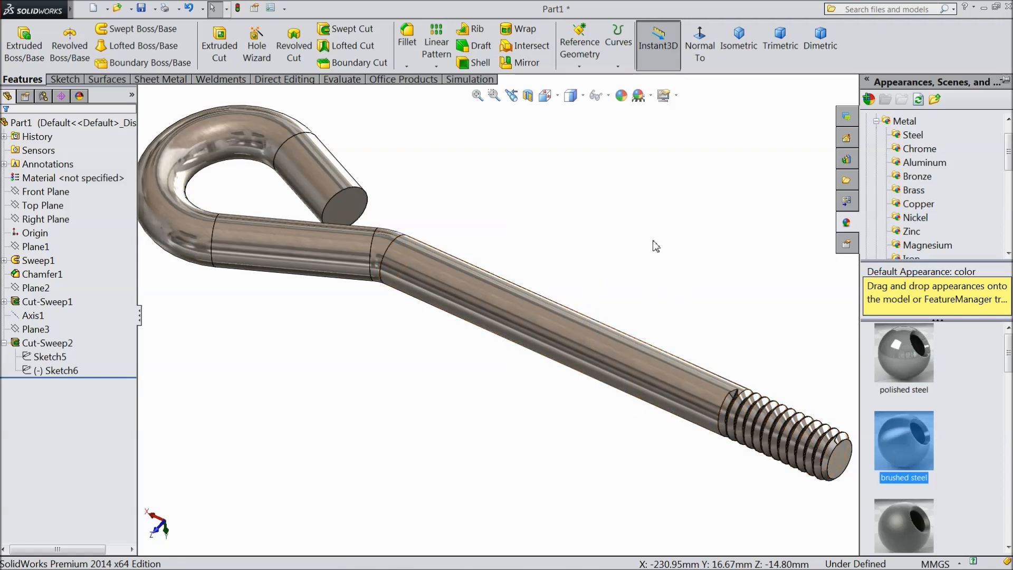